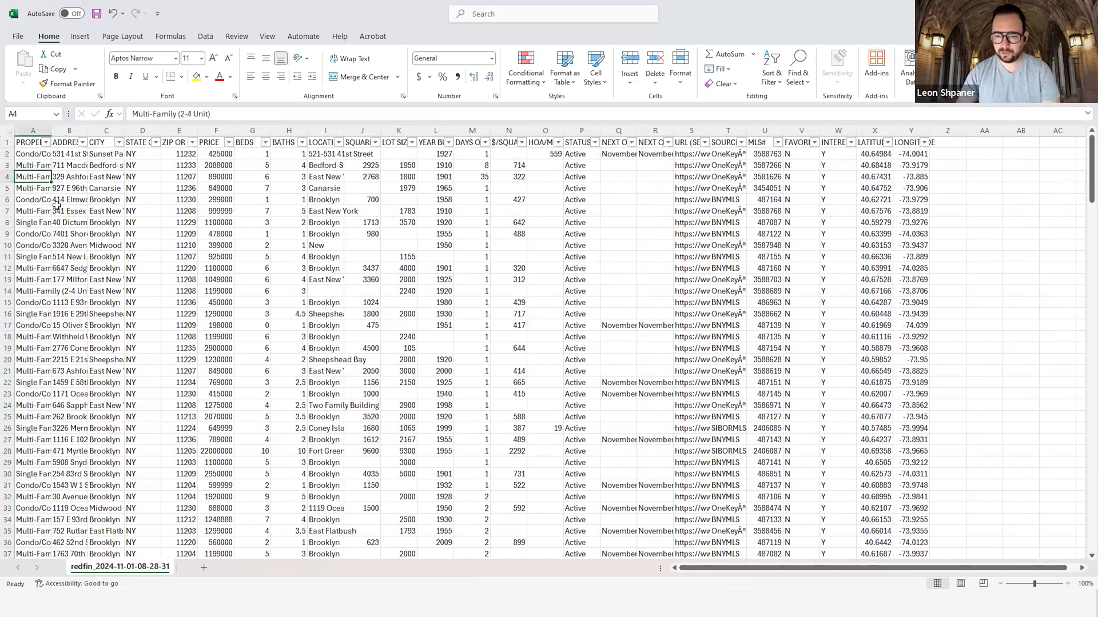
Step: Select the whole Redfin listings sheet and AutoFit every column width to its contents
{"action": "left_click", "coordinate": [580, 256]}
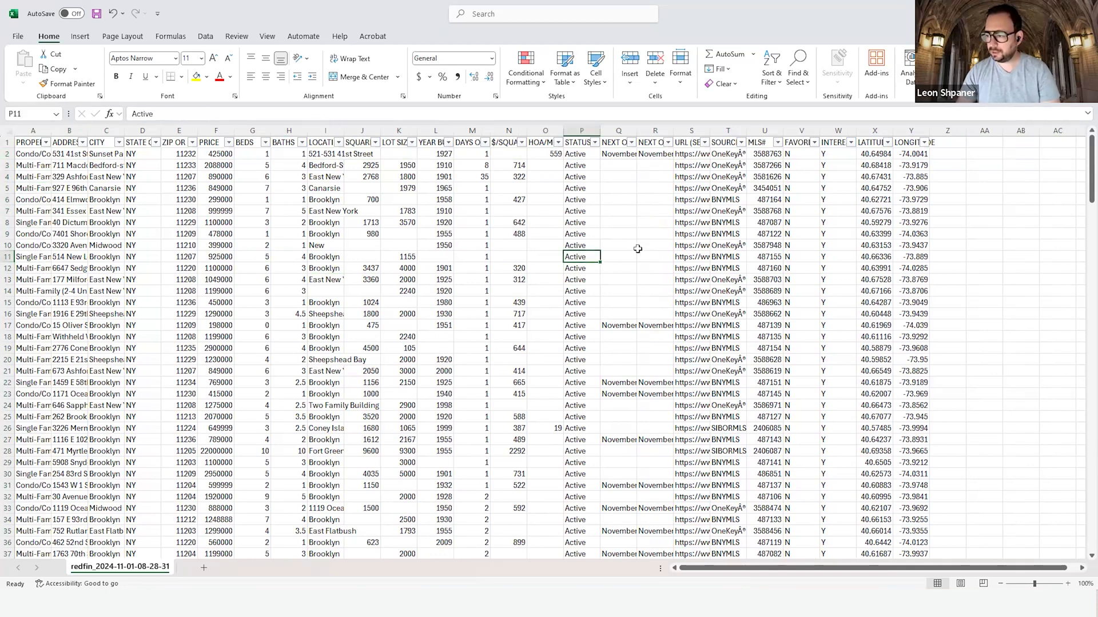
{"action": "scroll", "scroll_direction": "down", "scroll_amount": 3}
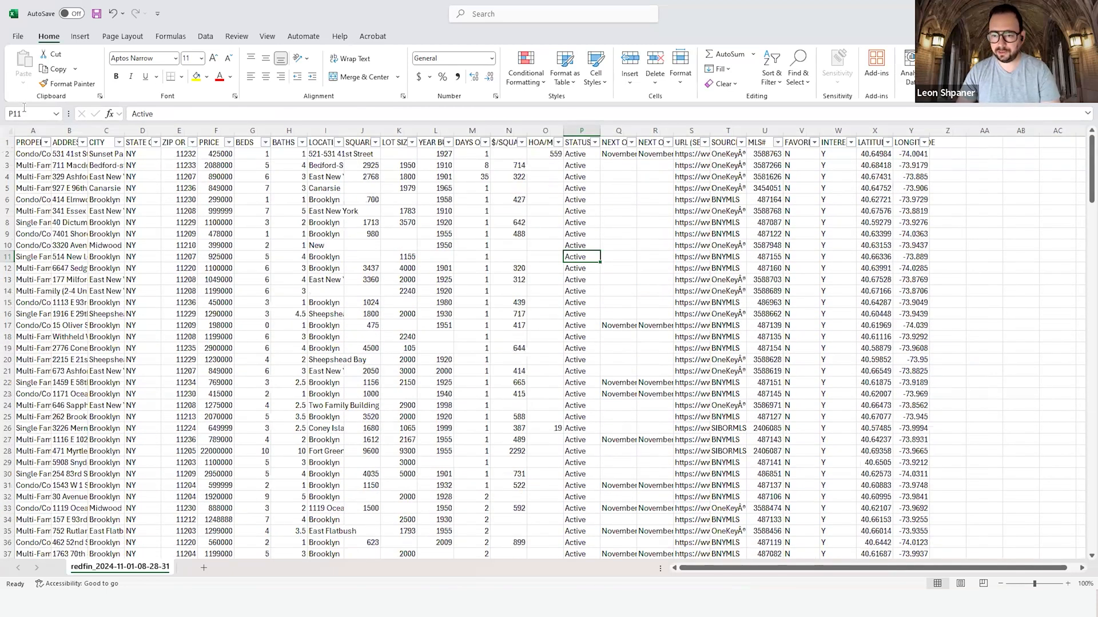
{"action": "left_click", "coordinate": [32, 131]}
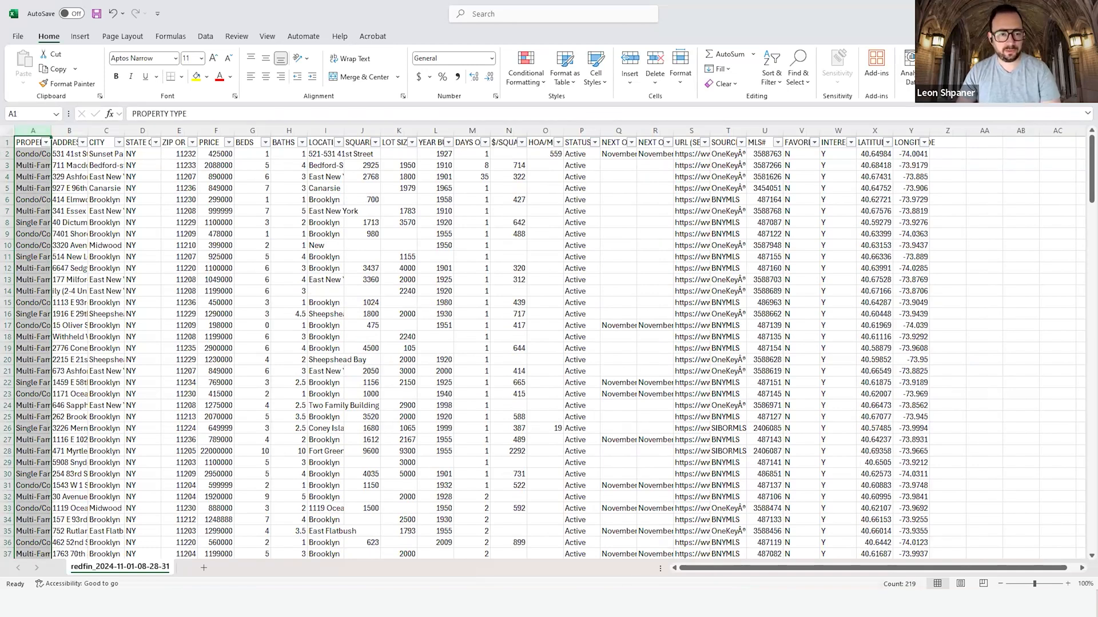
{"action": "left_click", "coordinate": [654, 153]}
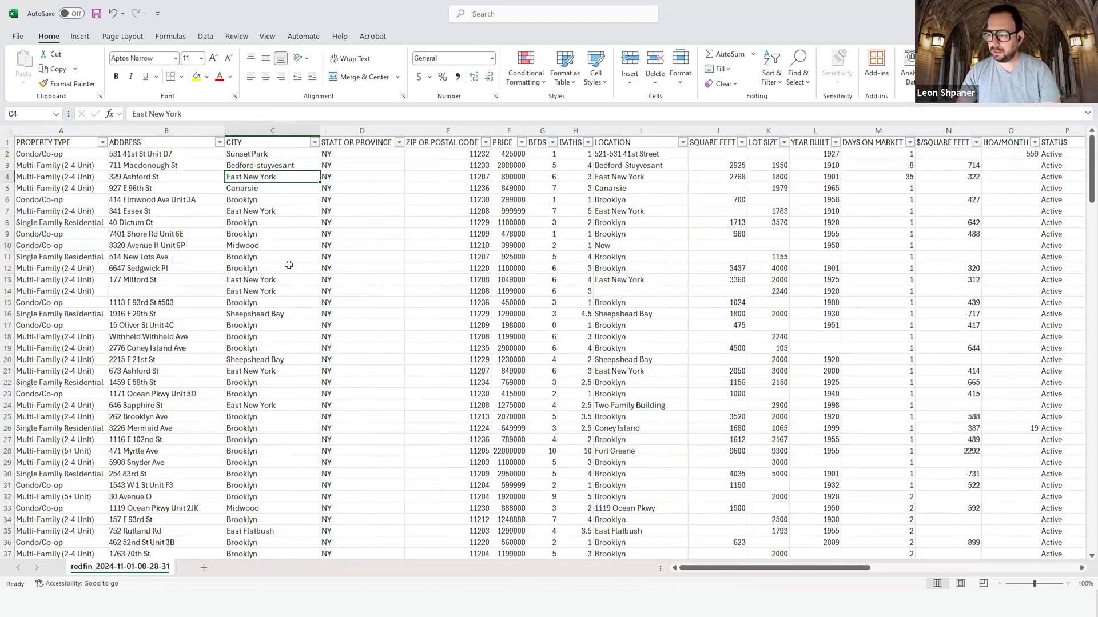
Step: Shade the BEDS, BATHS, SQUARE FEET, LOT SIZE and DAYS ON MARKET columns green
{"action": "left_click", "coordinate": [508, 142]}
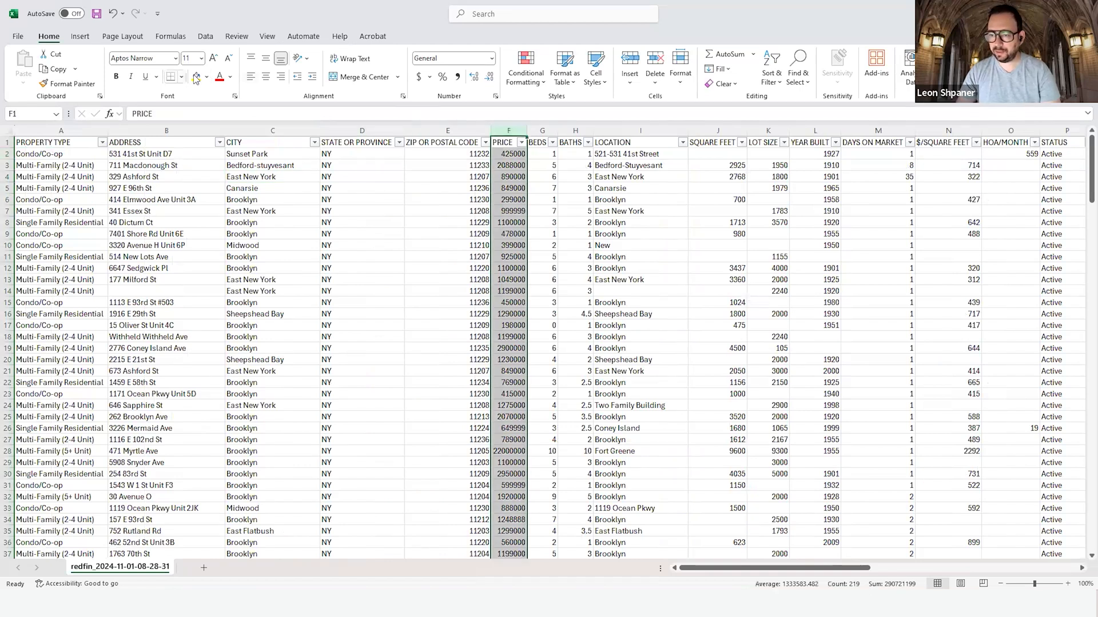
{"action": "left_click", "coordinate": [542, 142]}
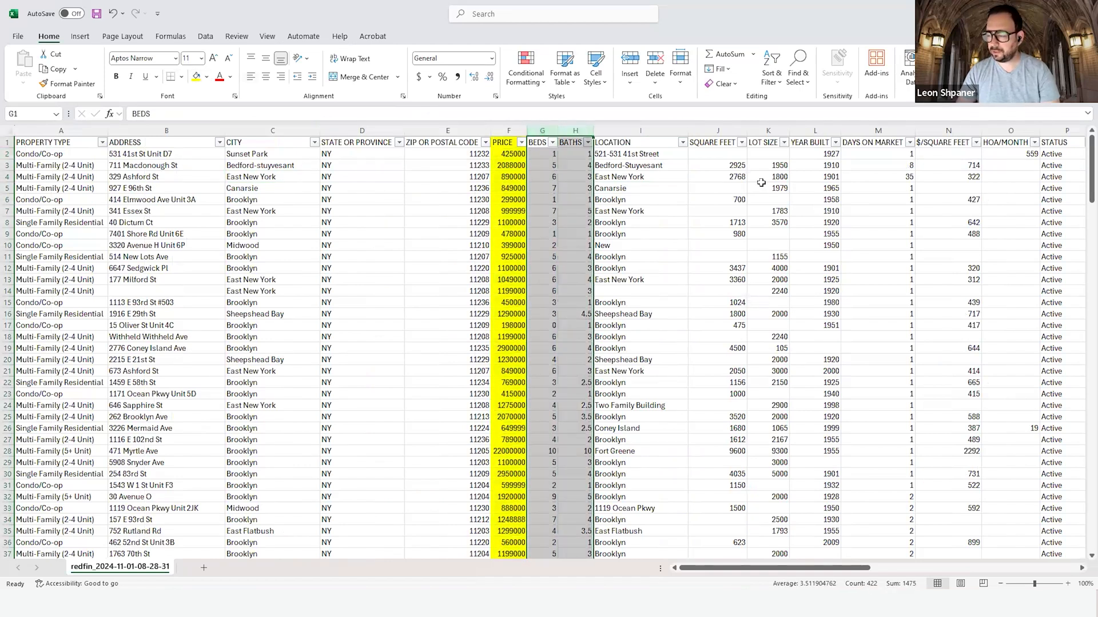
{"action": "left_click", "coordinate": [717, 142]}
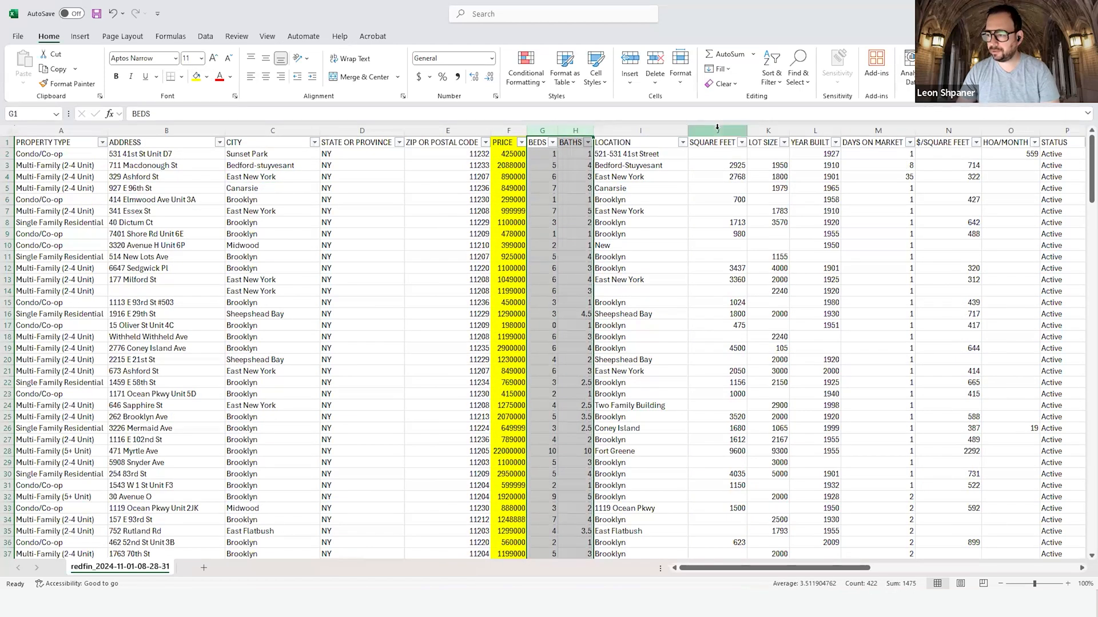
{"action": "left_click", "coordinate": [767, 141]}
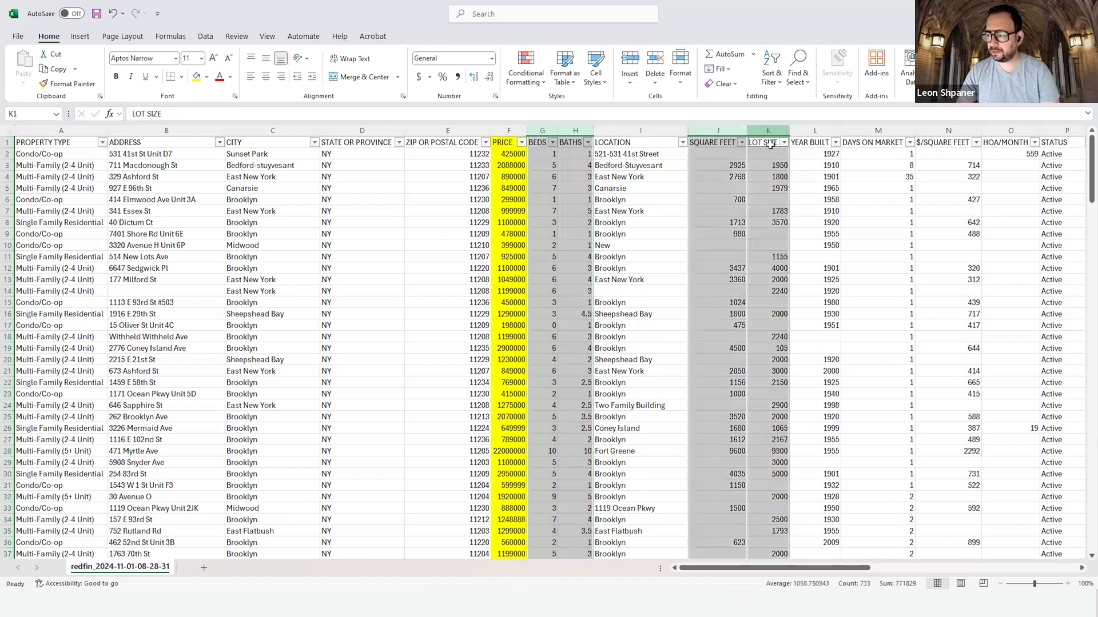
{"action": "left_click", "coordinate": [876, 143]}
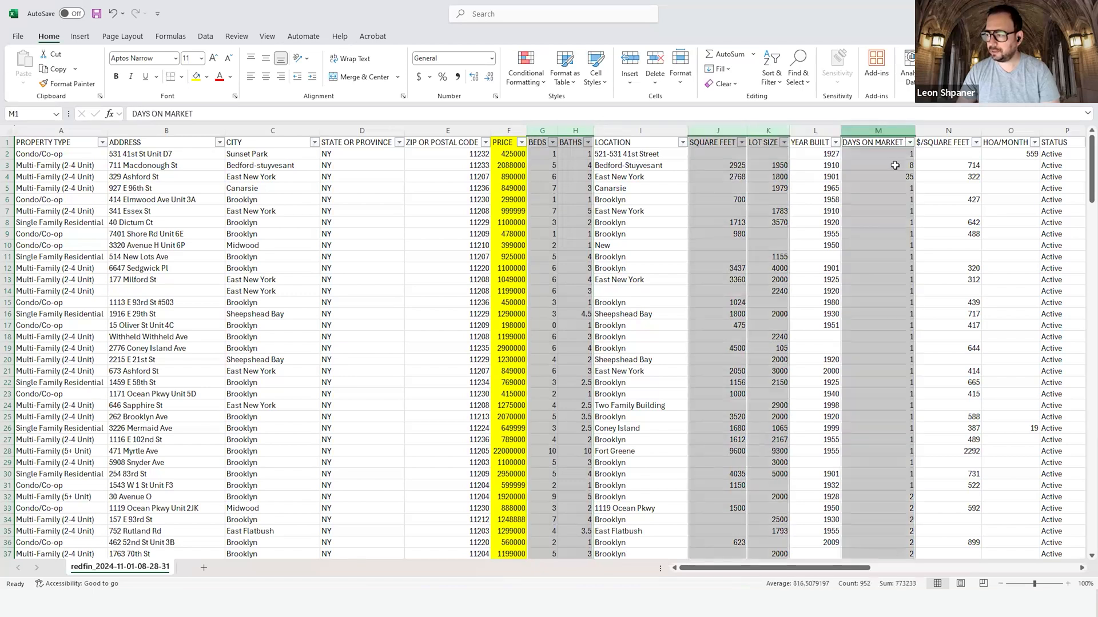
{"action": "left_click", "coordinate": [206, 77]}
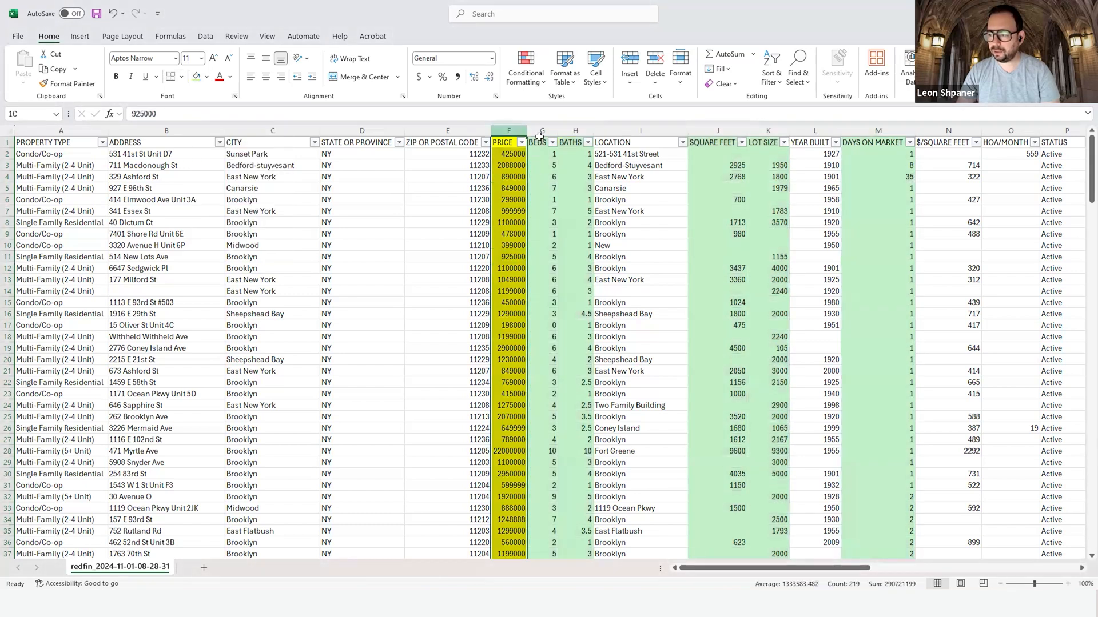
Step: Reselect the green predictor columns together with the PRICE column
{"action": "left_click", "coordinate": [877, 142]}
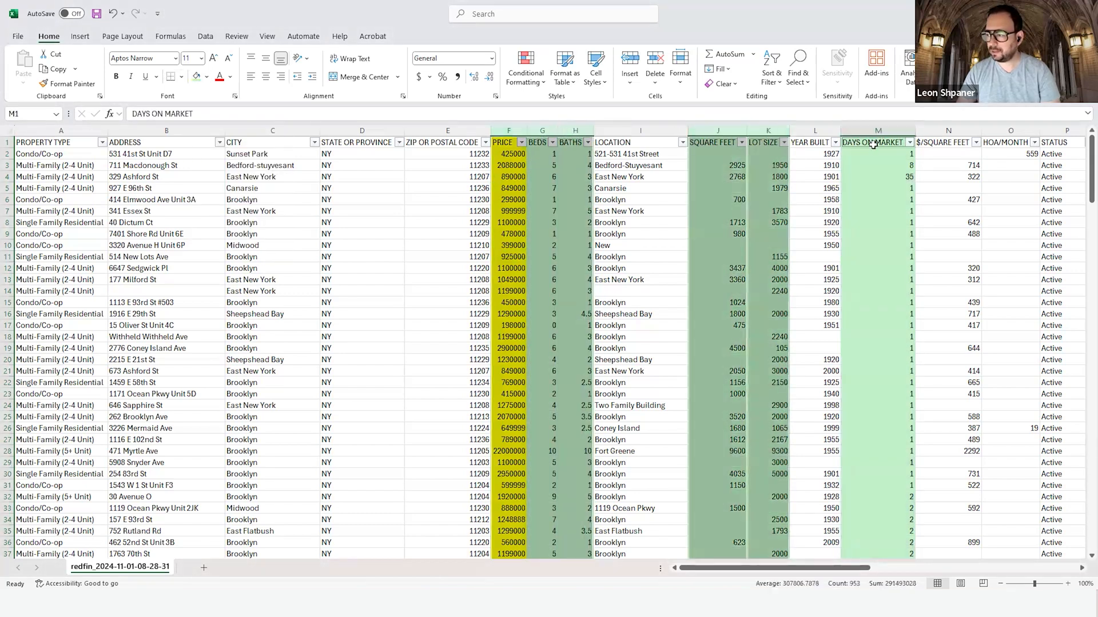
{"action": "left_click", "coordinate": [877, 143]}
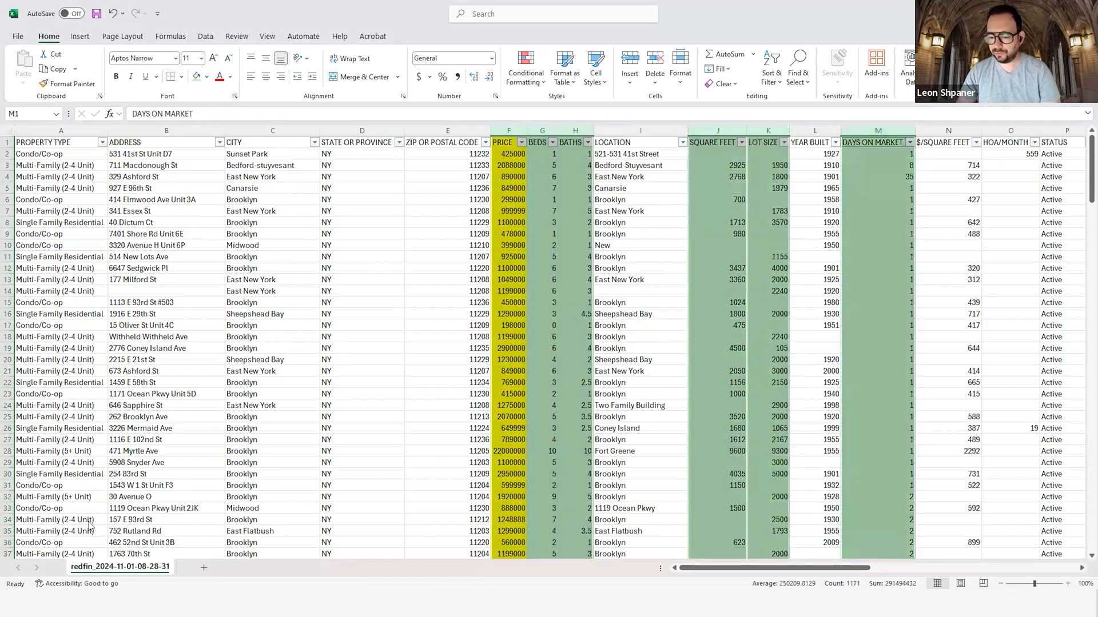
{"action": "left_click", "coordinate": [541, 188]}
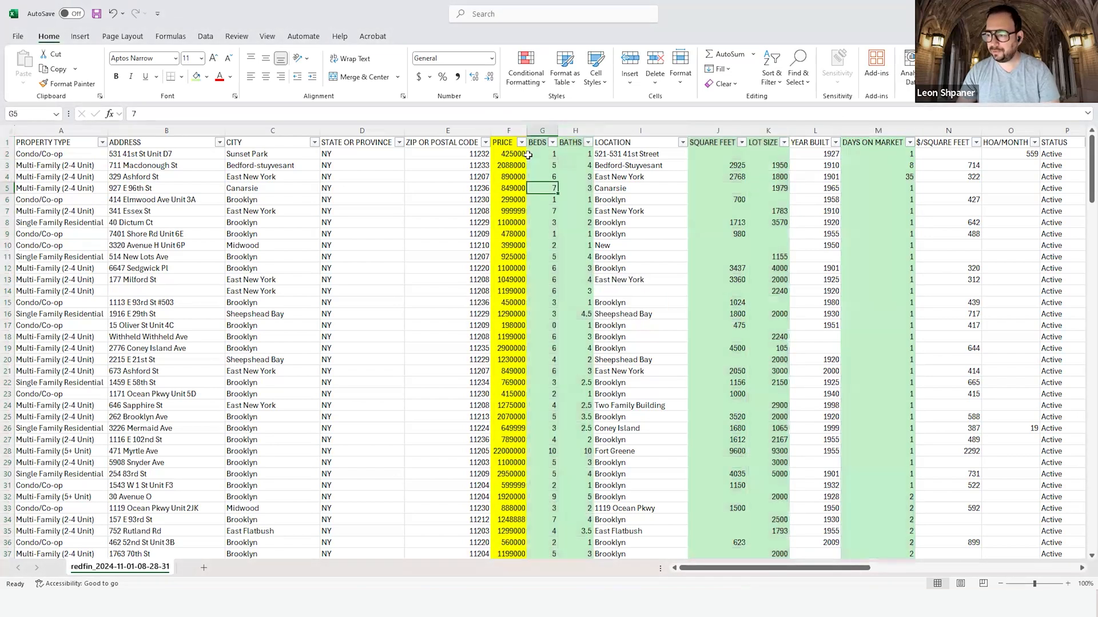
{"action": "left_click", "coordinate": [542, 143]}
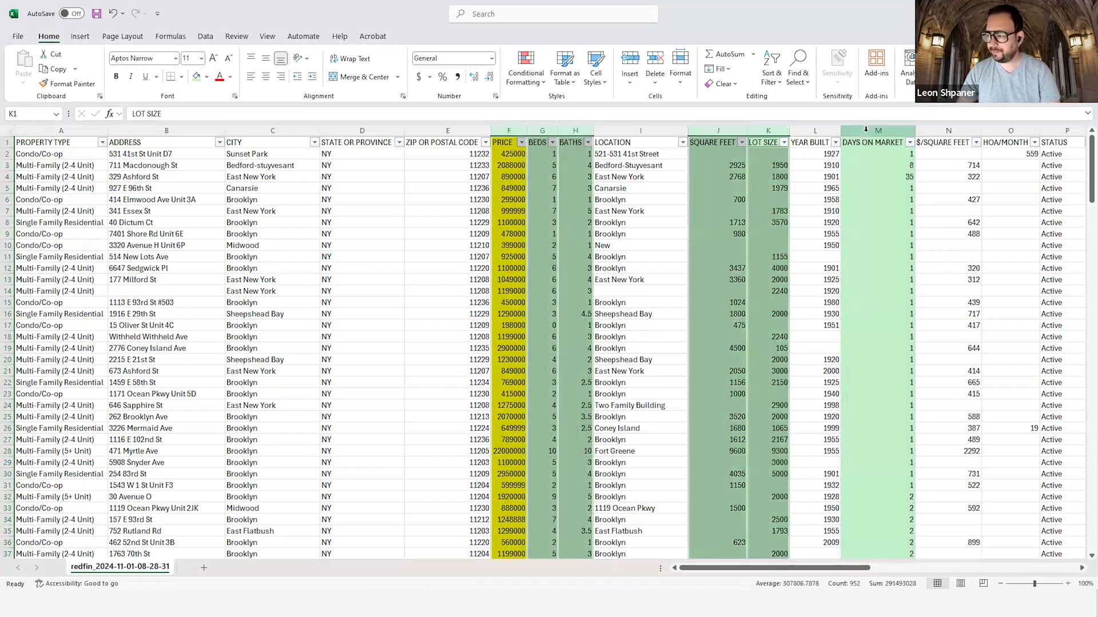
{"action": "left_click", "coordinate": [877, 143]}
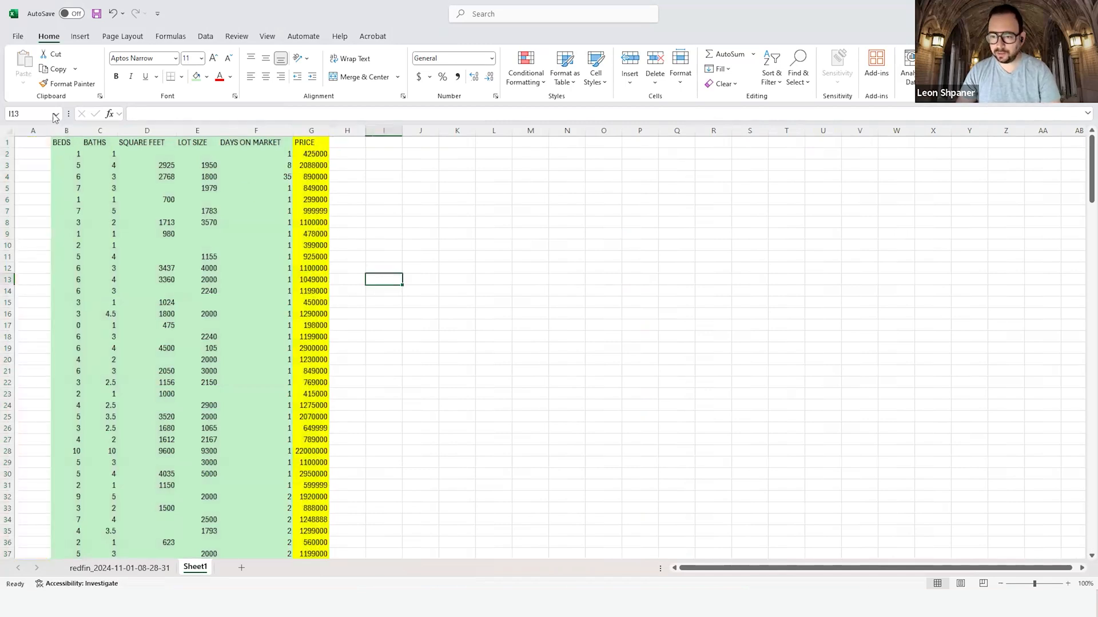
Step: Delete the empty leading column A and begin an AVERAGE formula in a blank cell
{"action": "left_click", "coordinate": [29, 131]}
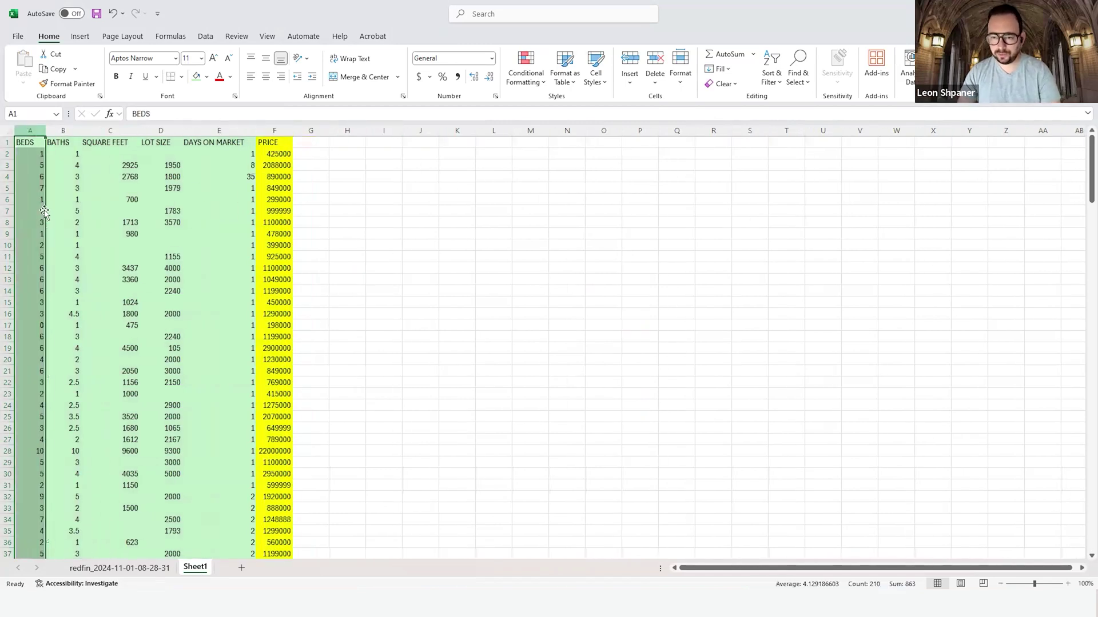
{"action": "mouse_move", "coordinate": [260, 164]}
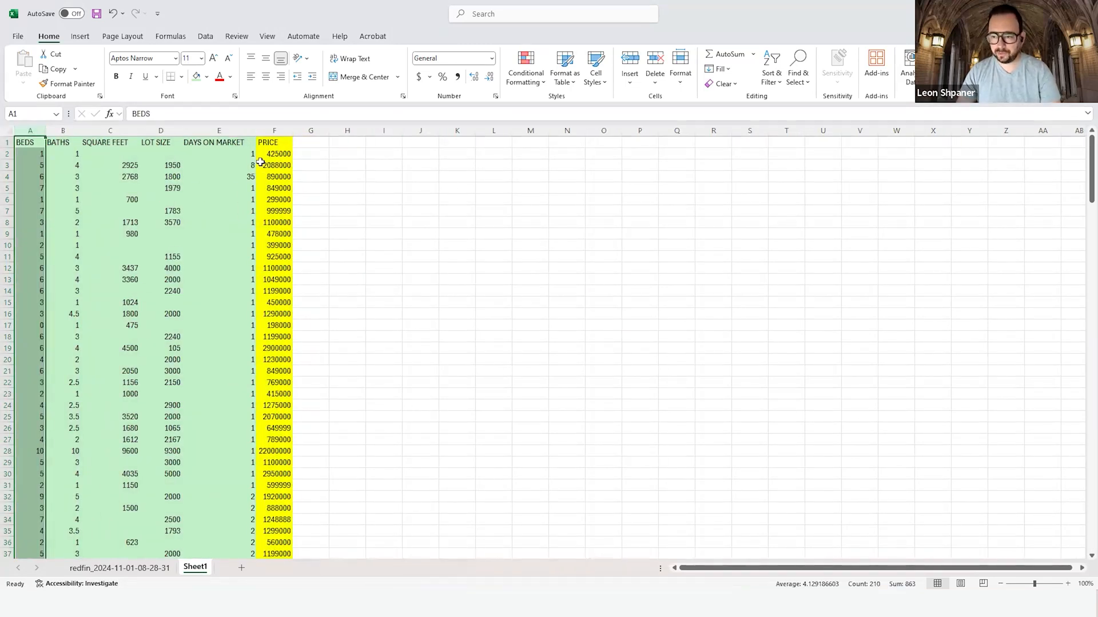
{"action": "left_click", "coordinate": [346, 165]}
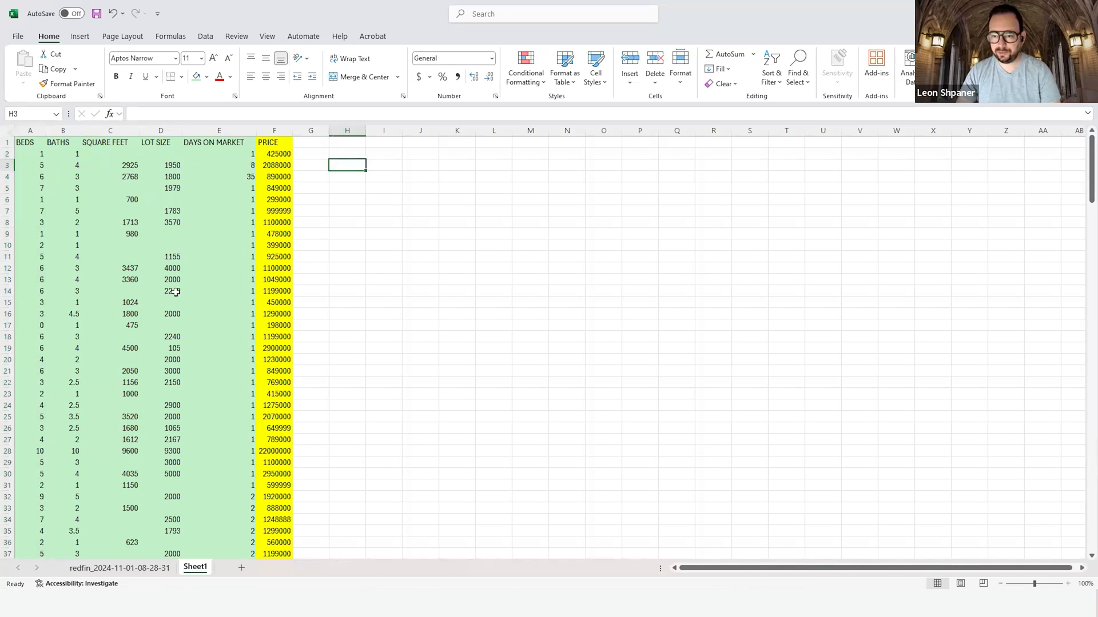
{"action": "mouse_move", "coordinate": [131, 179]}
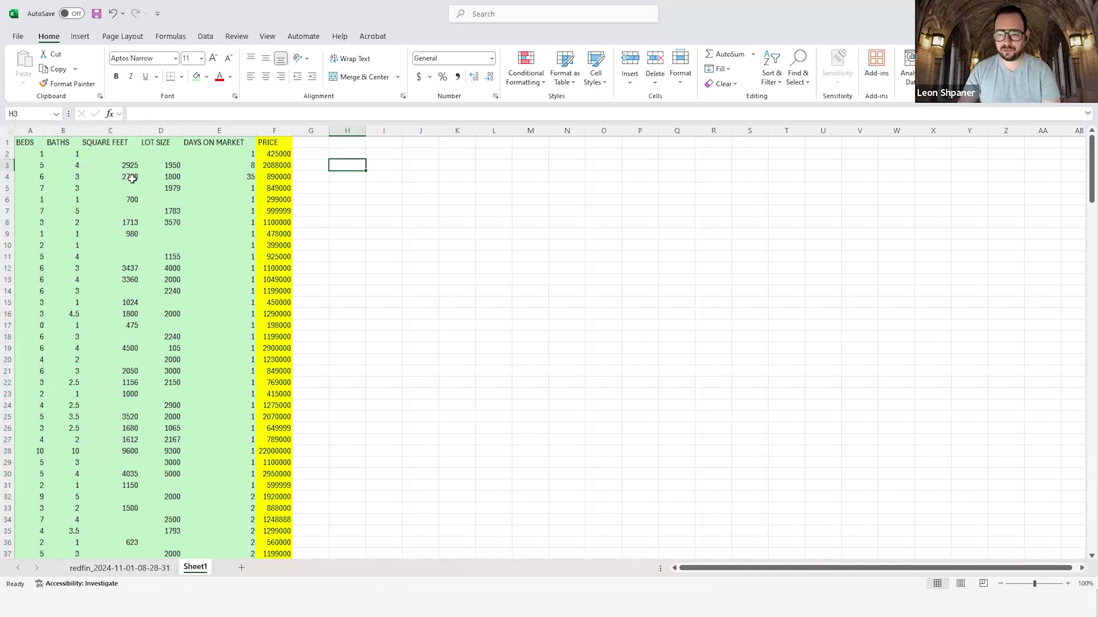
{"action": "left_click", "coordinate": [110, 187]}
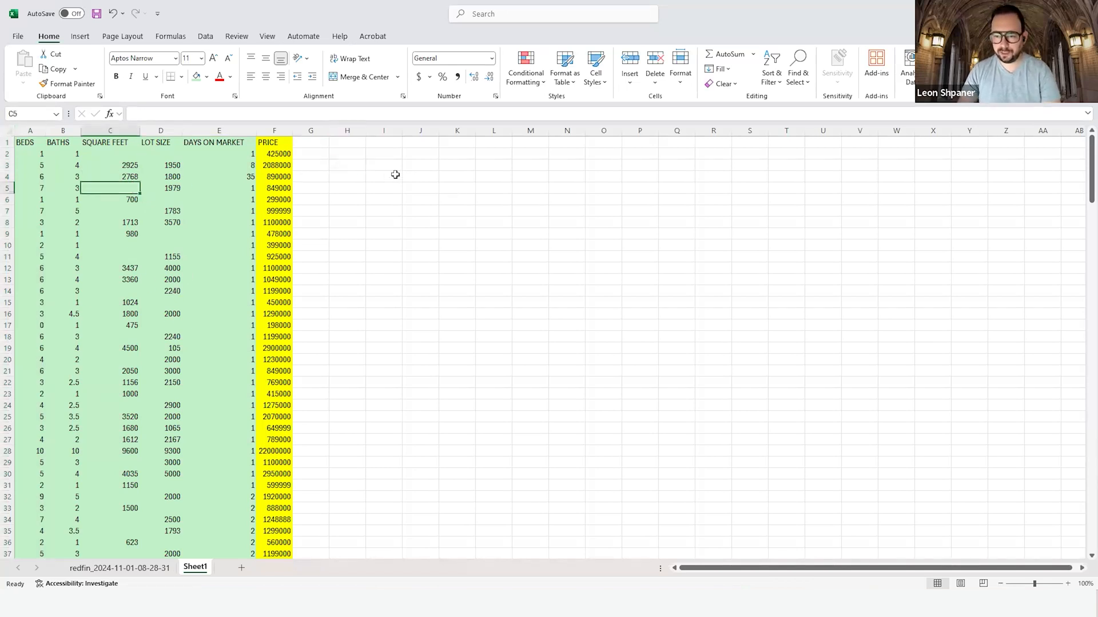
{"action": "left_click", "coordinate": [421, 153]}
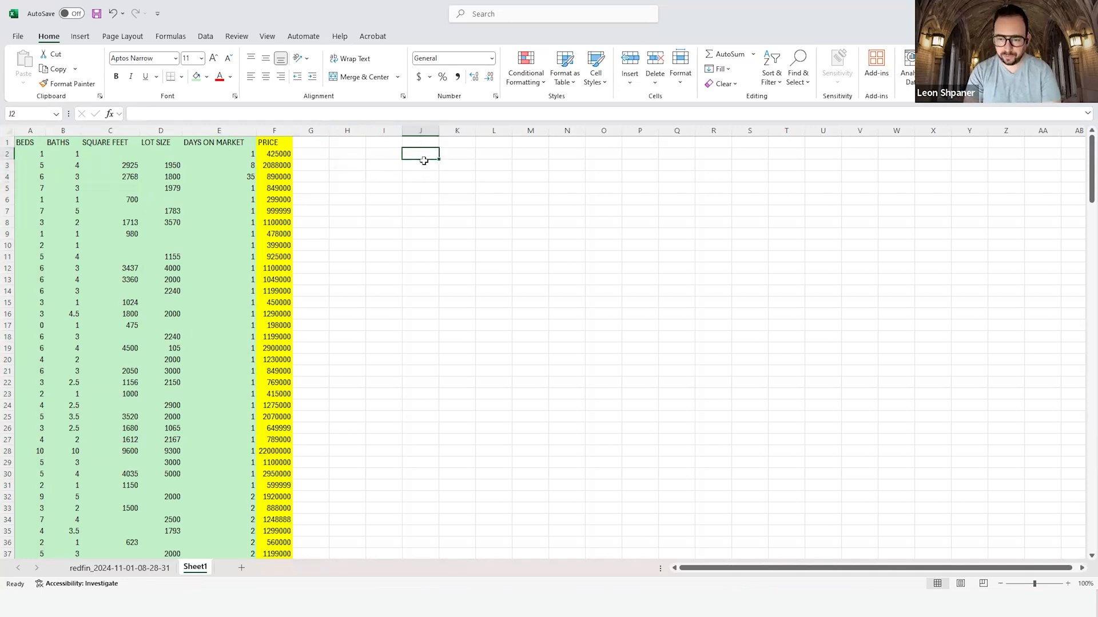
{"action": "type", "text": "=ave"}
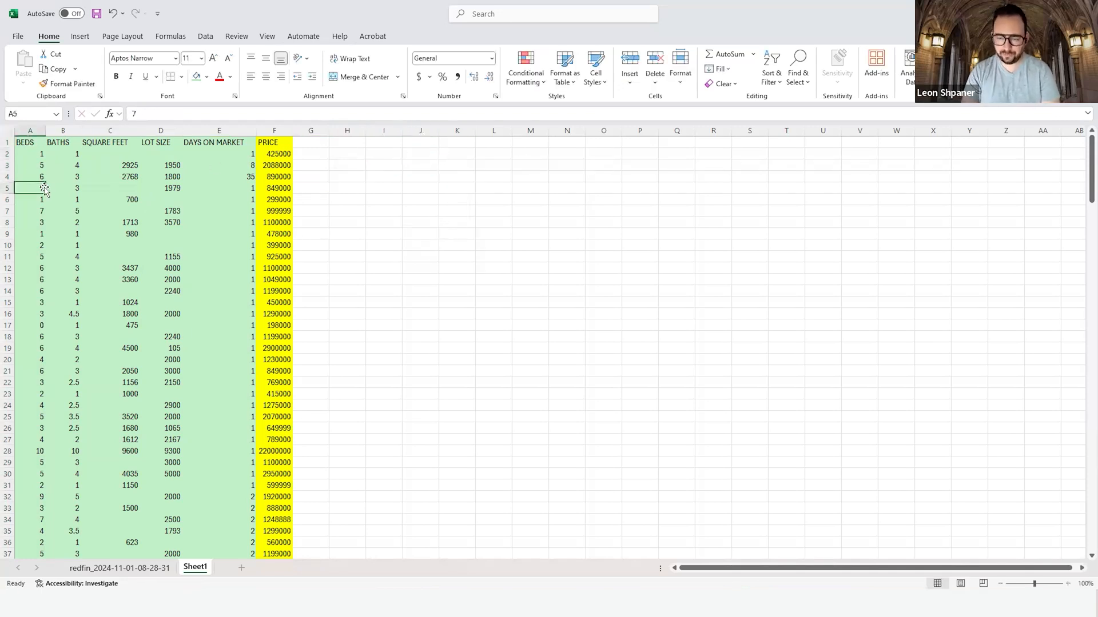
Step: Turn on header filters, then check the BEDS and DAYS ON MARKET filter dropdowns
{"action": "left_click", "coordinate": [40, 142]}
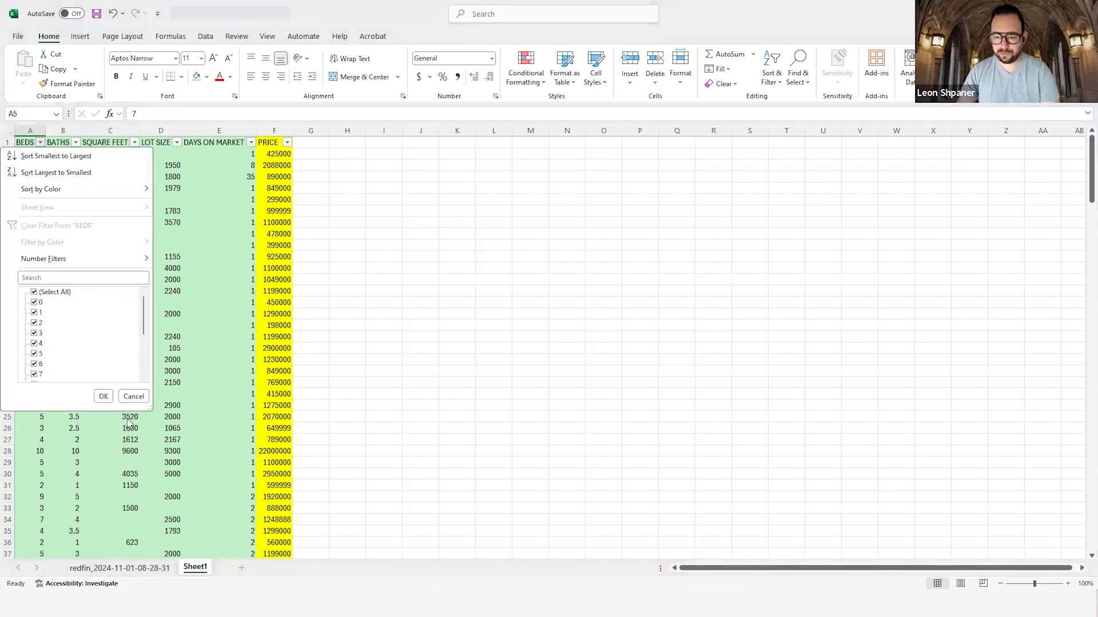
{"action": "left_click", "coordinate": [103, 396]}
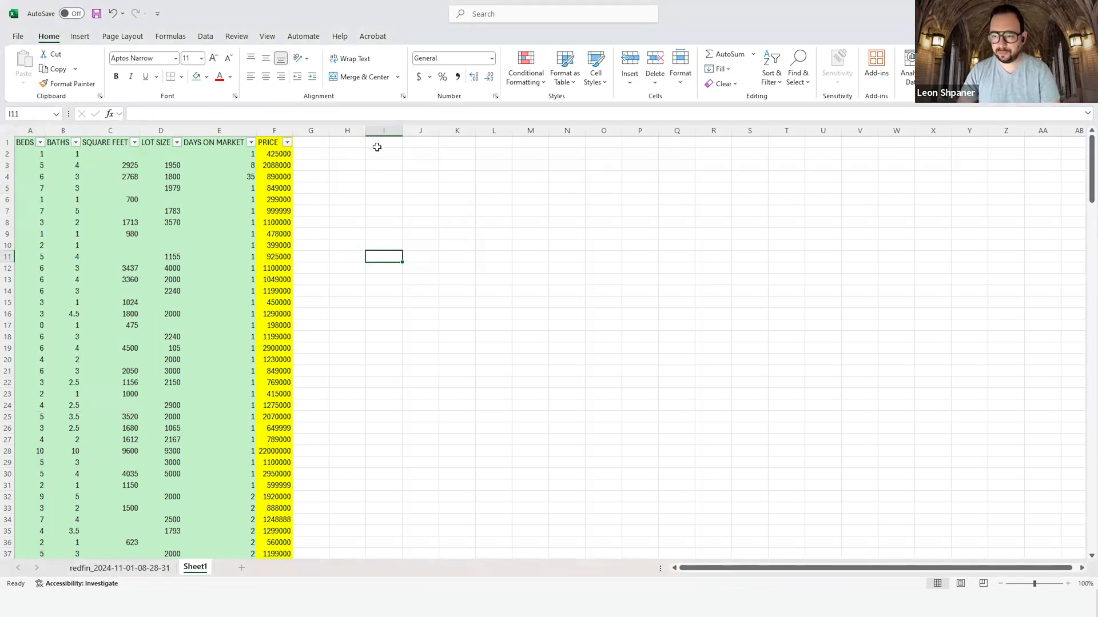
{"action": "left_click", "coordinate": [251, 142]}
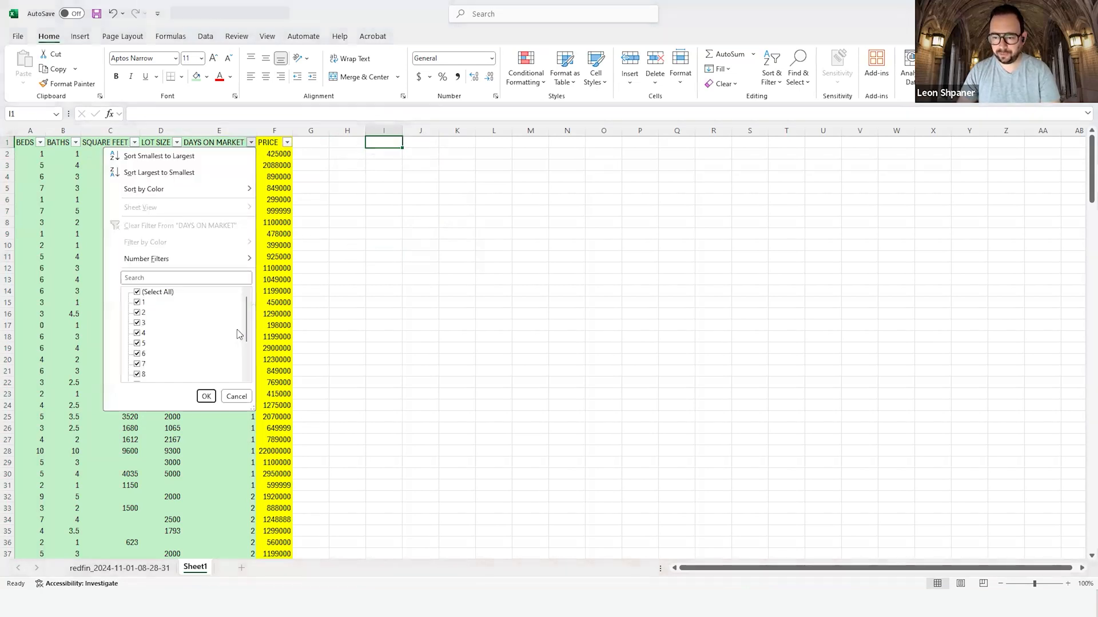
{"action": "mouse_move", "coordinate": [514, 203]}
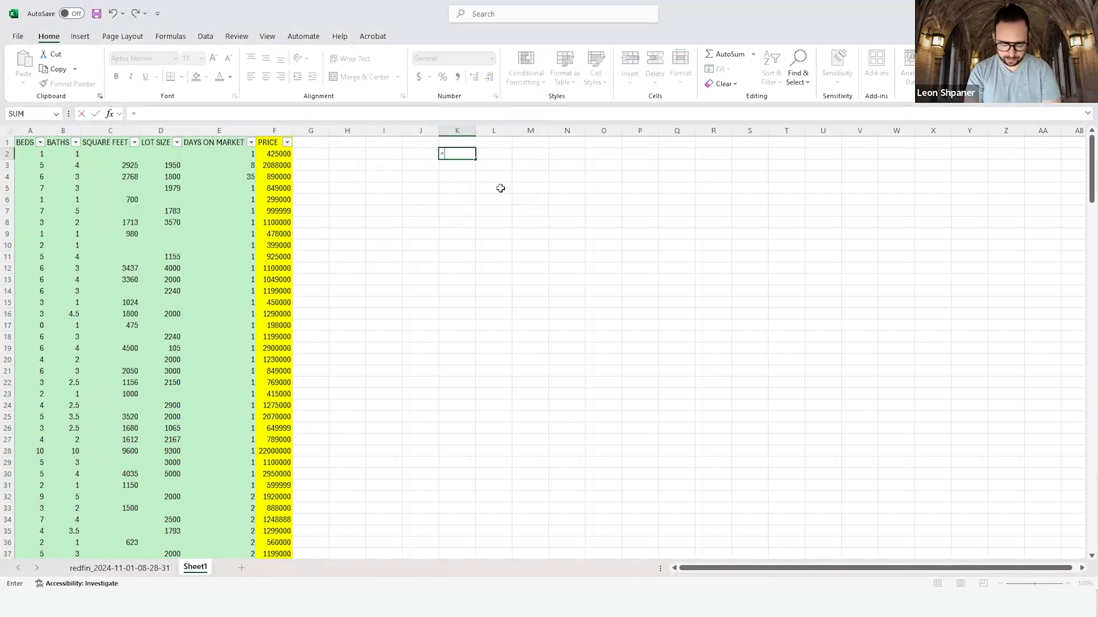
Step: Average BEDS, BATHS, SQUARE FEET and LOT SIZE in K2:N2 under centered labels A–D
{"action": "type", "text": "=average("}
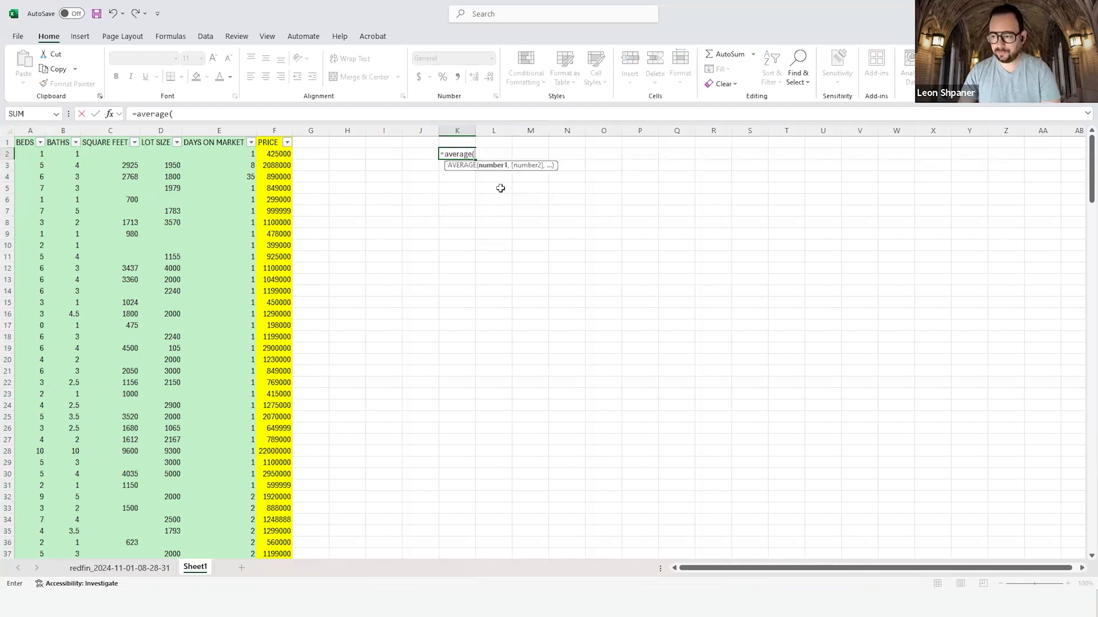
{"action": "left_click", "coordinate": [30, 142]}
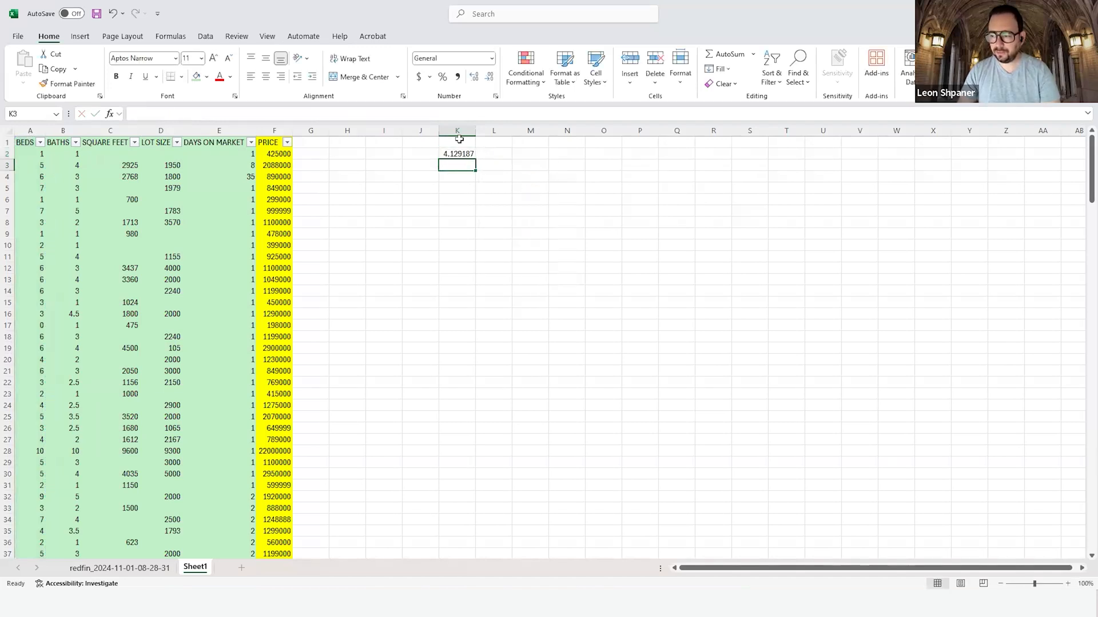
{"action": "left_click", "coordinate": [494, 142]}
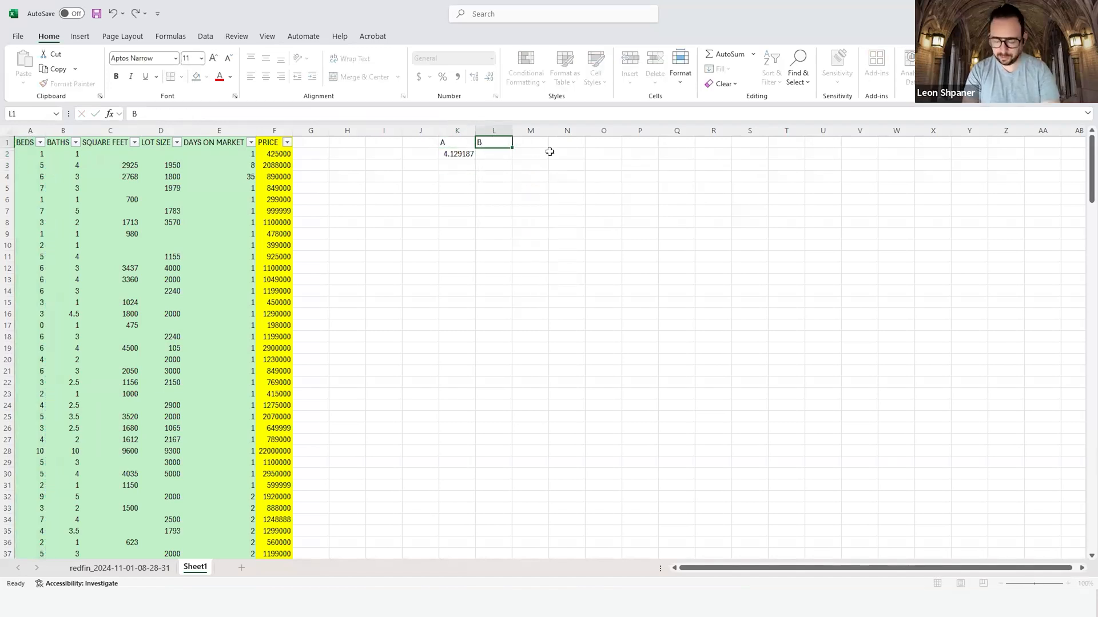
{"action": "left_click", "coordinate": [604, 142]}
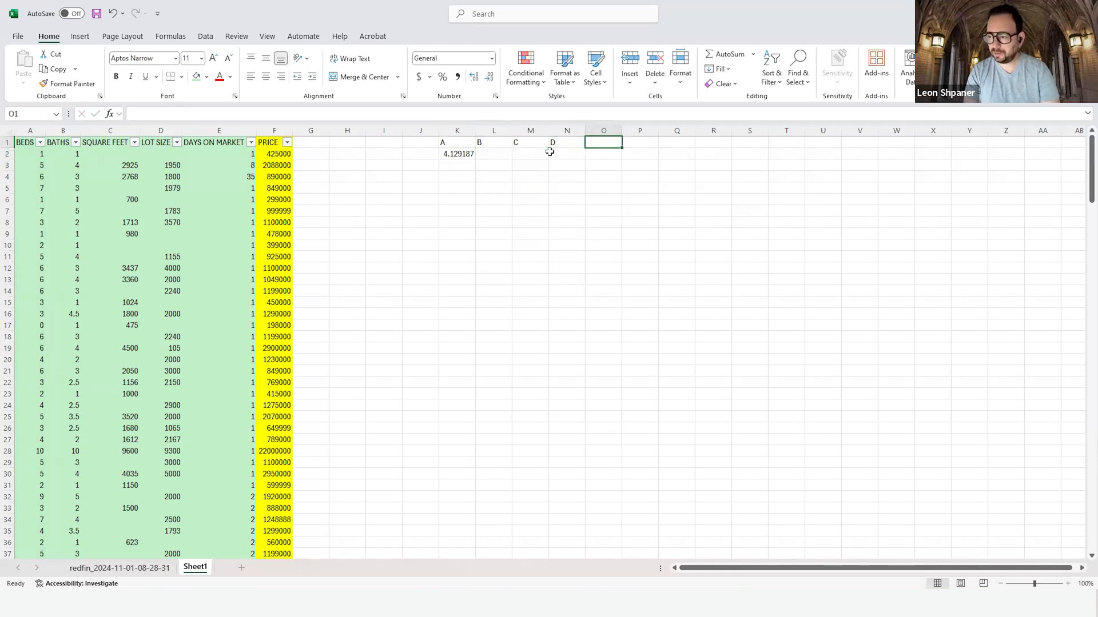
{"action": "left_click", "coordinate": [457, 153]}
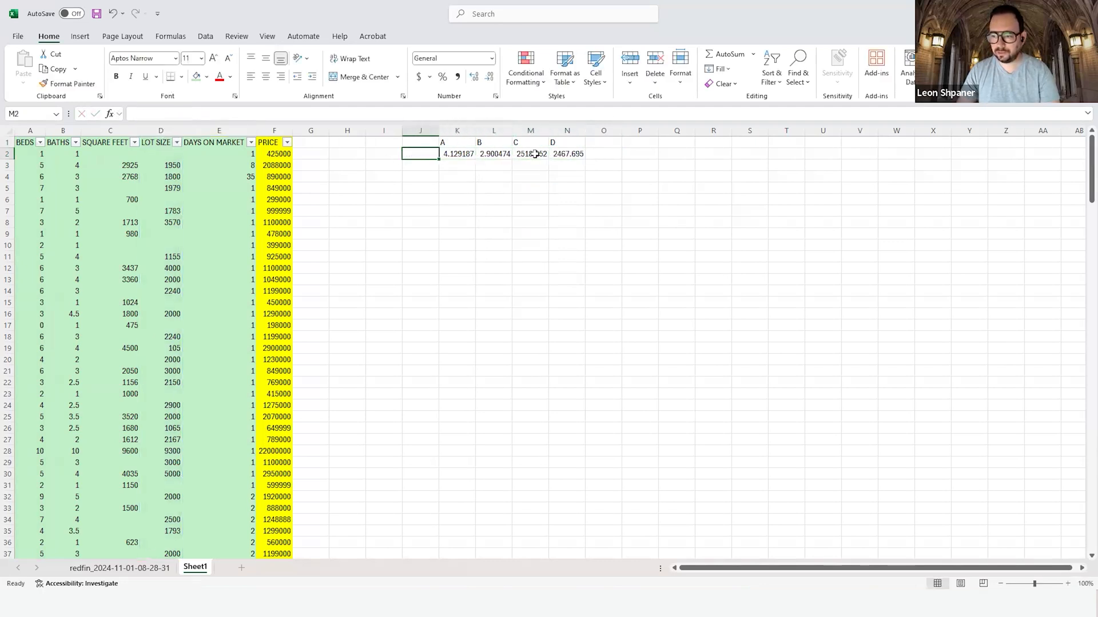
{"action": "left_click", "coordinate": [7, 211]}
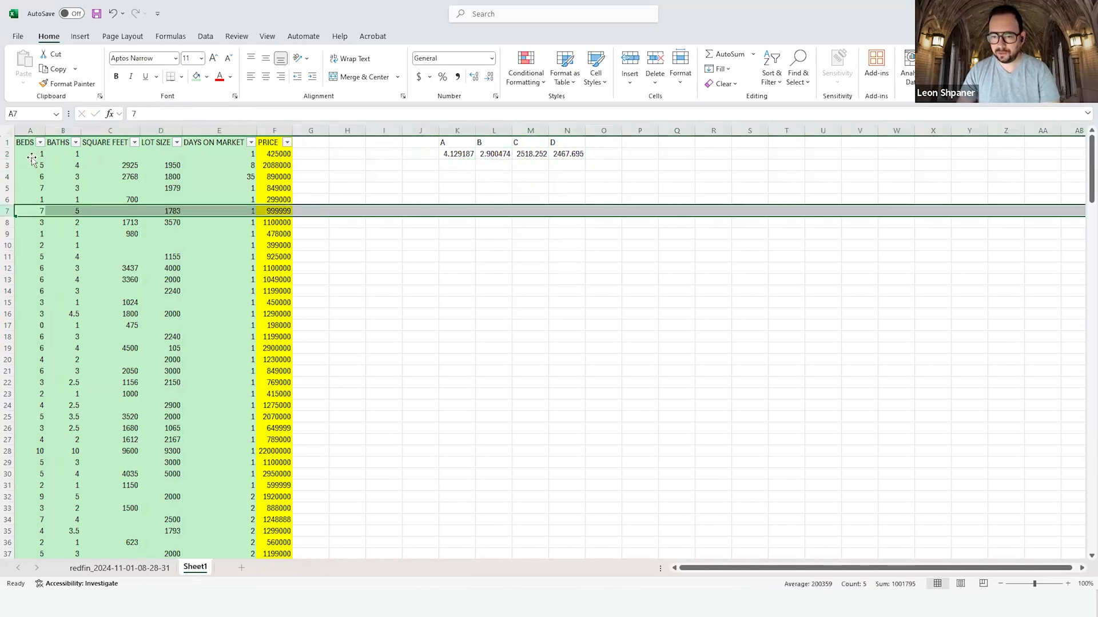
{"action": "left_click", "coordinate": [458, 131]}
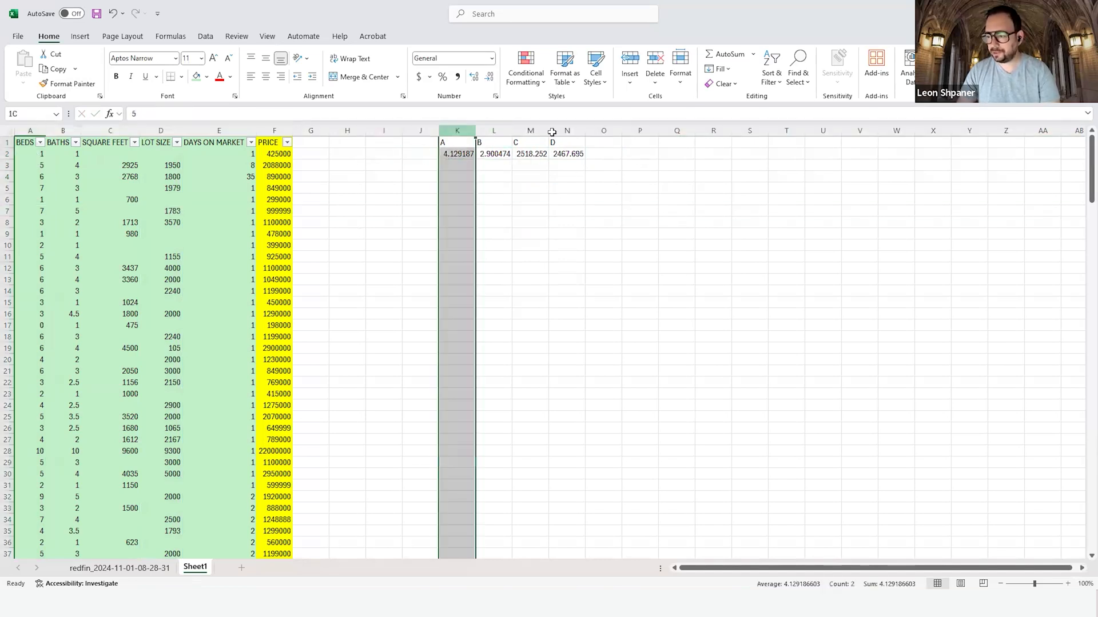
{"action": "left_click", "coordinate": [530, 245]}
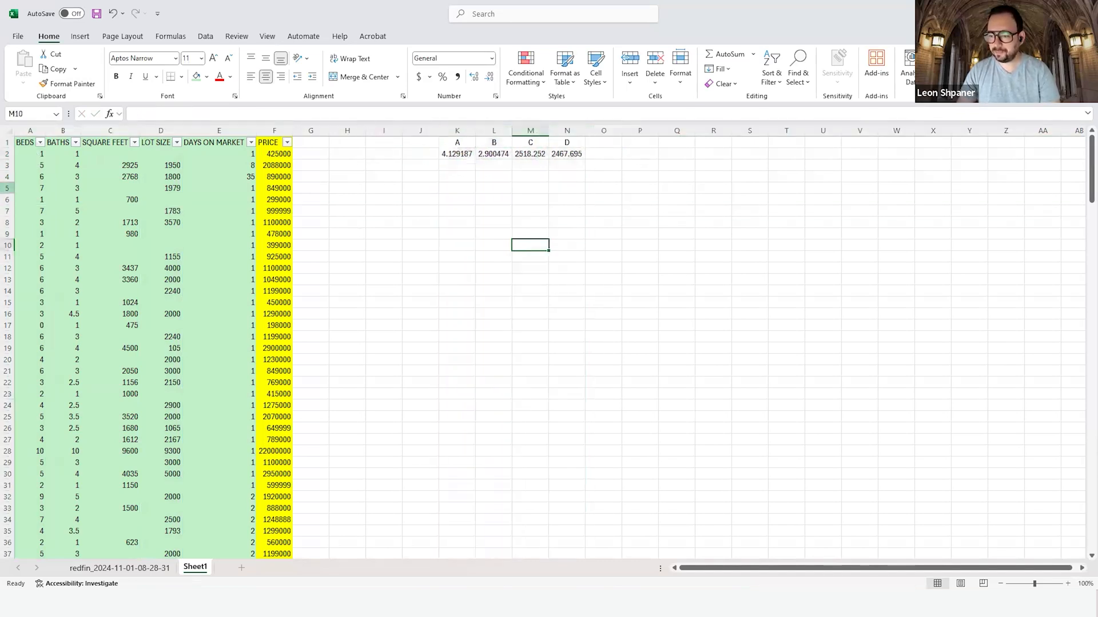
{"action": "left_click", "coordinate": [40, 142]}
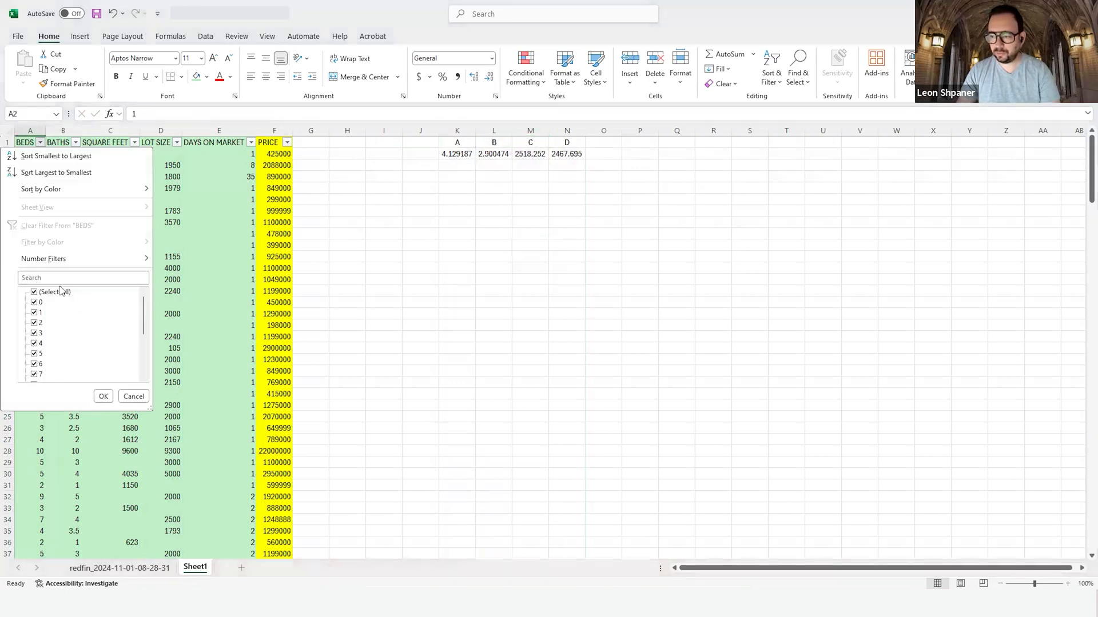
{"action": "left_click", "coordinate": [102, 396]}
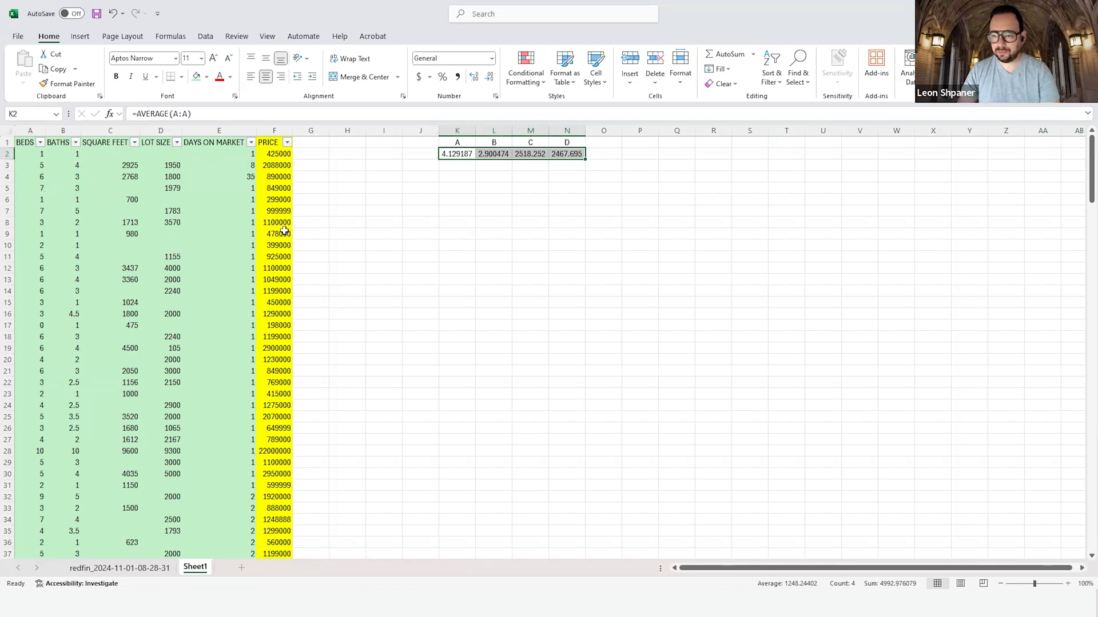
Step: Format K2:N2 as Number and drop decimals so averages read 4, 3, 2518, 2468
{"action": "left_click", "coordinate": [490, 76]}
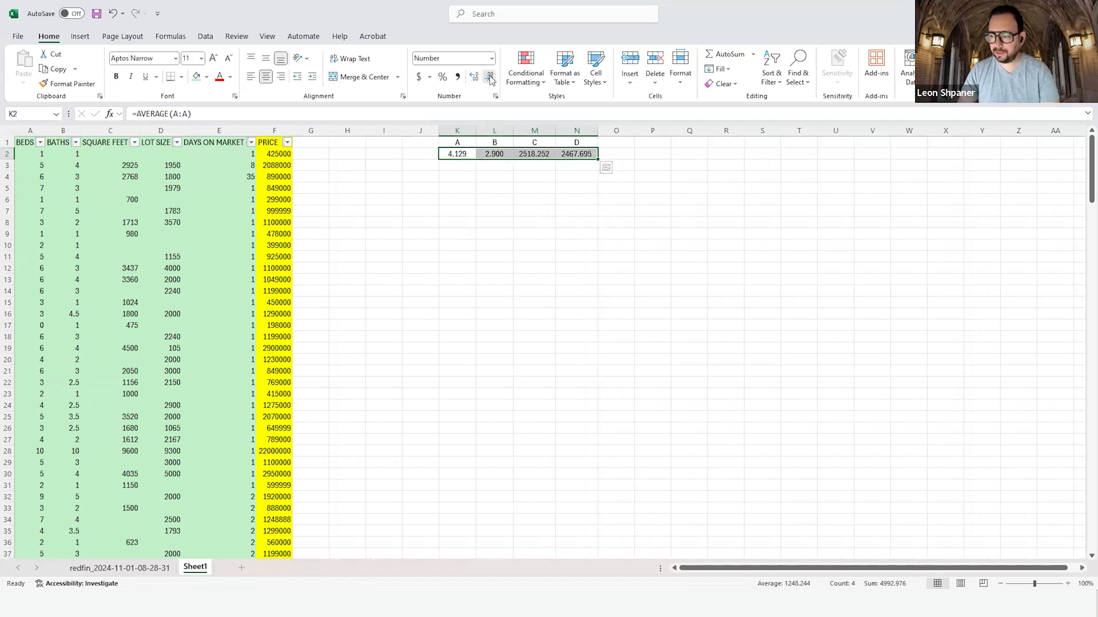
{"action": "left_click", "coordinate": [490, 76]}
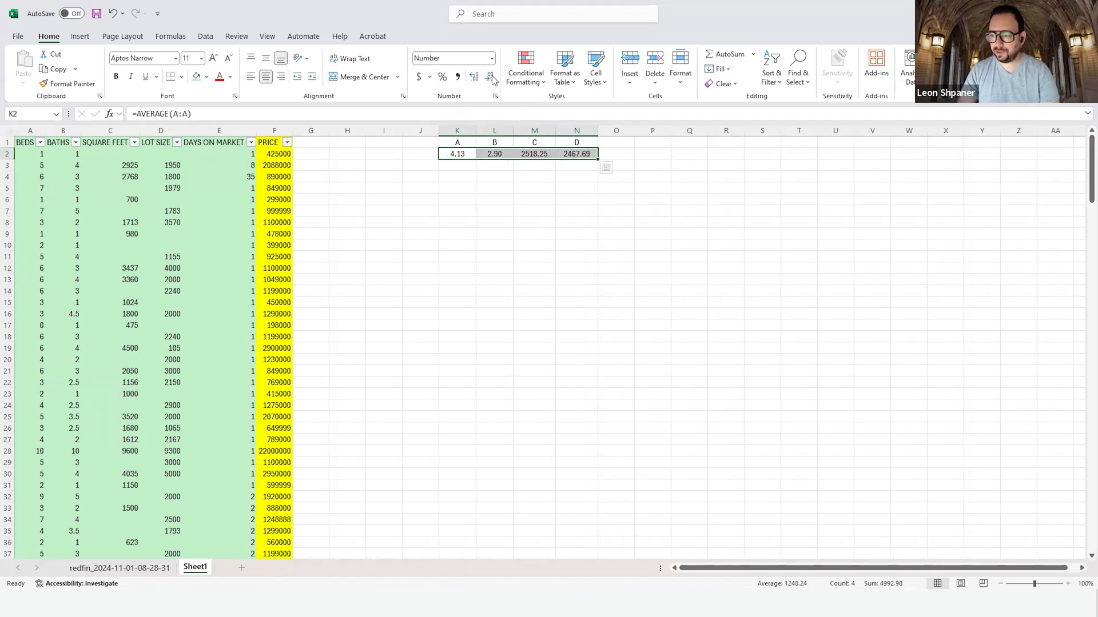
{"action": "left_click", "coordinate": [490, 76]}
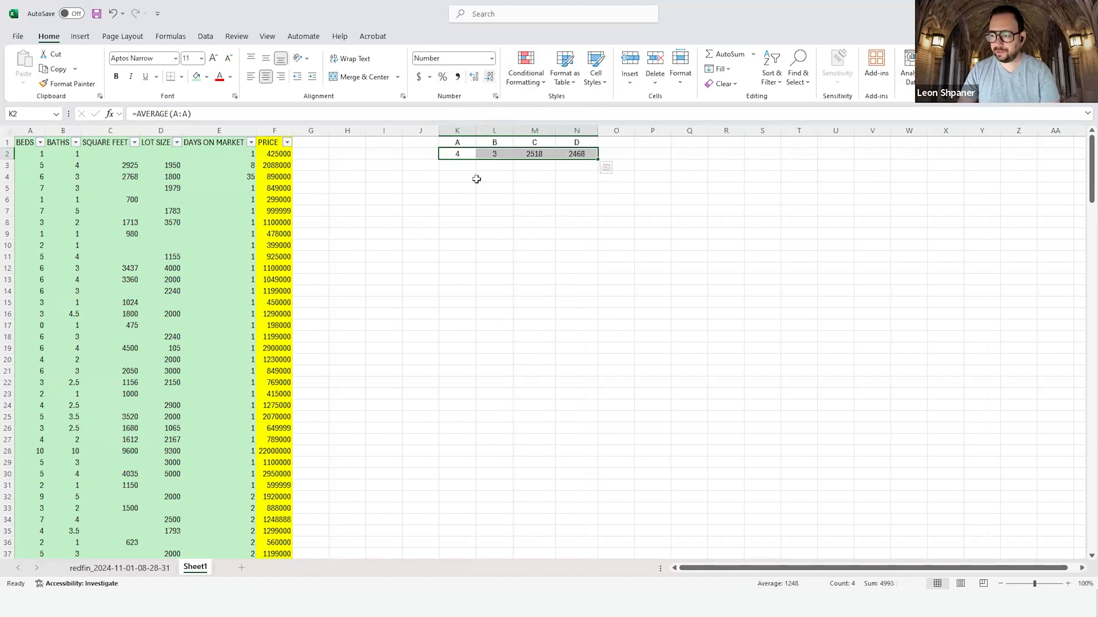
Step: Filter BEDS to blanks and fill the empty BEDS cells with 4
{"action": "left_click", "coordinate": [493, 211]}
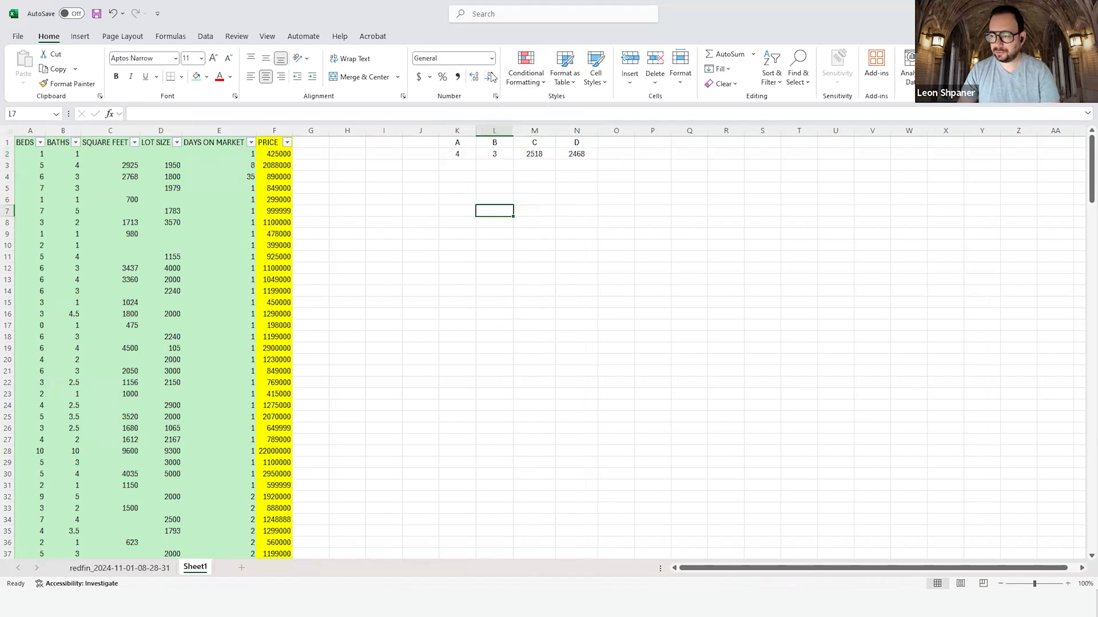
{"action": "left_click", "coordinate": [494, 153]}
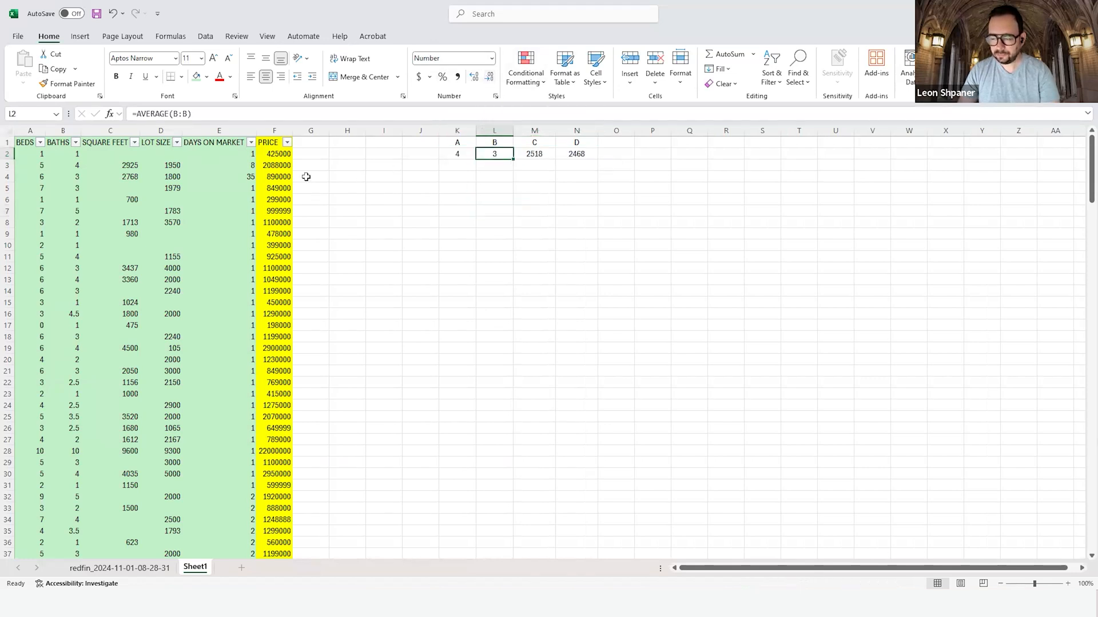
{"action": "left_click", "coordinate": [39, 143]}
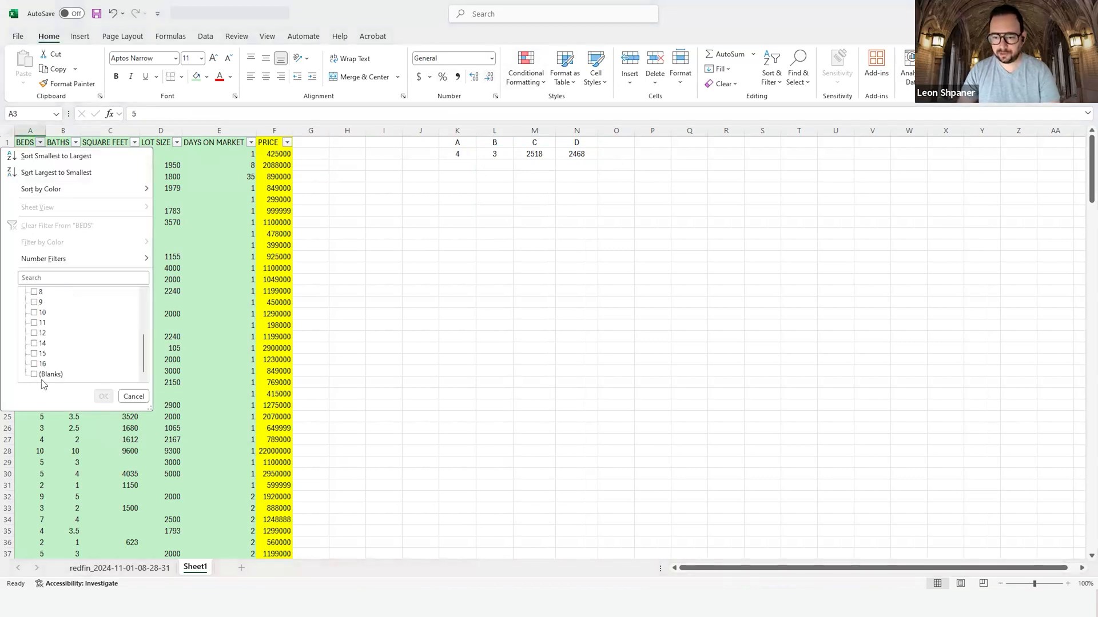
{"action": "left_click", "coordinate": [103, 396]}
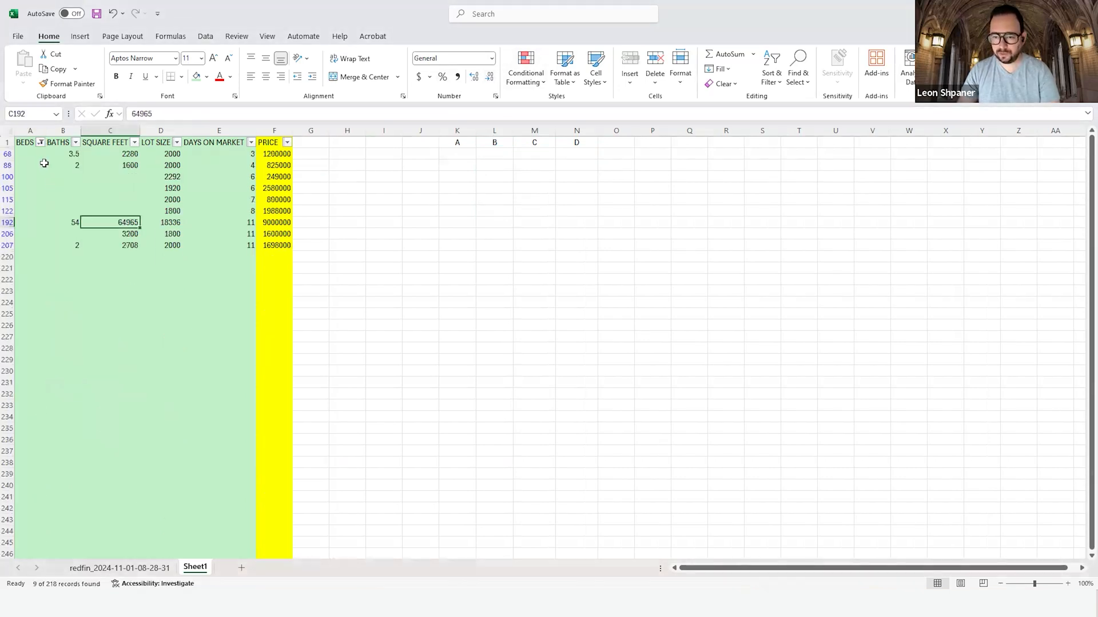
{"action": "left_click", "coordinate": [62, 153]}
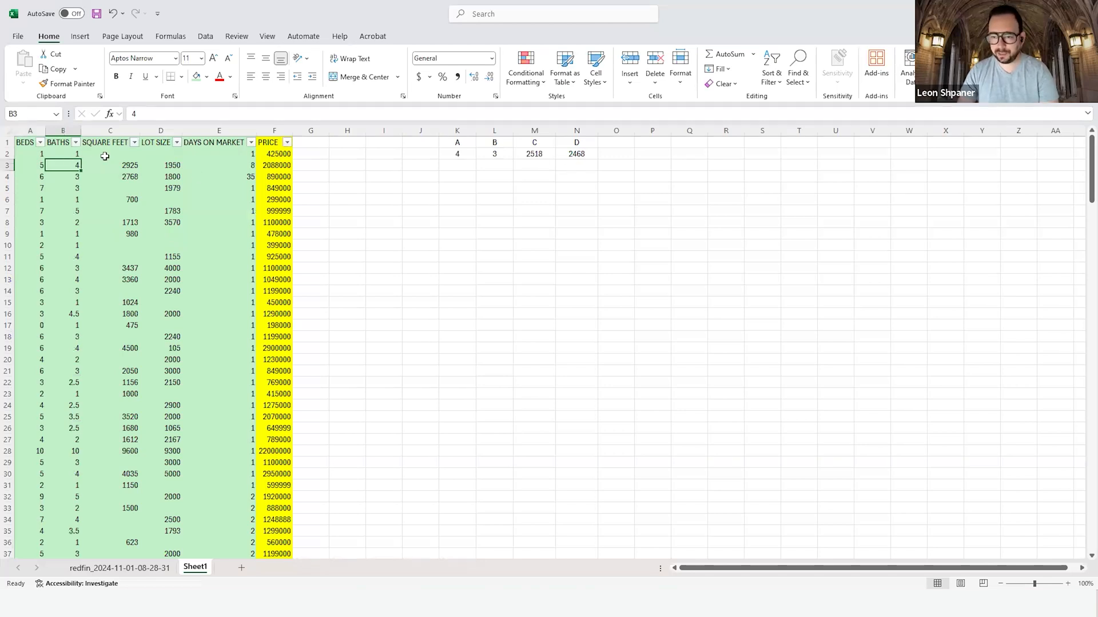
Step: Filter BATHS to blanks and fill the empty BATHS cells down with 3
{"action": "left_click", "coordinate": [74, 143]}
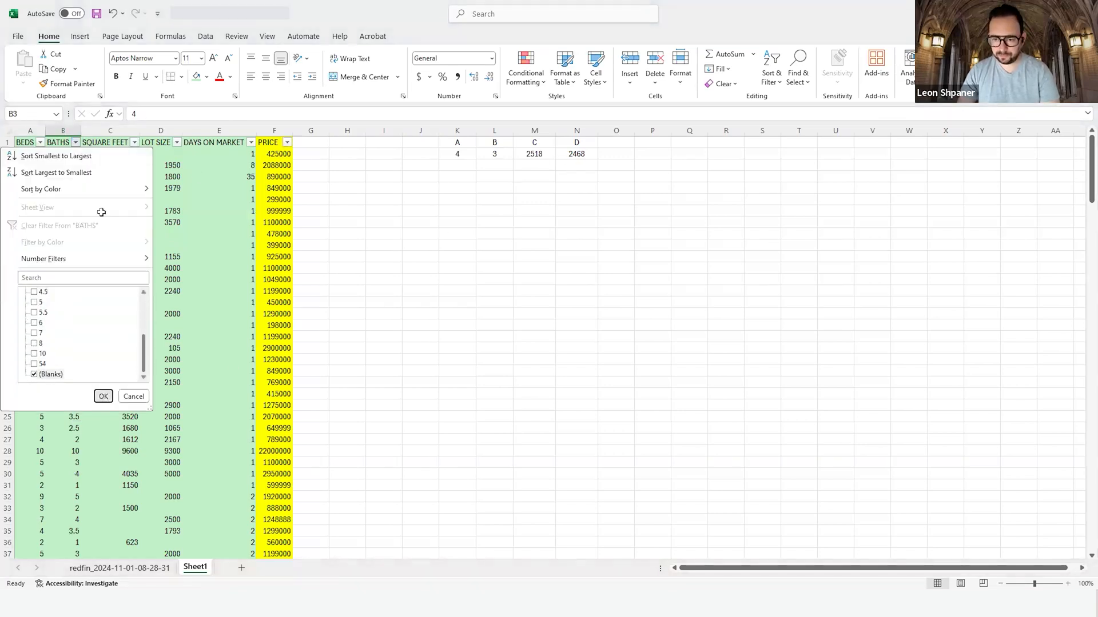
{"action": "left_click", "coordinate": [103, 396]}
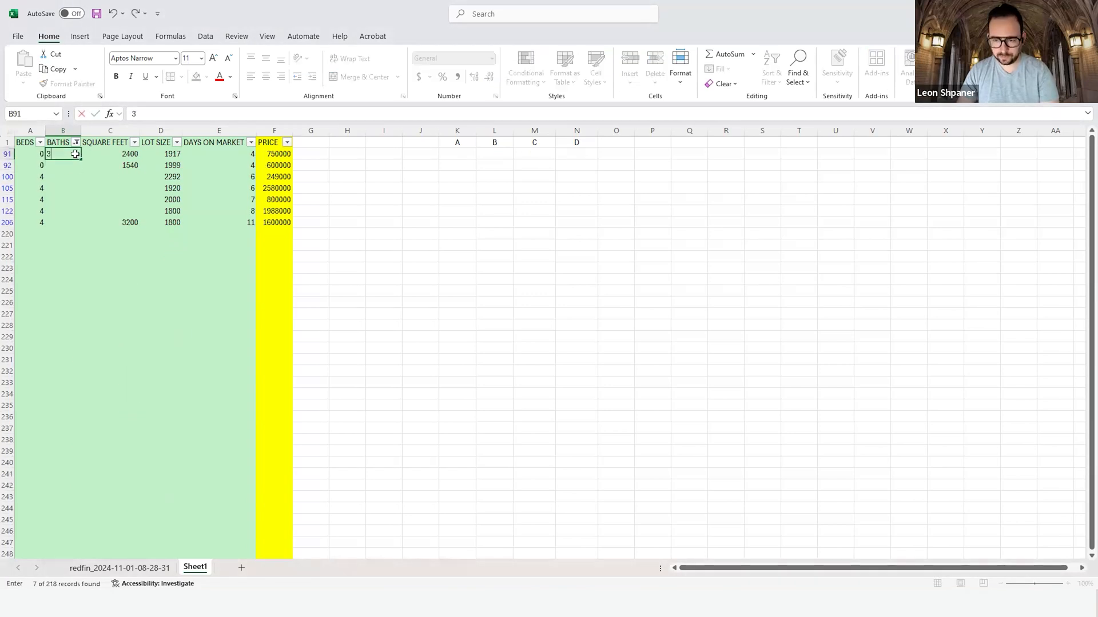
{"action": "left_click_drag", "start_coordinate": [62, 153], "coordinate": [62, 223]}
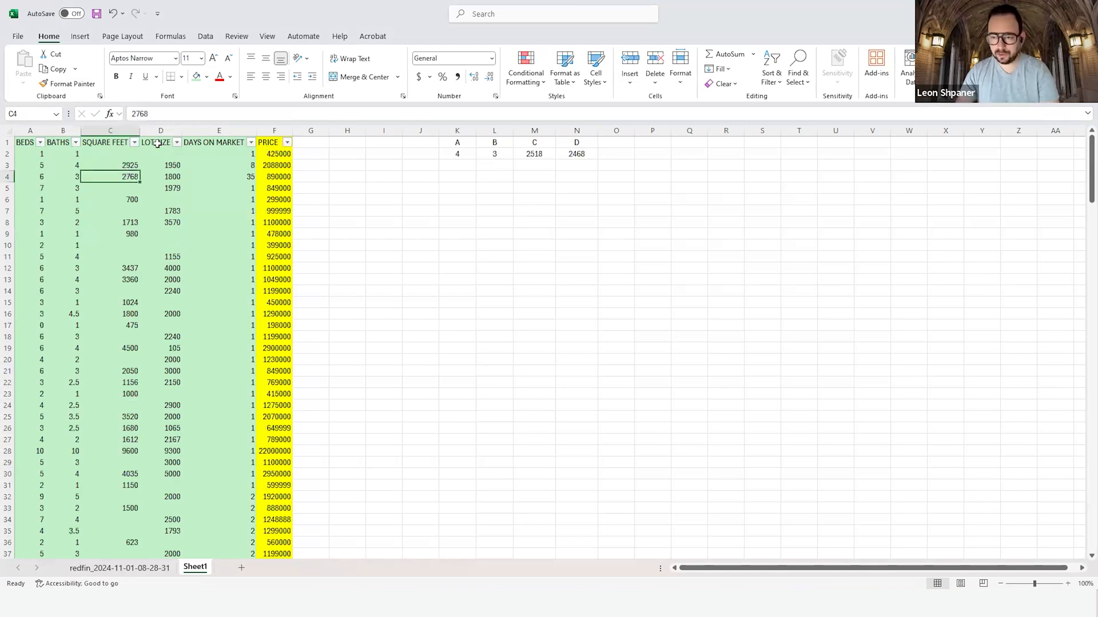
Step: Filter SQUARE FEET to blanks and paste 2518 into the visible empty cells
{"action": "left_click", "coordinate": [134, 143]}
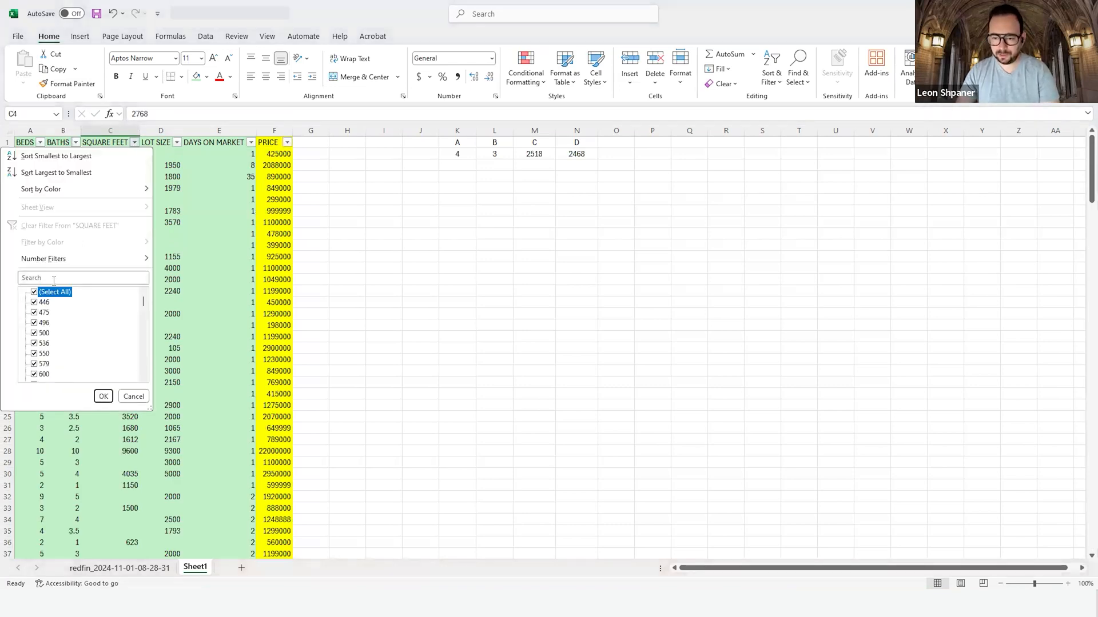
{"action": "scroll", "scroll_direction": "down", "scroll_amount": 3}
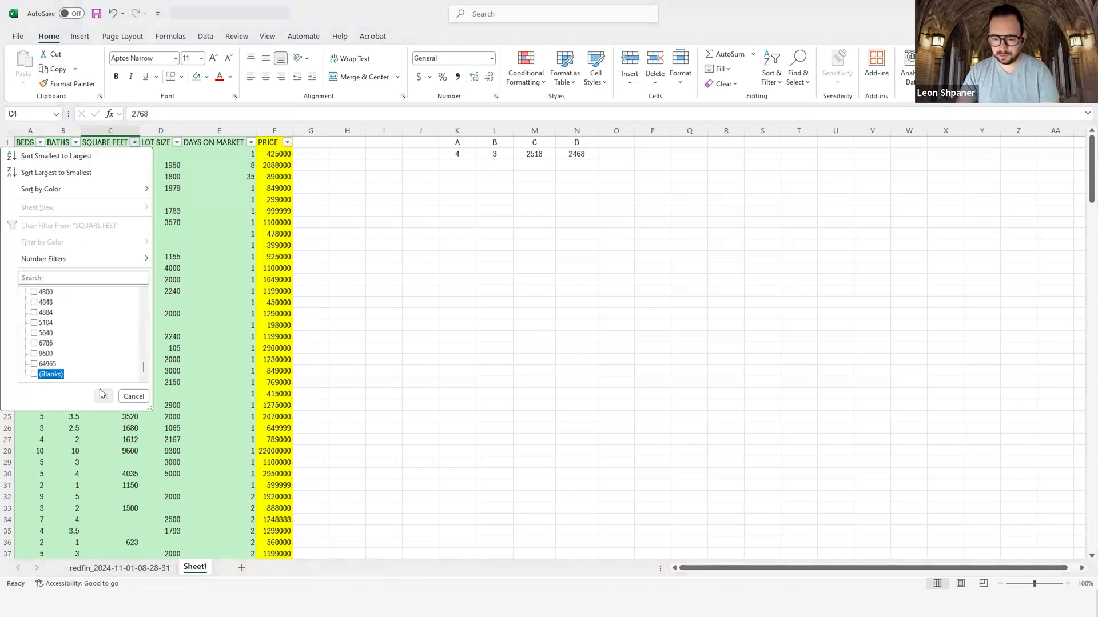
{"action": "left_click", "coordinate": [104, 397]}
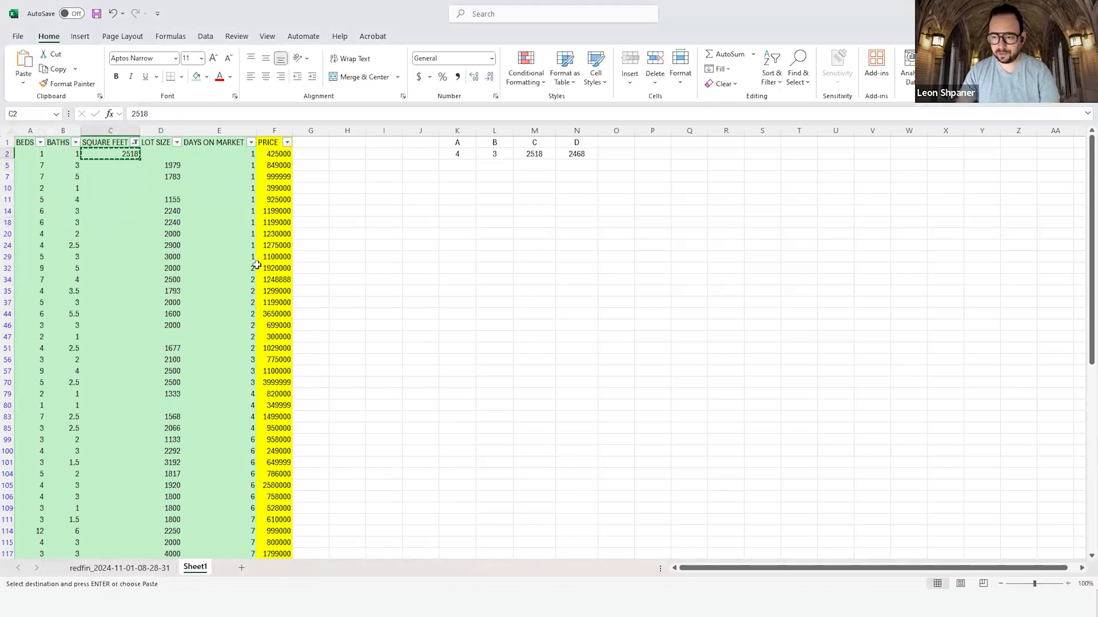
{"action": "left_click", "coordinate": [274, 268]}
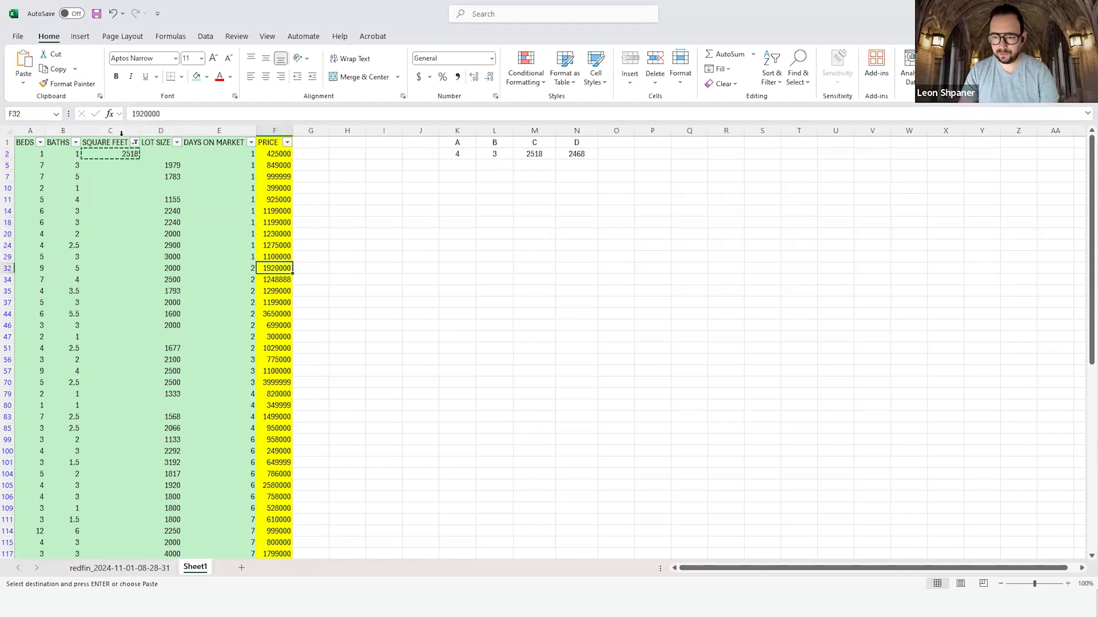
{"action": "left_click", "coordinate": [275, 279]}
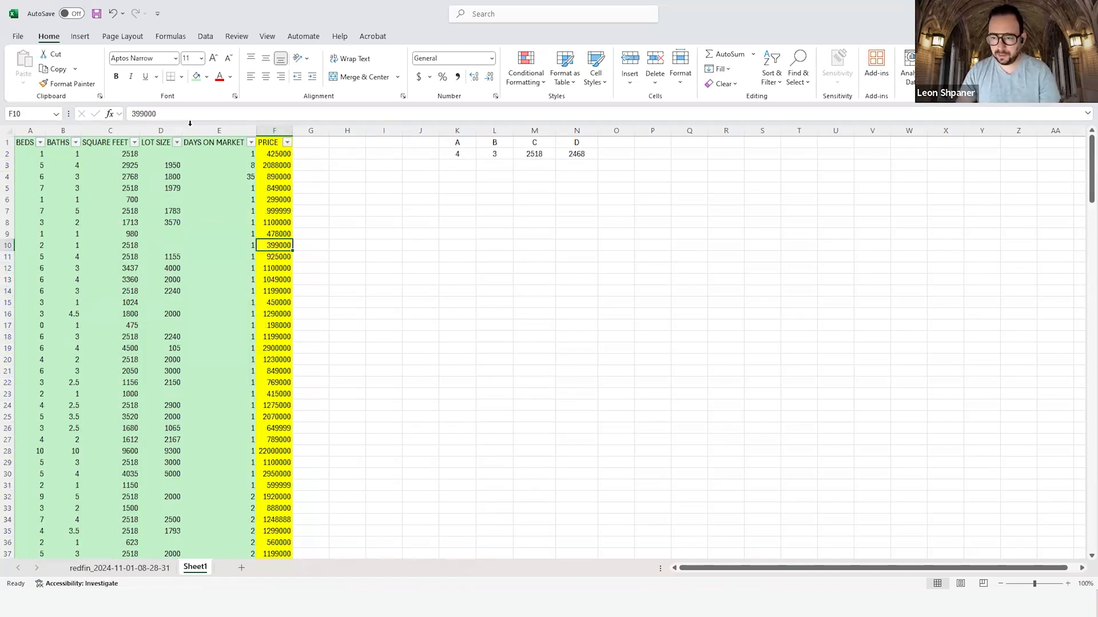
Step: Filter LOT SIZE to blanks and enter 2468 into the empty LOT SIZE cells
{"action": "left_click", "coordinate": [176, 142]}
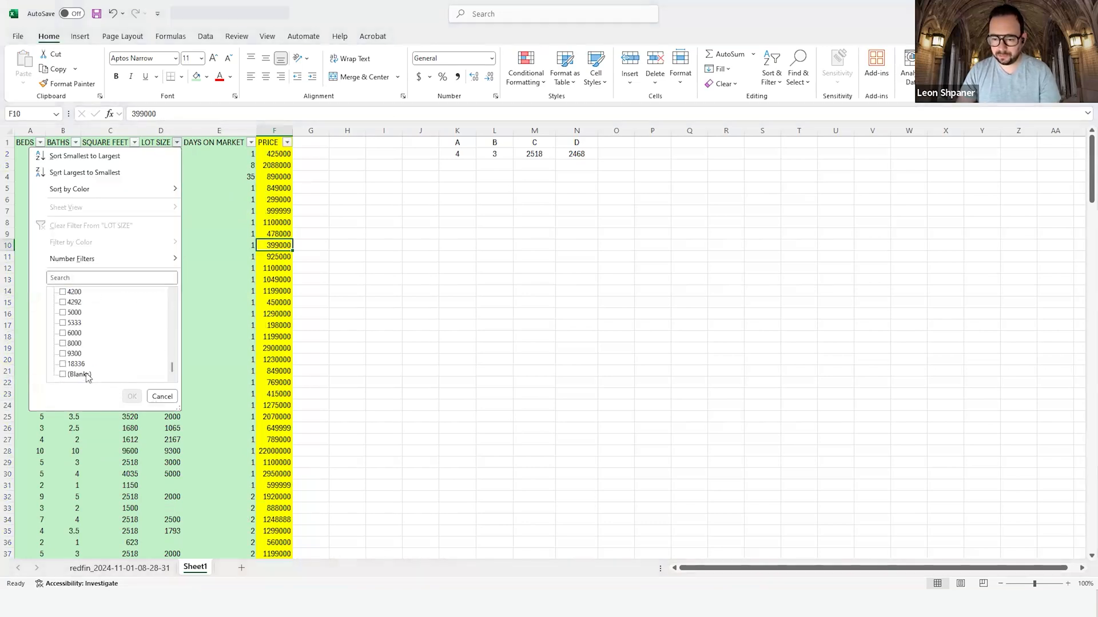
{"action": "left_click", "coordinate": [131, 396]}
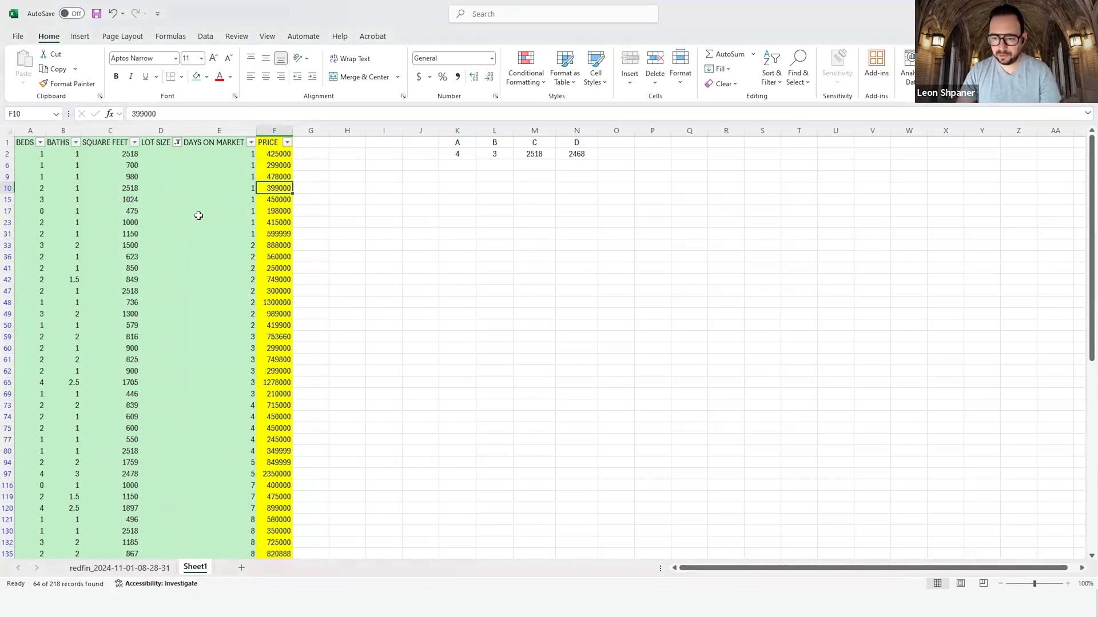
{"action": "left_click", "coordinate": [160, 154]}
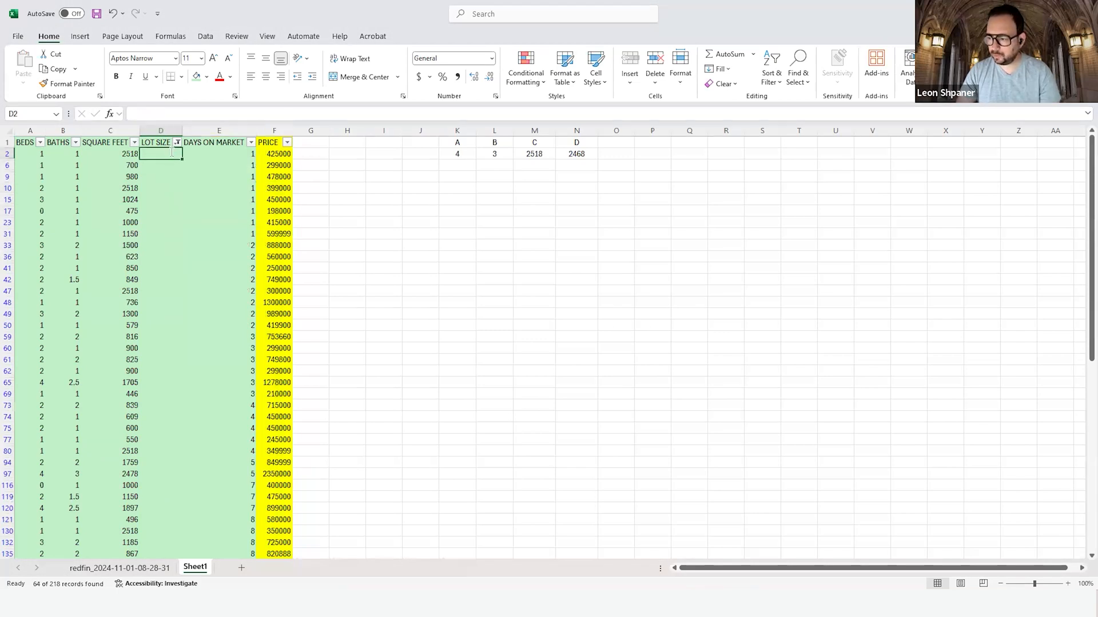
{"action": "left_click", "coordinate": [273, 188]}
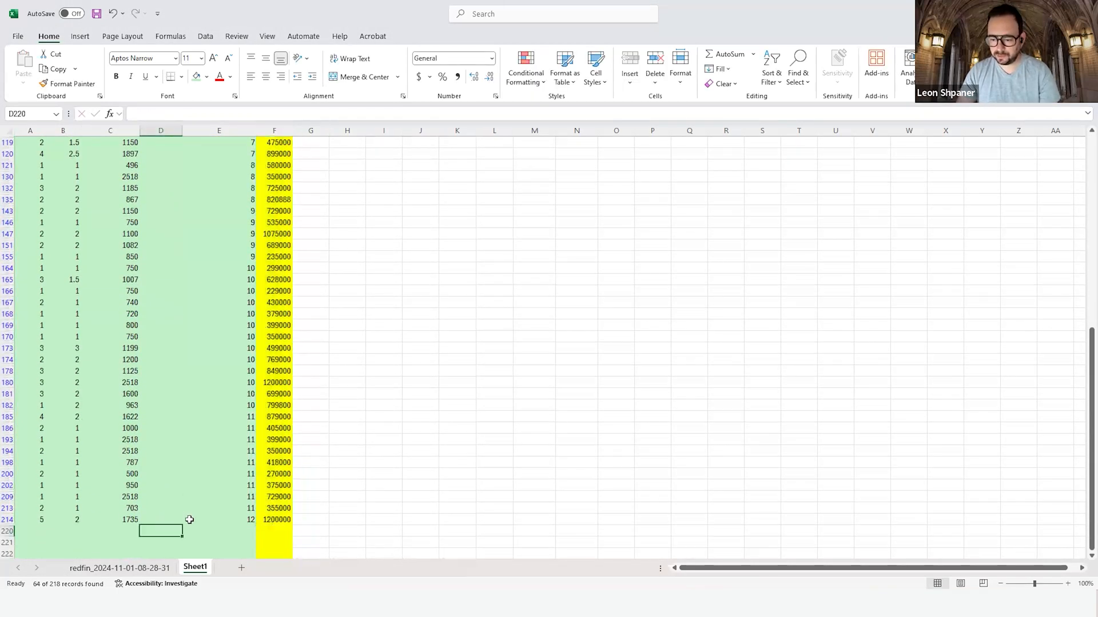
{"action": "left_click", "coordinate": [160, 520]}
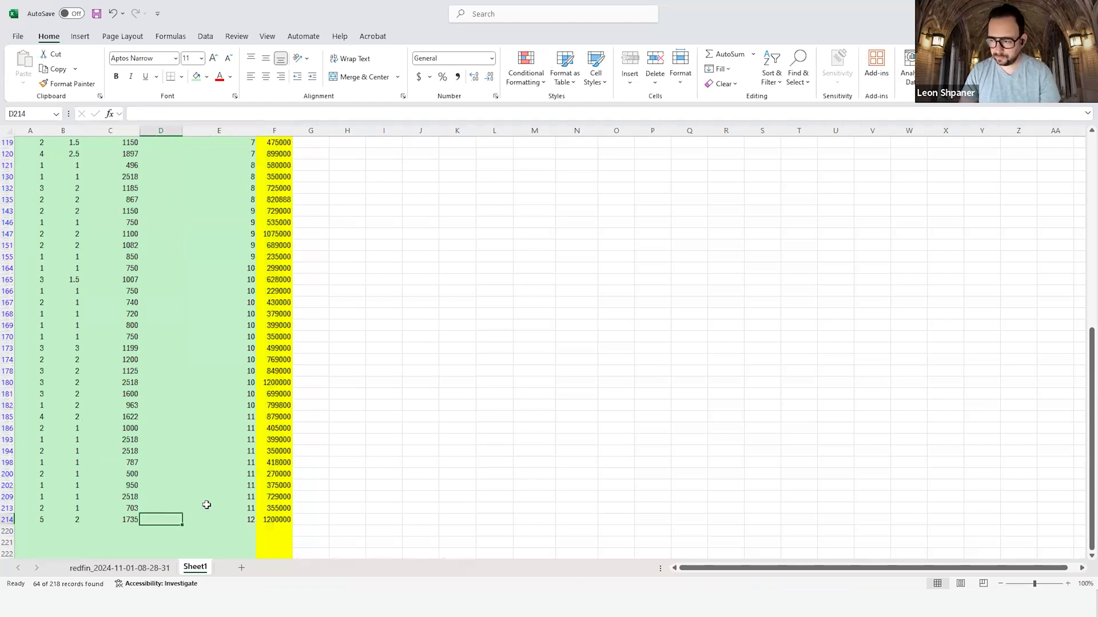
{"action": "type", "text": "2468"}
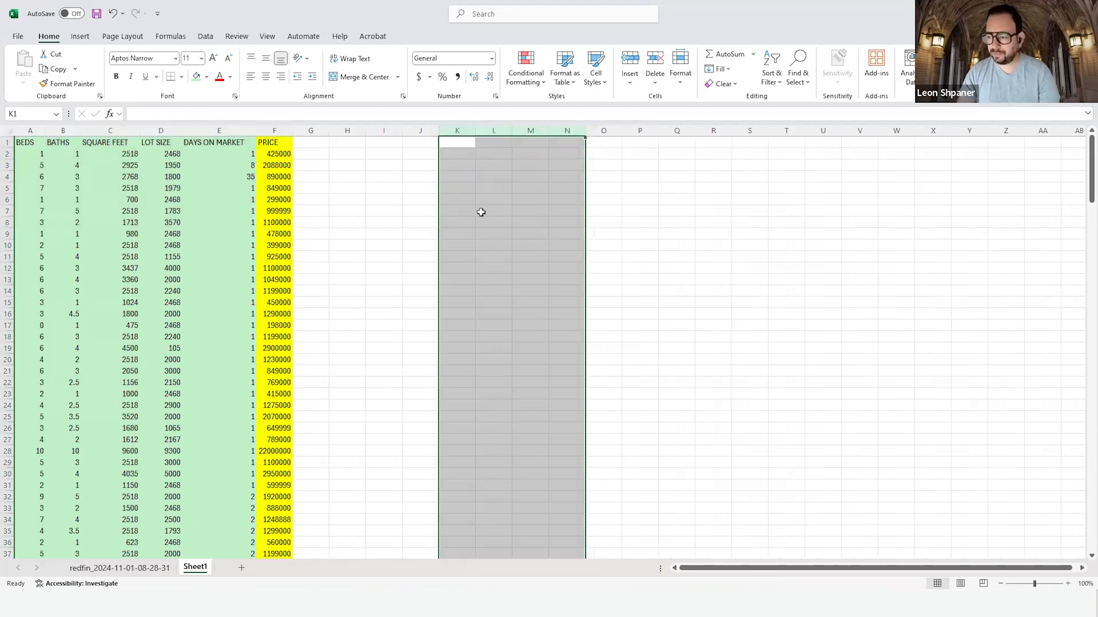
Step: Deselect the emptied averages columns and review the cleaned listings table from the Data tab
{"action": "left_click", "coordinate": [494, 211]}
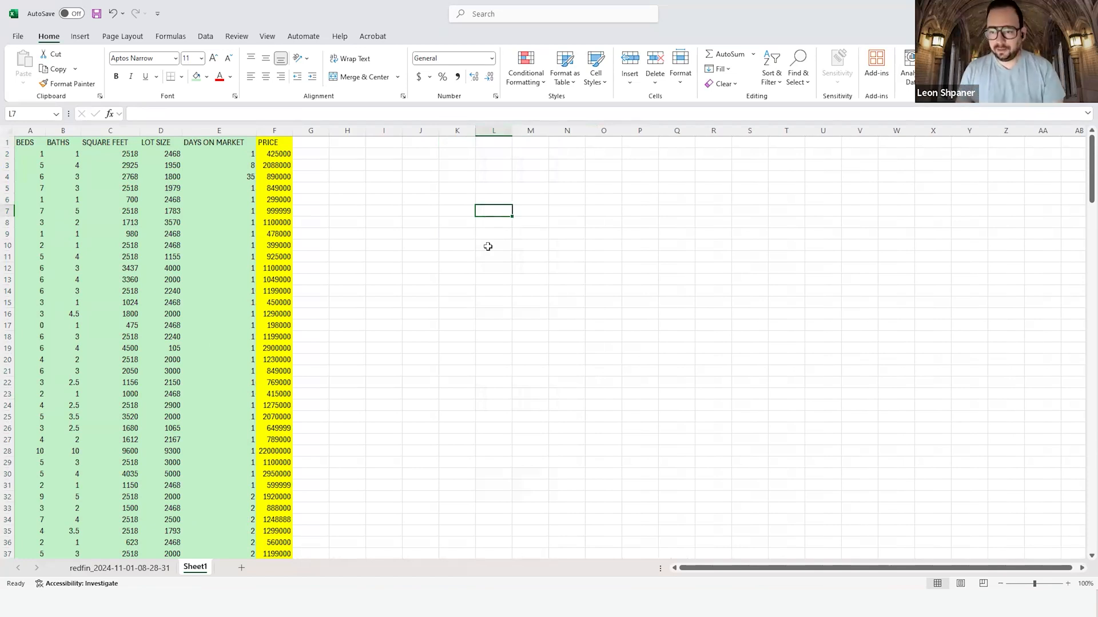
{"action": "left_click", "coordinate": [109, 267]}
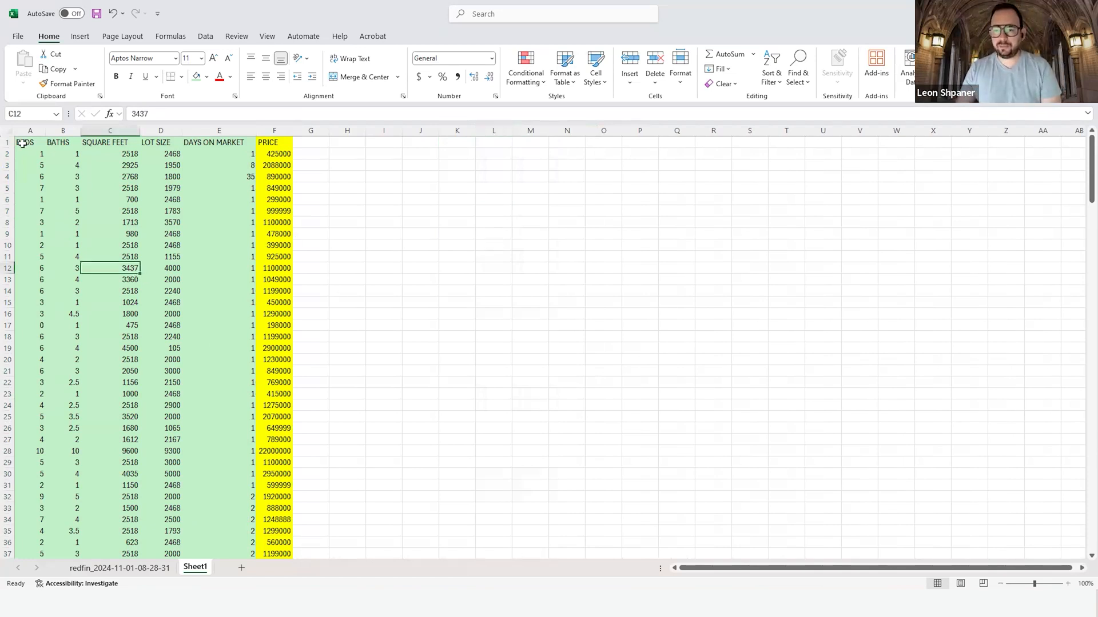
{"action": "left_click", "coordinate": [205, 36]}
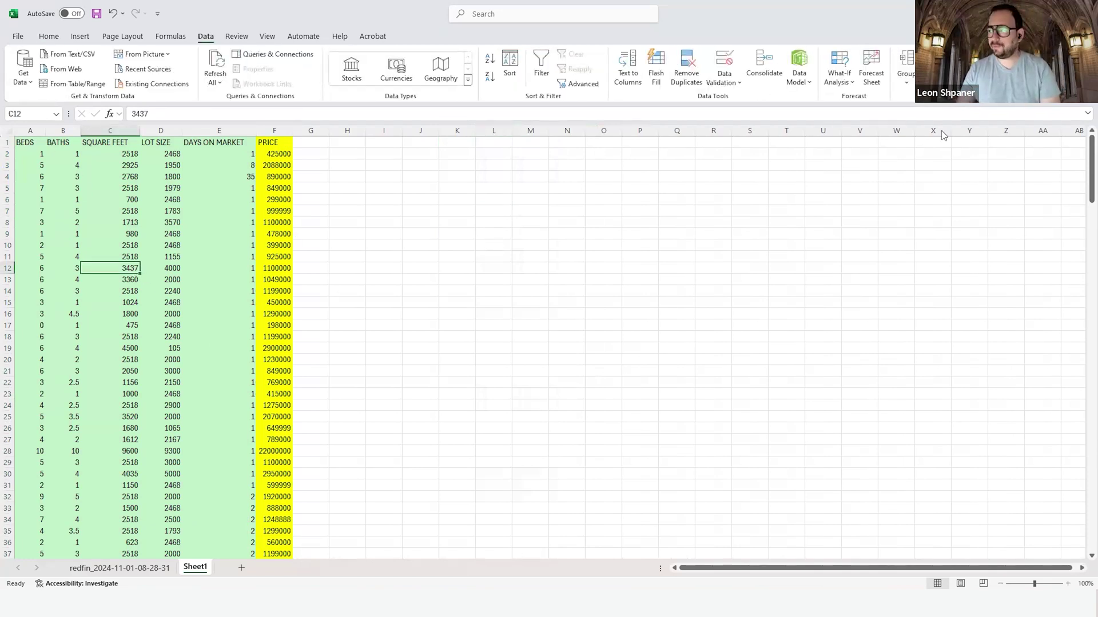
{"action": "mouse_move", "coordinate": [127, 90]}
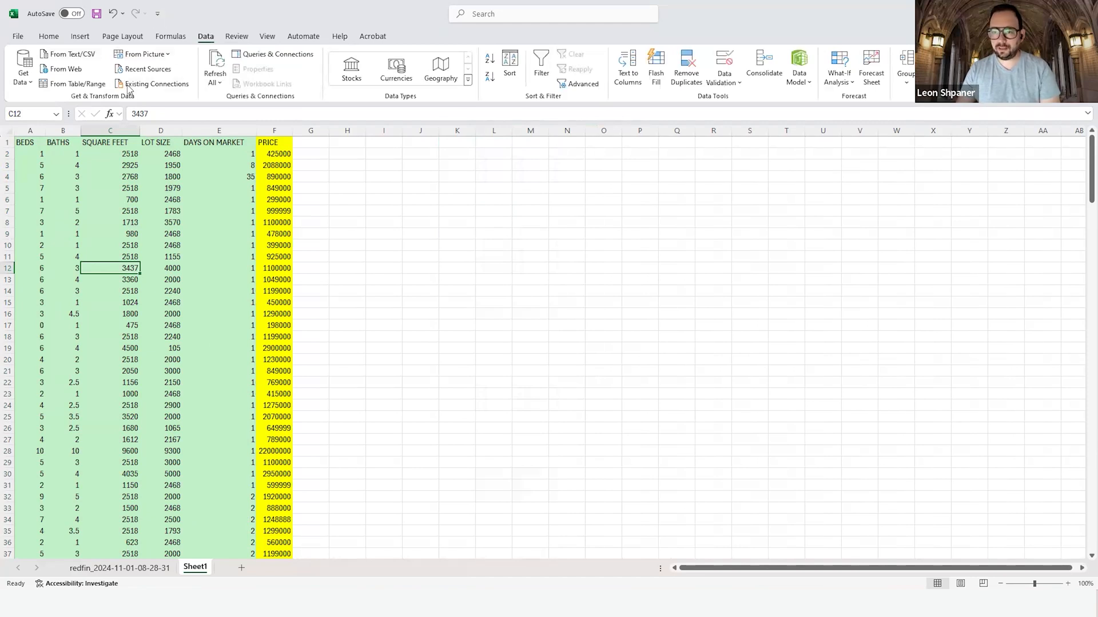
{"action": "mouse_move", "coordinate": [115, 57]}
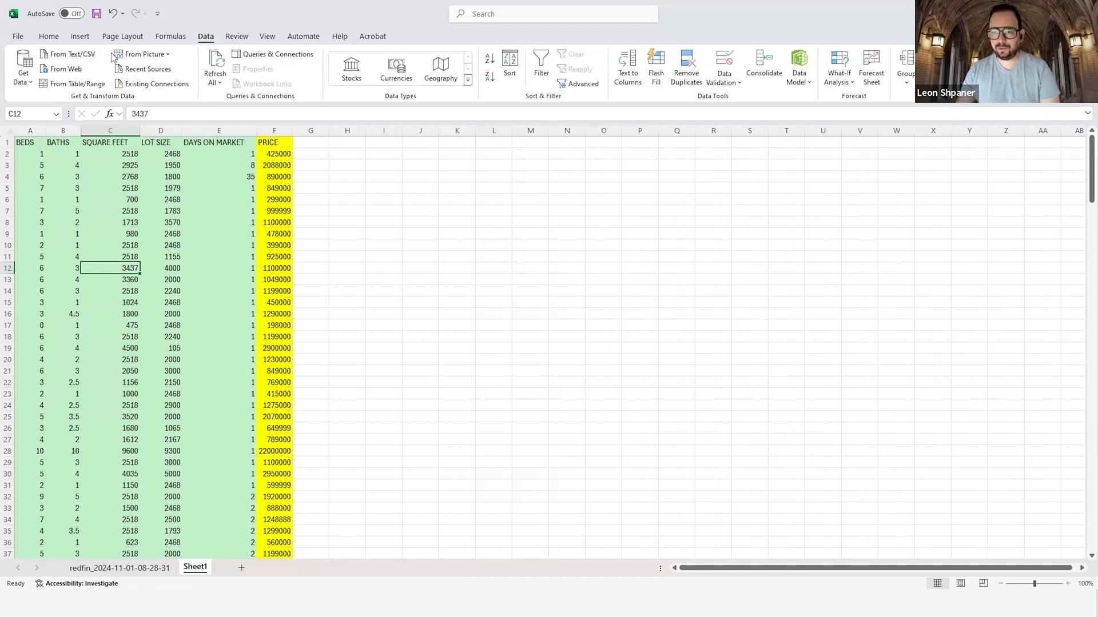
{"action": "left_click", "coordinate": [17, 36]}
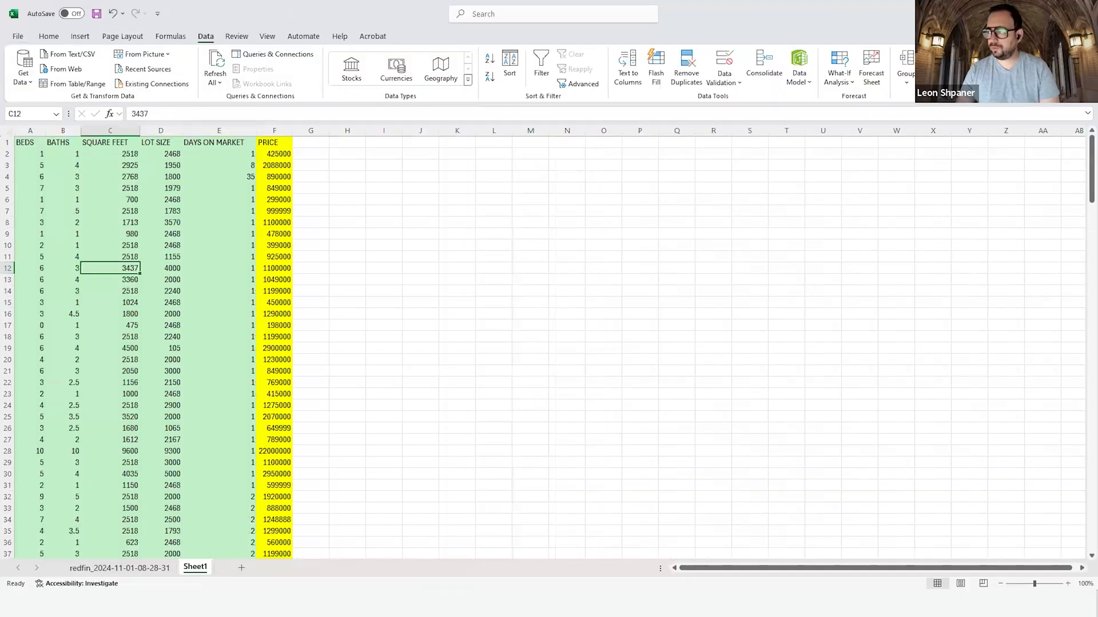
Step: Tick Analysis ToolPak in Excel Options' Excel Add-ins list and confirm
{"action": "left_click", "coordinate": [16, 35]}
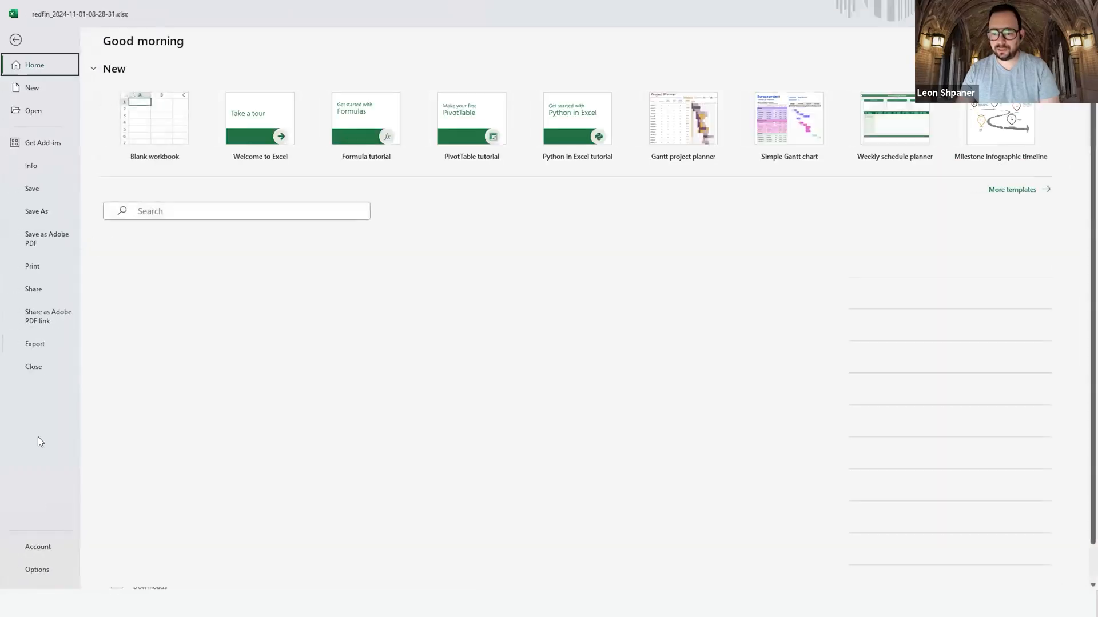
{"action": "left_click", "coordinate": [36, 570]}
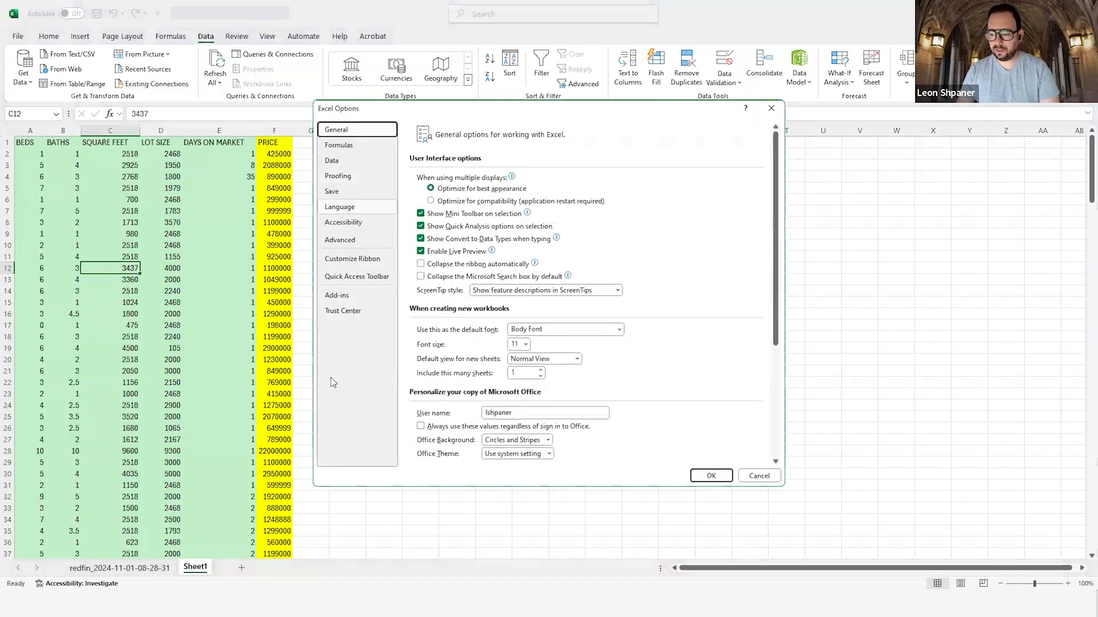
{"action": "mouse_move", "coordinate": [378, 313]}
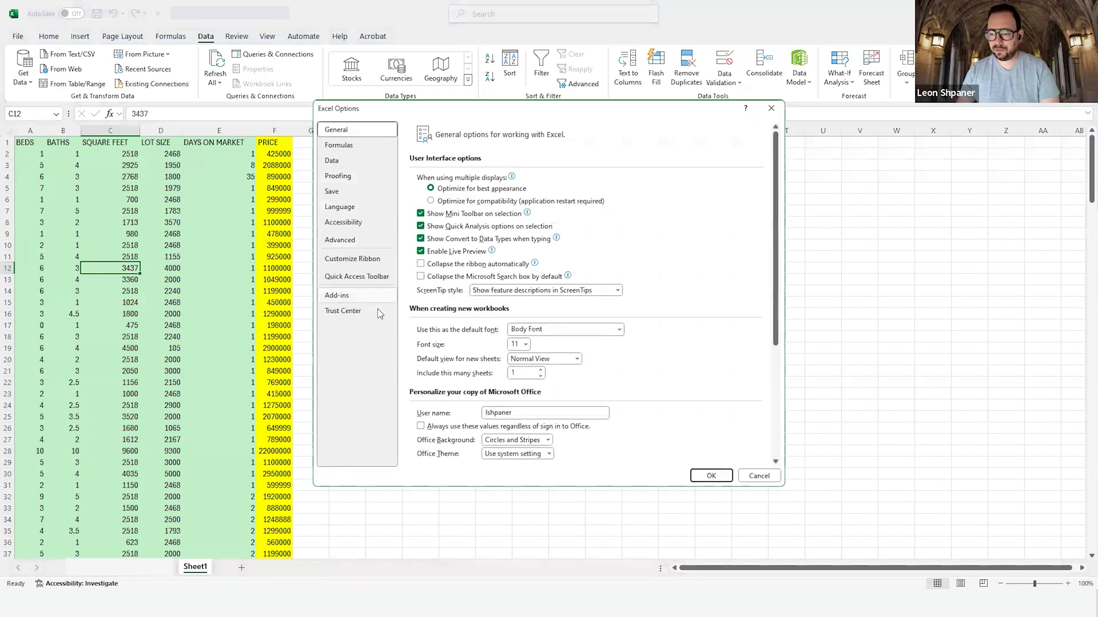
{"action": "left_click", "coordinate": [336, 295]}
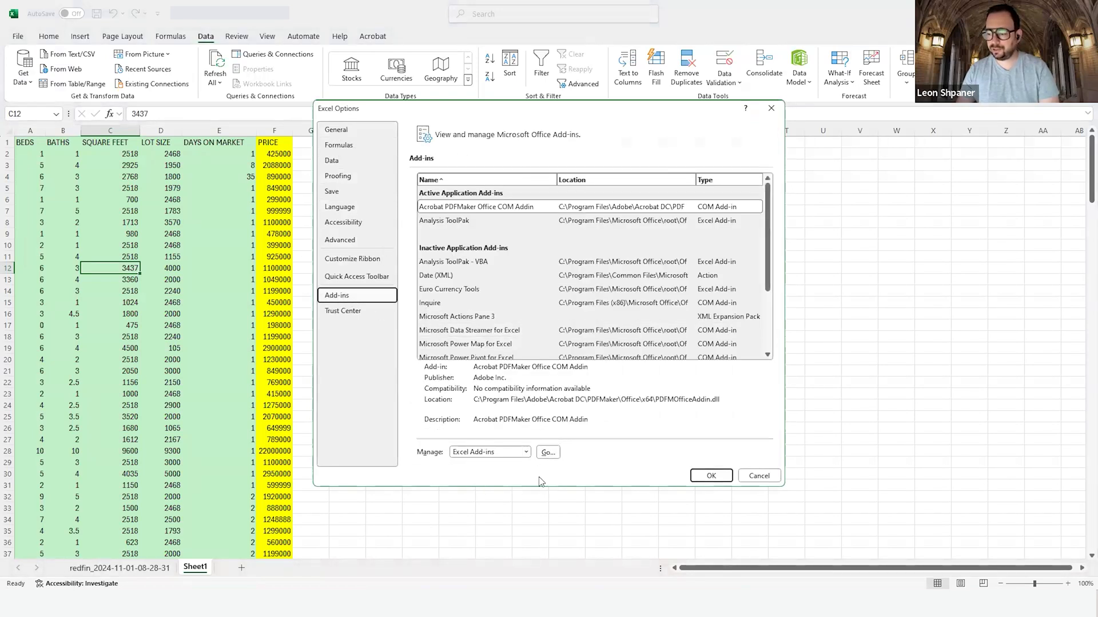
{"action": "left_click", "coordinate": [547, 451]}
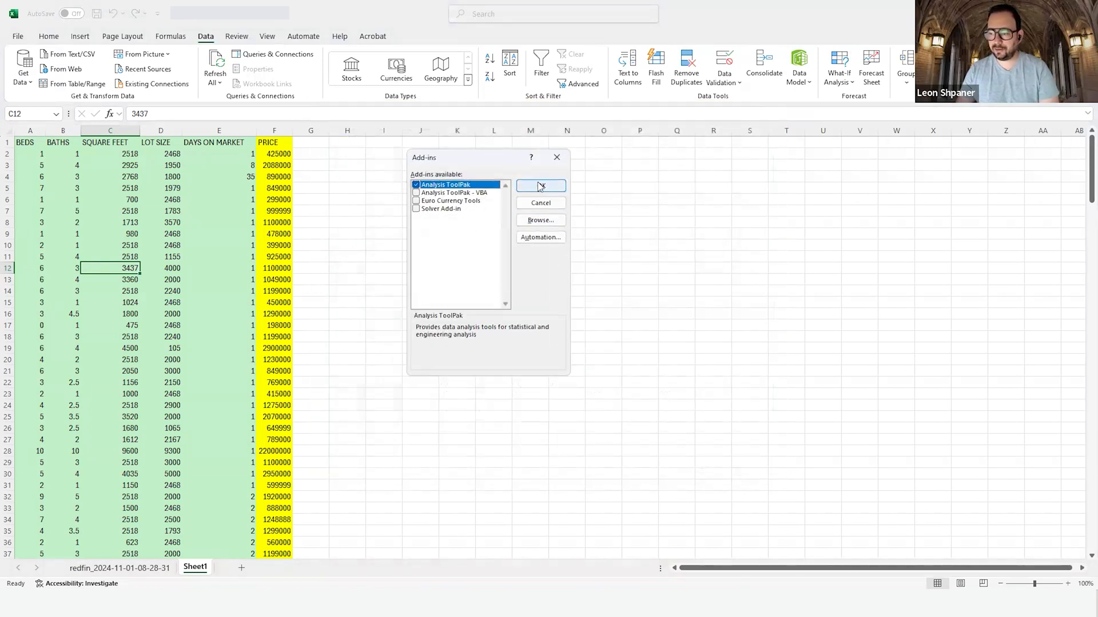
{"action": "left_click", "coordinate": [540, 186]}
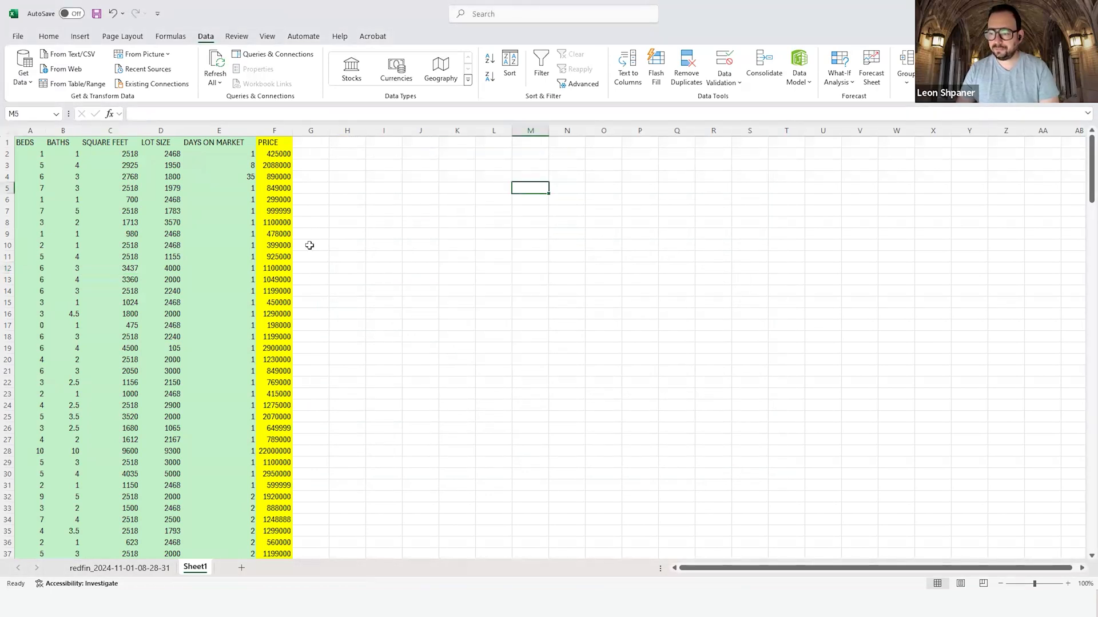
Step: Choose the Regression tool from the Data Analysis list
{"action": "left_click", "coordinate": [309, 245]}
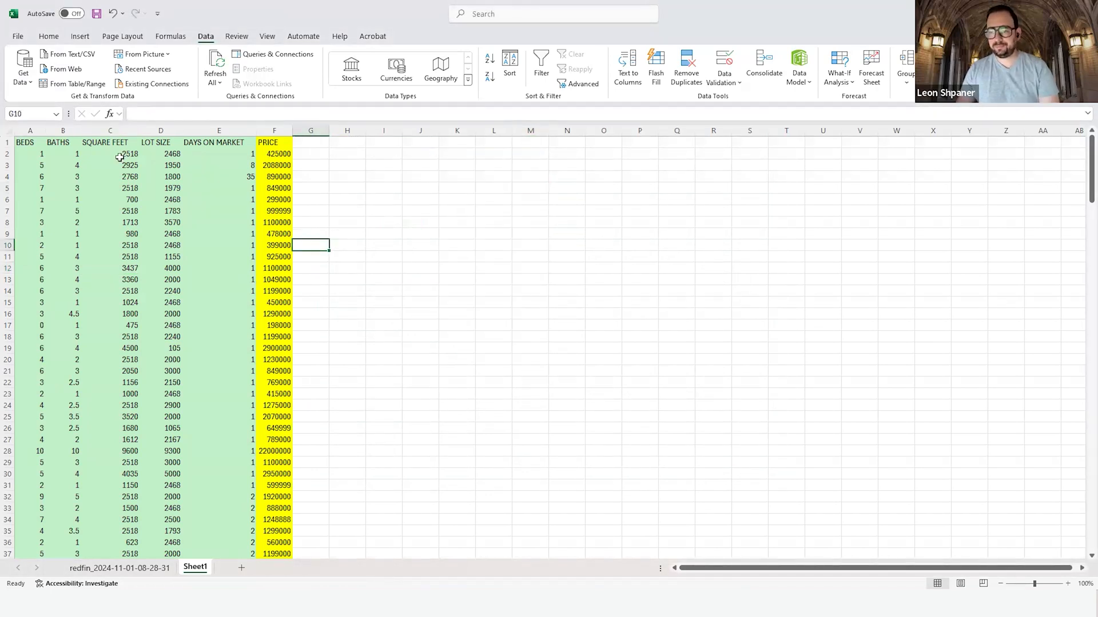
{"action": "left_click", "coordinate": [110, 153]}
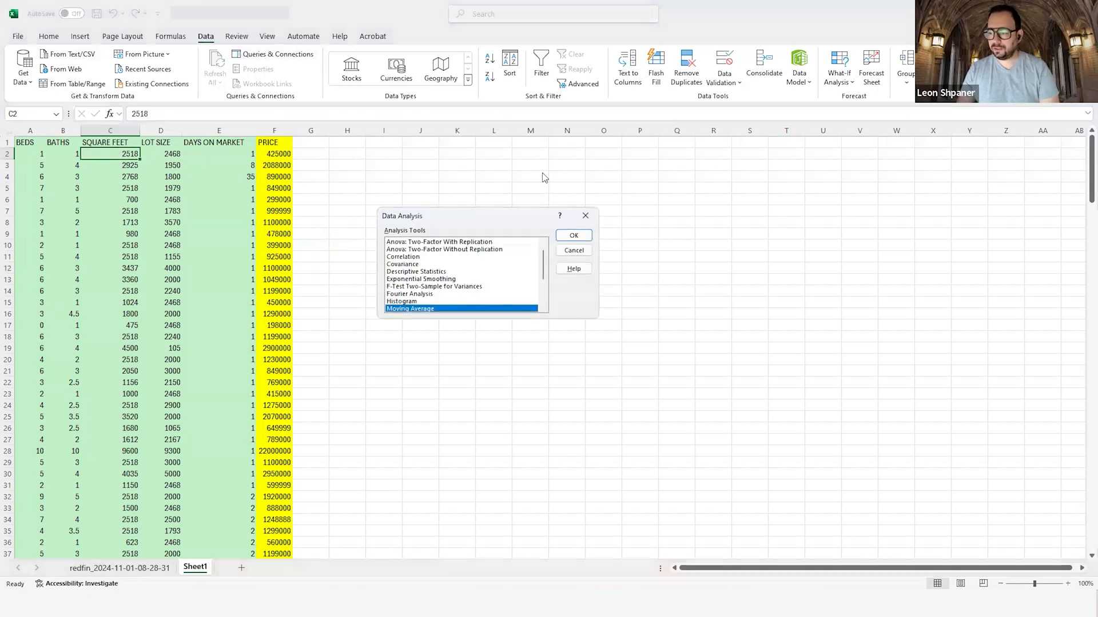
{"action": "mouse_move", "coordinate": [598, 326]}
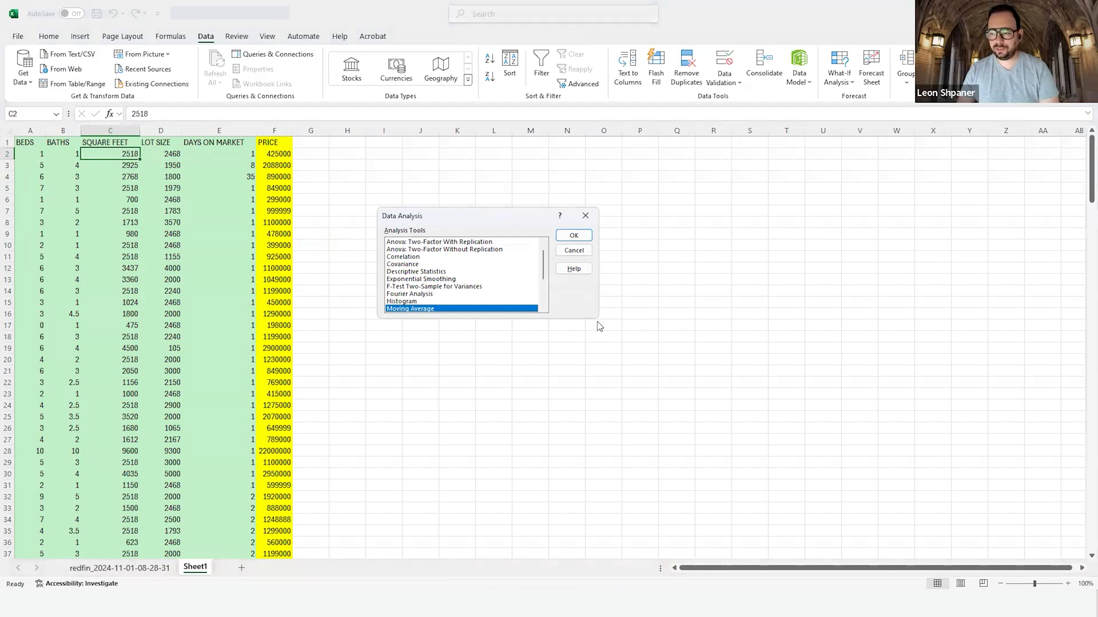
{"action": "mouse_move", "coordinate": [552, 269]}
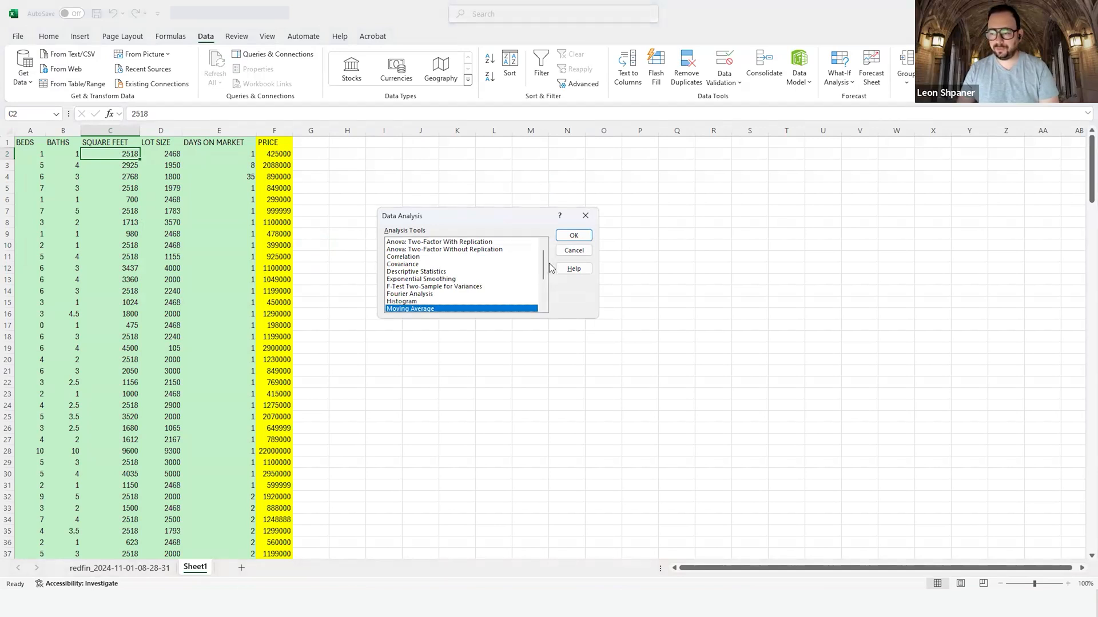
{"action": "left_click", "coordinate": [434, 286]}
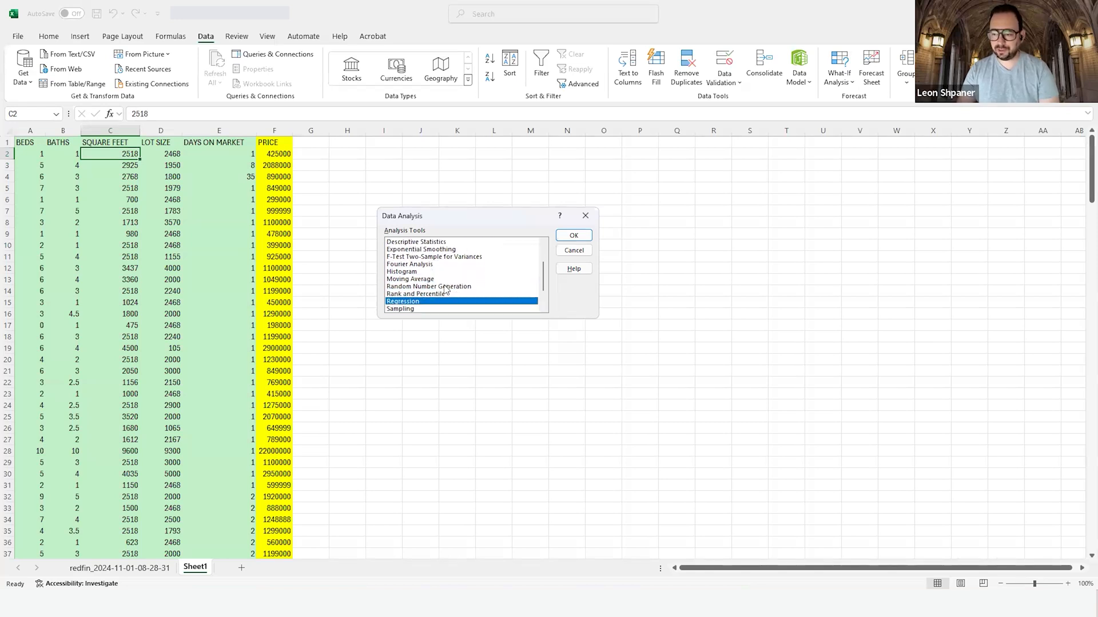
{"action": "left_click", "coordinate": [573, 234]}
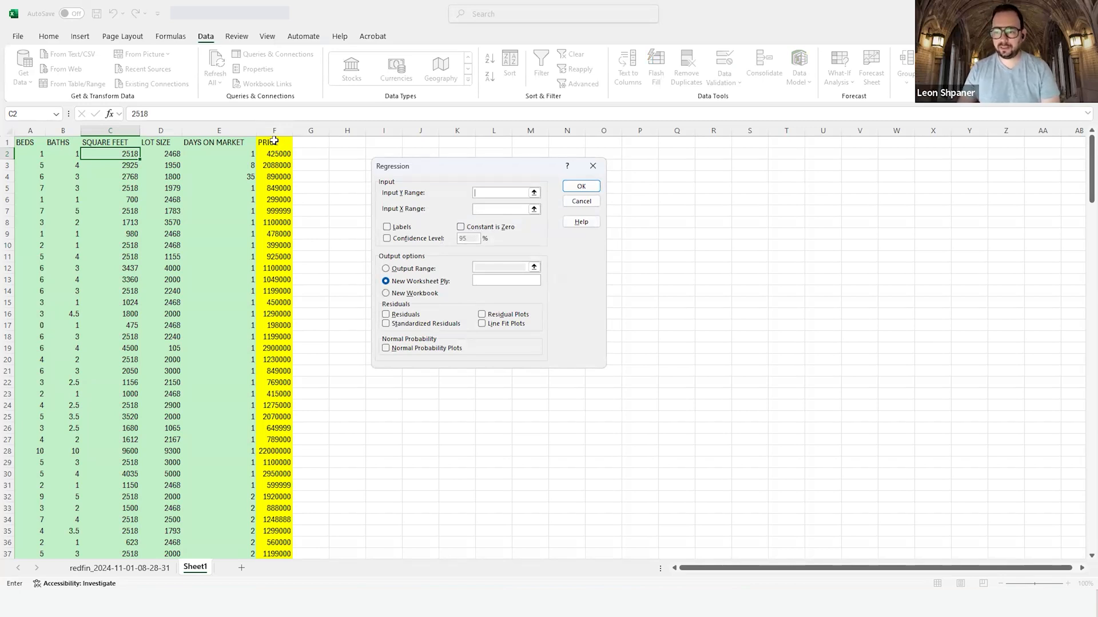
Step: Set Input Y Range to PRICE $F$1:$F$219 and Input X Range to $A$1:$E$219
{"action": "left_click", "coordinate": [273, 142]}
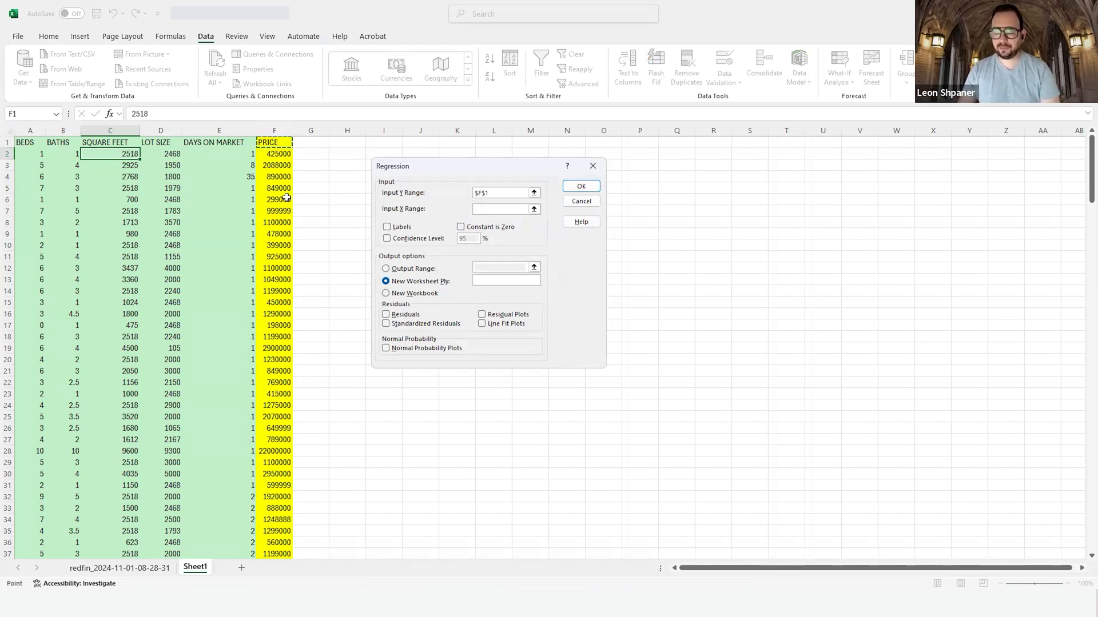
{"action": "left_click", "coordinate": [501, 193]}
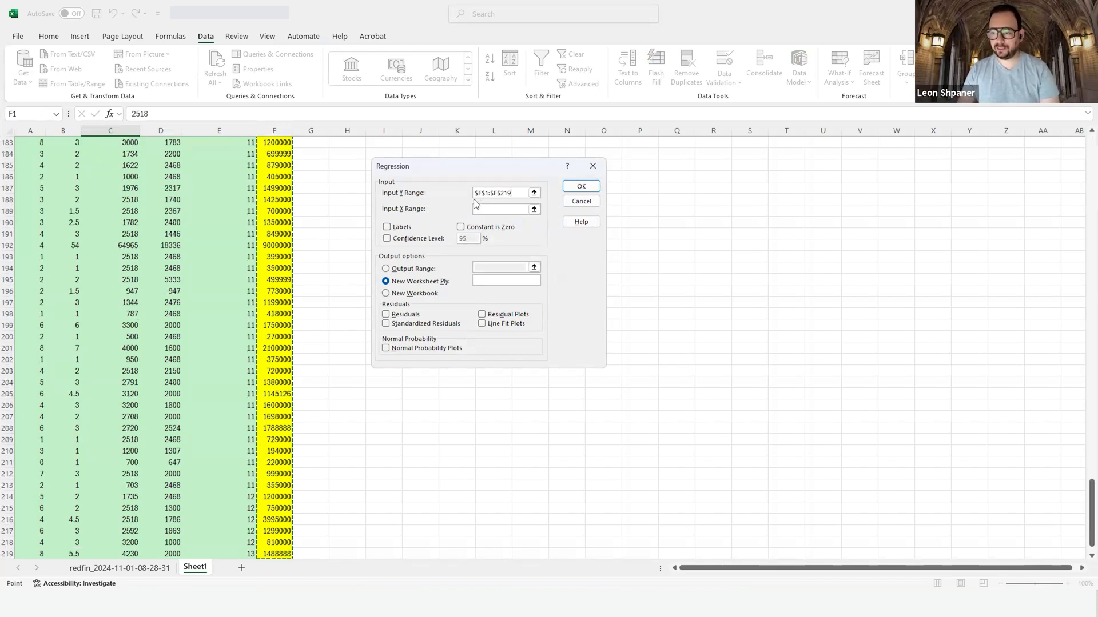
{"action": "left_click", "coordinate": [501, 208]}
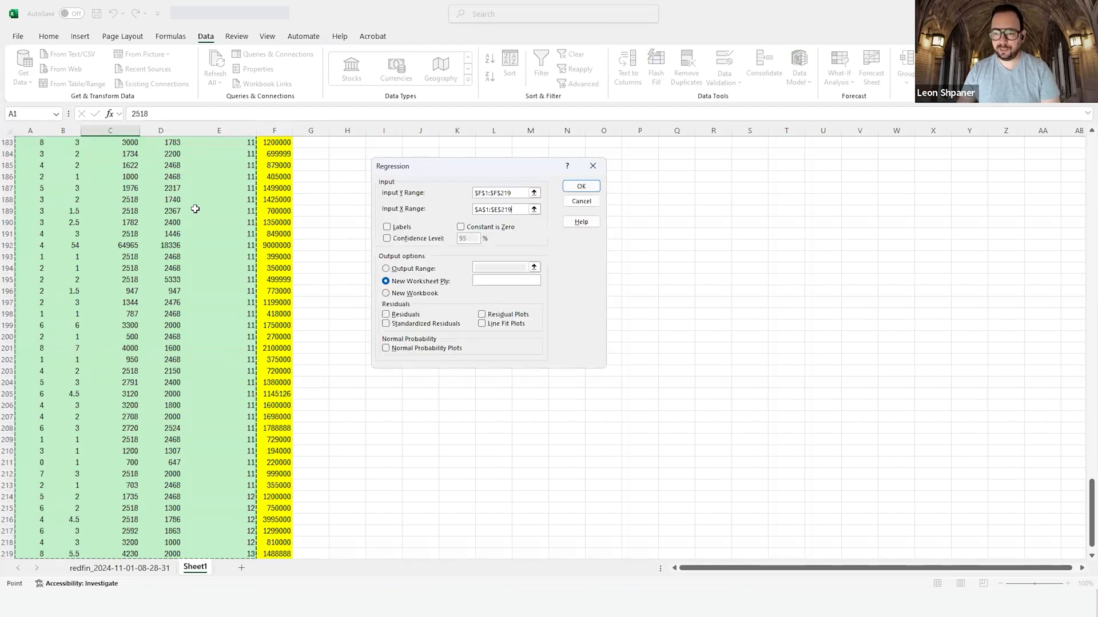
{"action": "scroll", "scroll_direction": "down", "scroll_amount": 3}
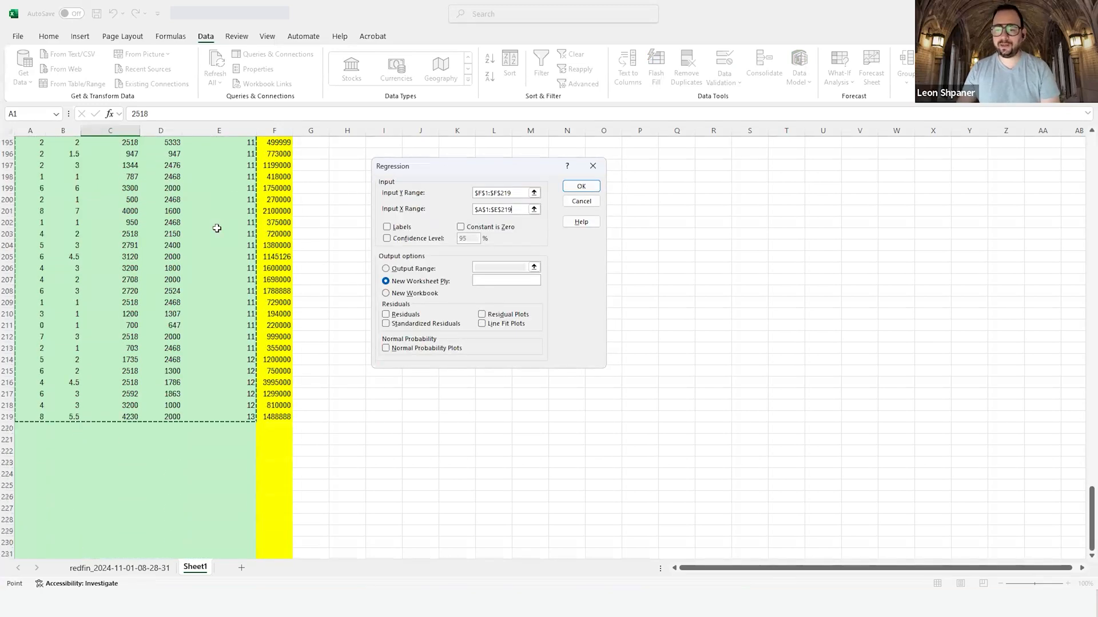
{"action": "scroll", "scroll_direction": "down", "scroll_amount": 3}
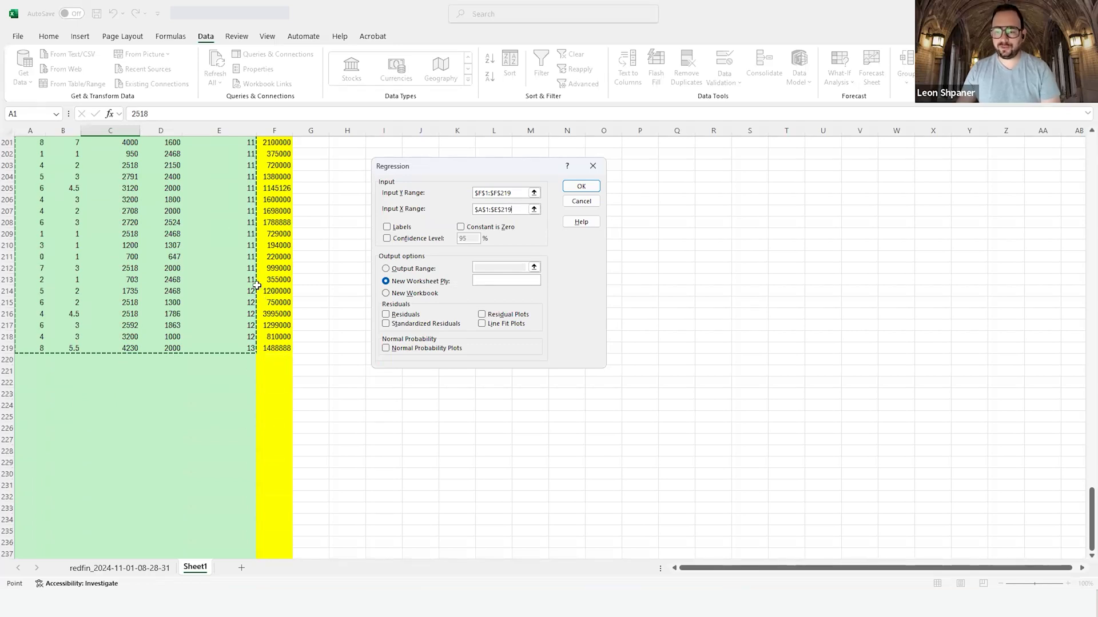
{"action": "scroll", "scroll_direction": "down", "scroll_amount": 3}
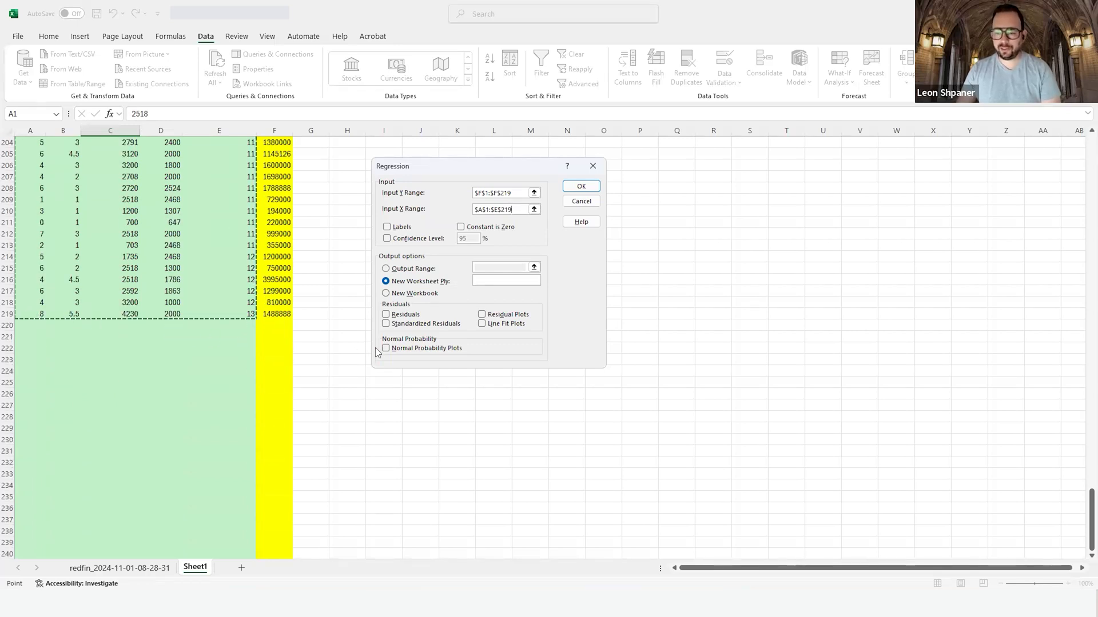
{"action": "mouse_move", "coordinate": [284, 378]}
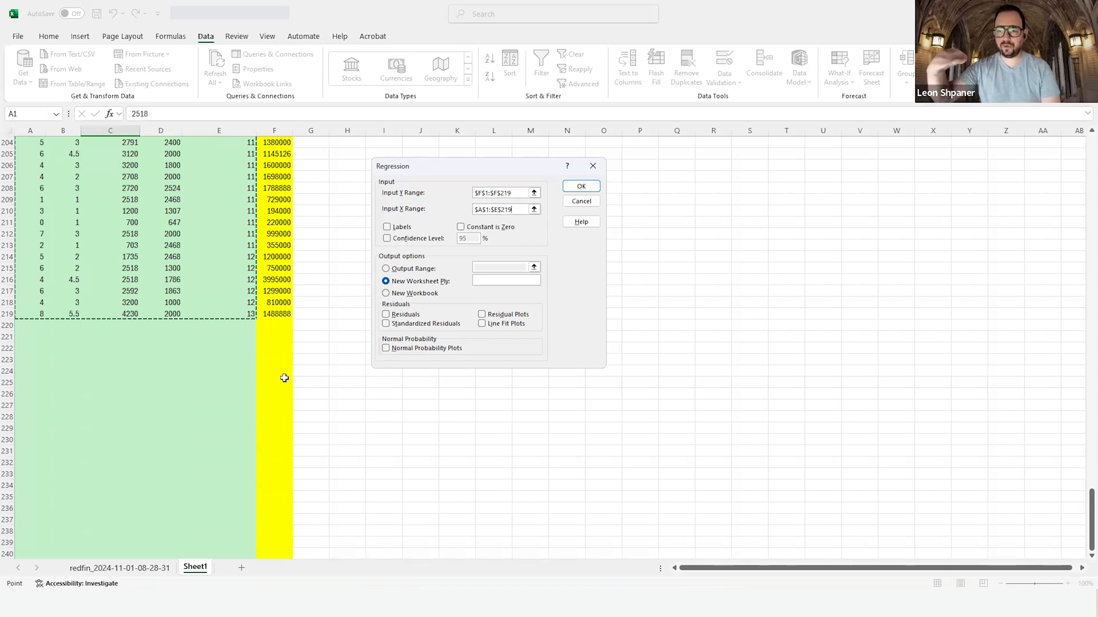
{"action": "mouse_move", "coordinate": [371, 357]}
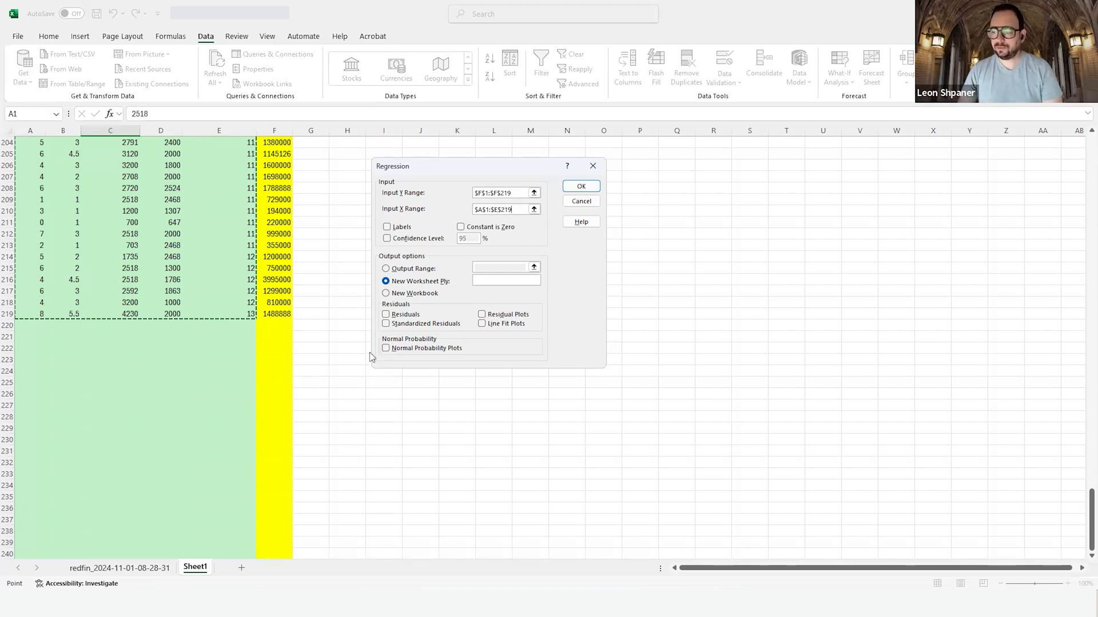
{"action": "mouse_move", "coordinate": [534, 209]}
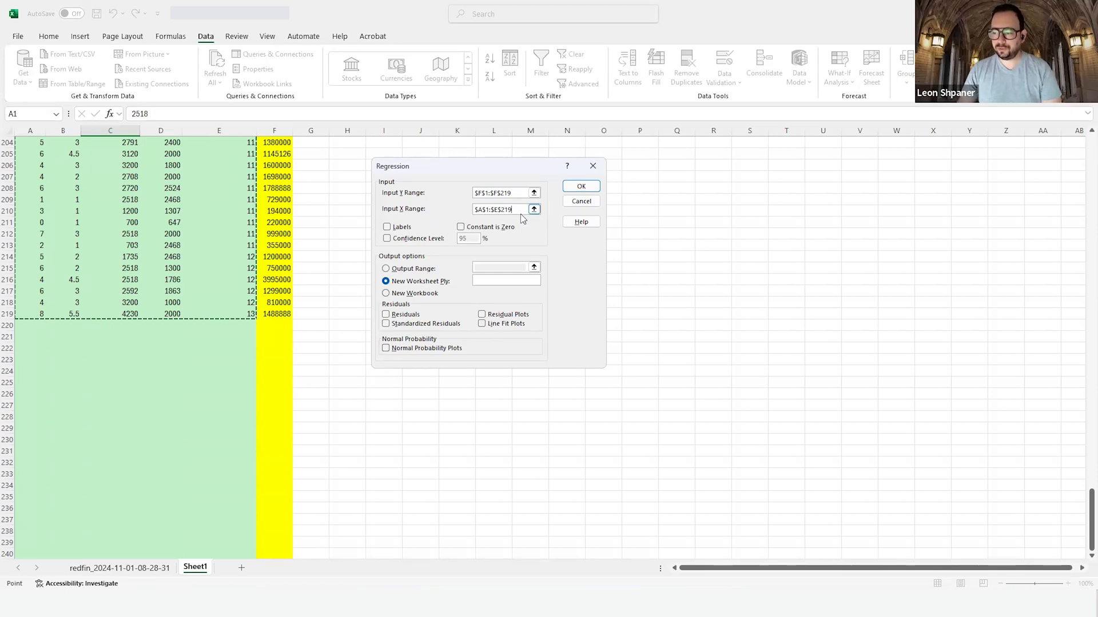
{"action": "mouse_move", "coordinate": [509, 222]}
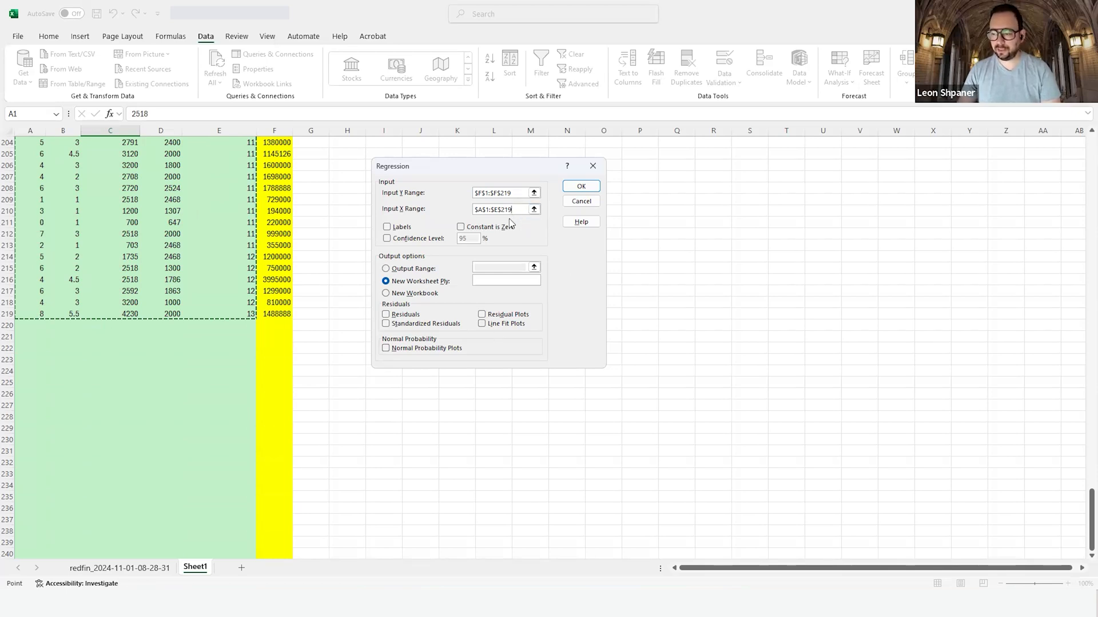
{"action": "mouse_move", "coordinate": [483, 231]}
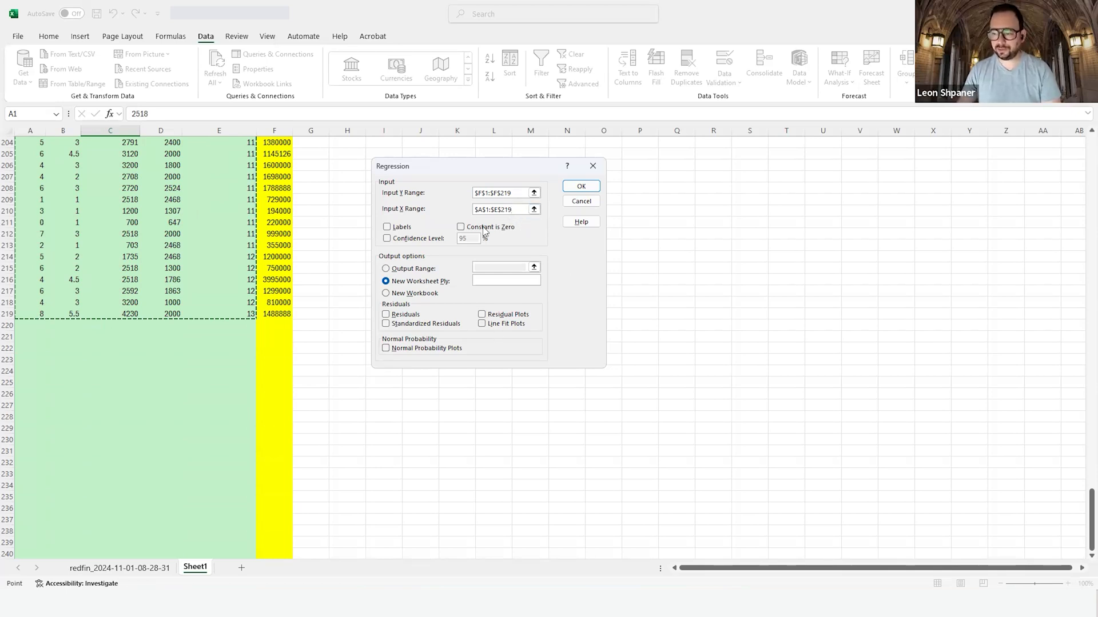
{"action": "mouse_move", "coordinate": [377, 253]}
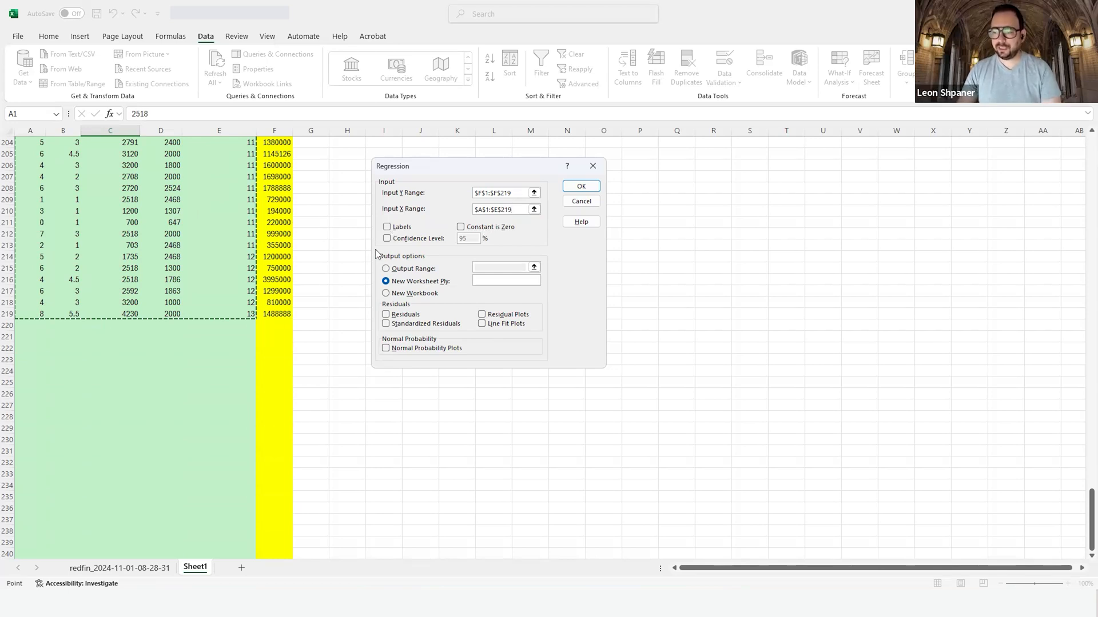
Step: Tick Labels and the custom Confidence Level option in the Regression settings
{"action": "left_click", "coordinate": [386, 226]}
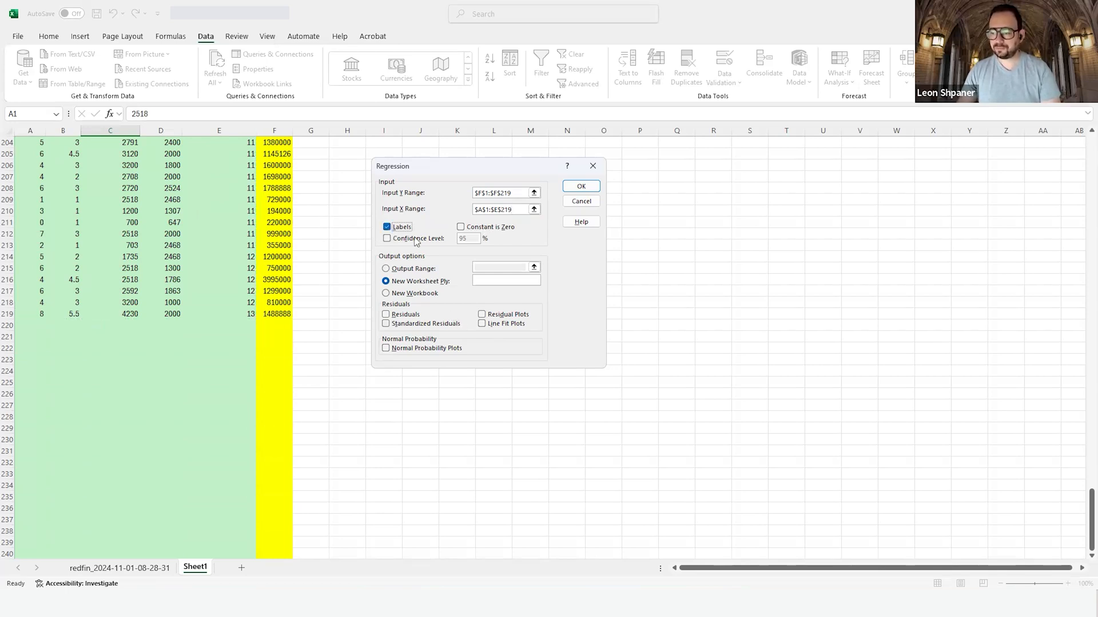
{"action": "left_click", "coordinate": [386, 238]}
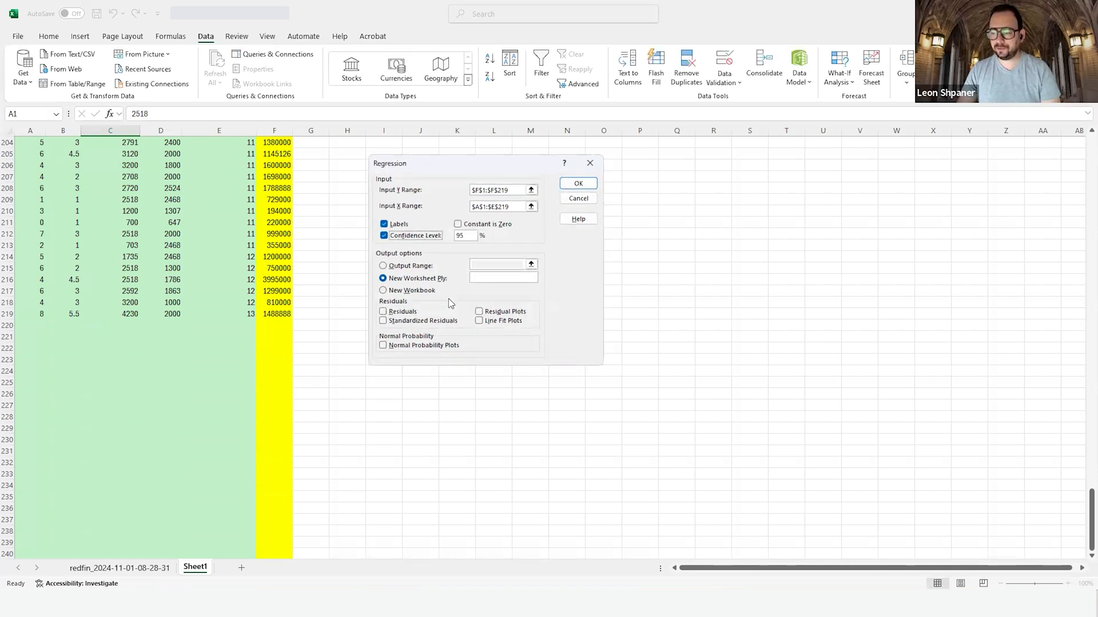
{"action": "mouse_move", "coordinate": [420, 291]}
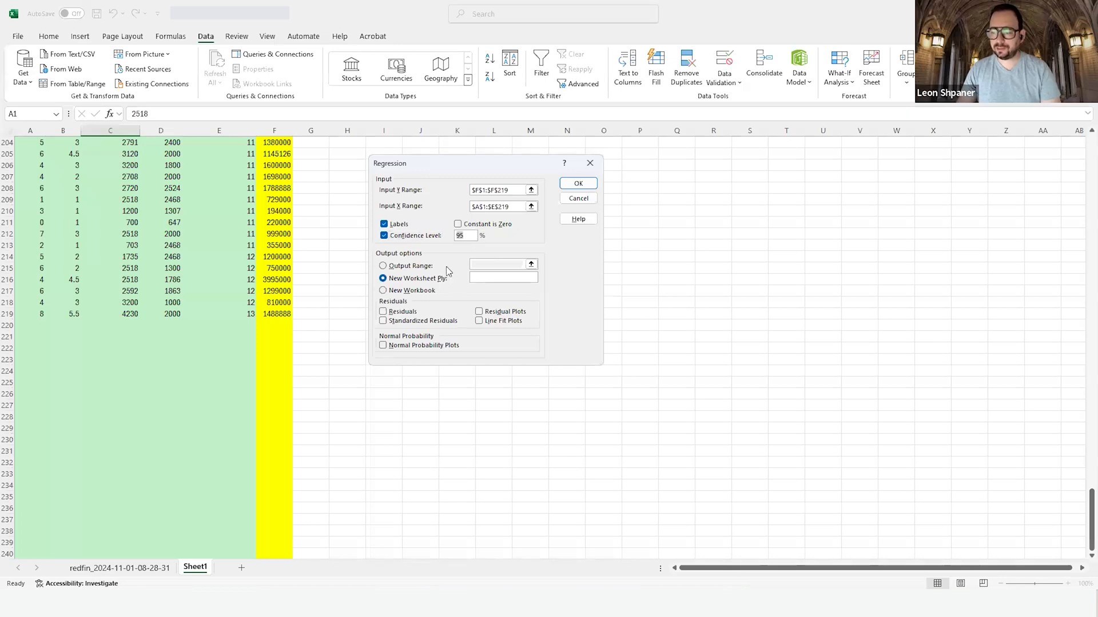
{"action": "mouse_move", "coordinate": [846, 376]}
{"action": "type", "text": "99"}
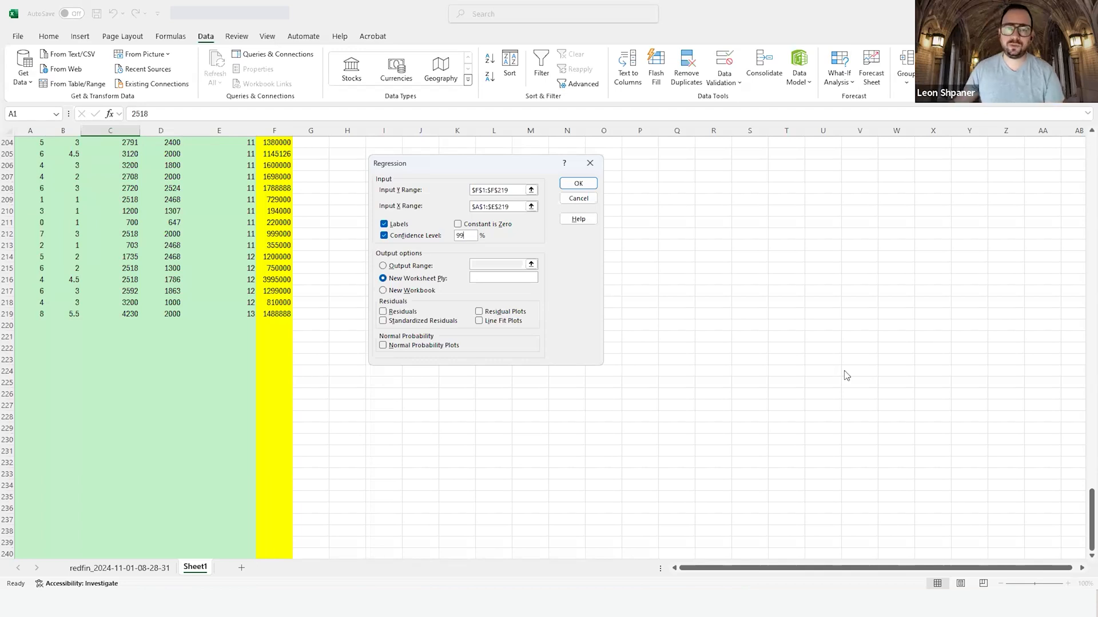
{"action": "mouse_move", "coordinate": [119, 322]}
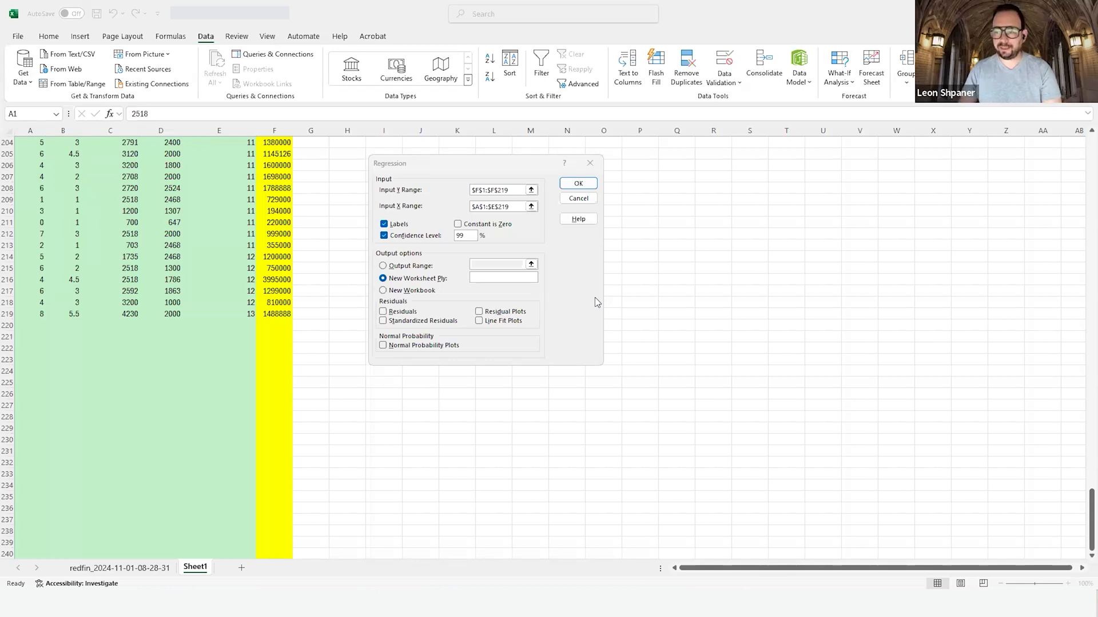
{"action": "mouse_move", "coordinate": [387, 292]}
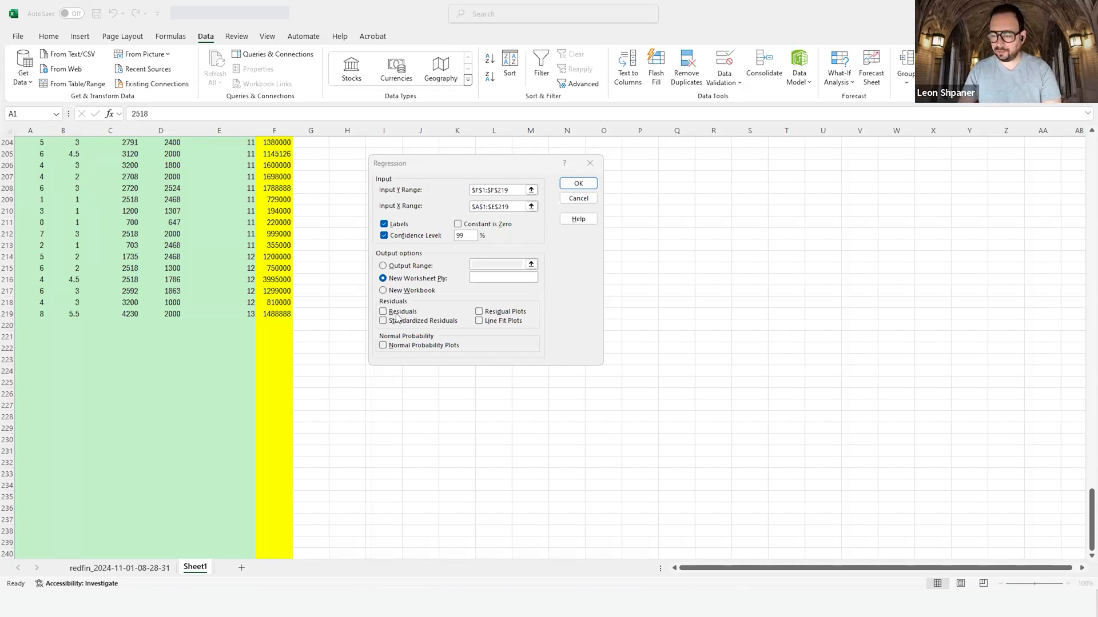
Step: Include residuals, send output to a New Worksheet Ply, and run the regression
{"action": "left_click", "coordinate": [383, 311]}
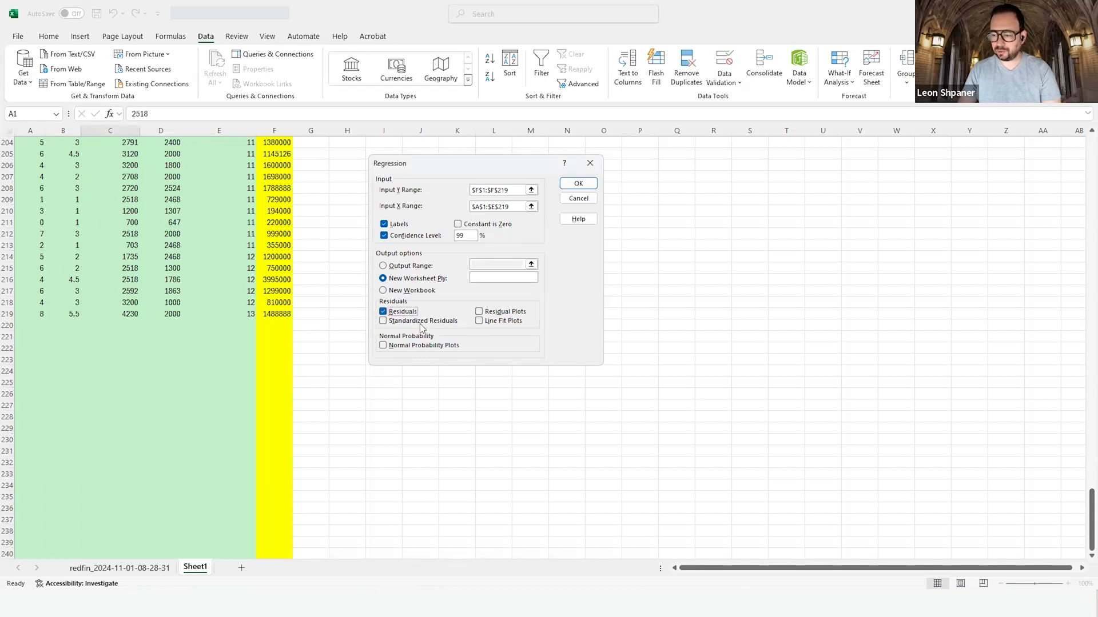
{"action": "left_click", "coordinate": [479, 311]}
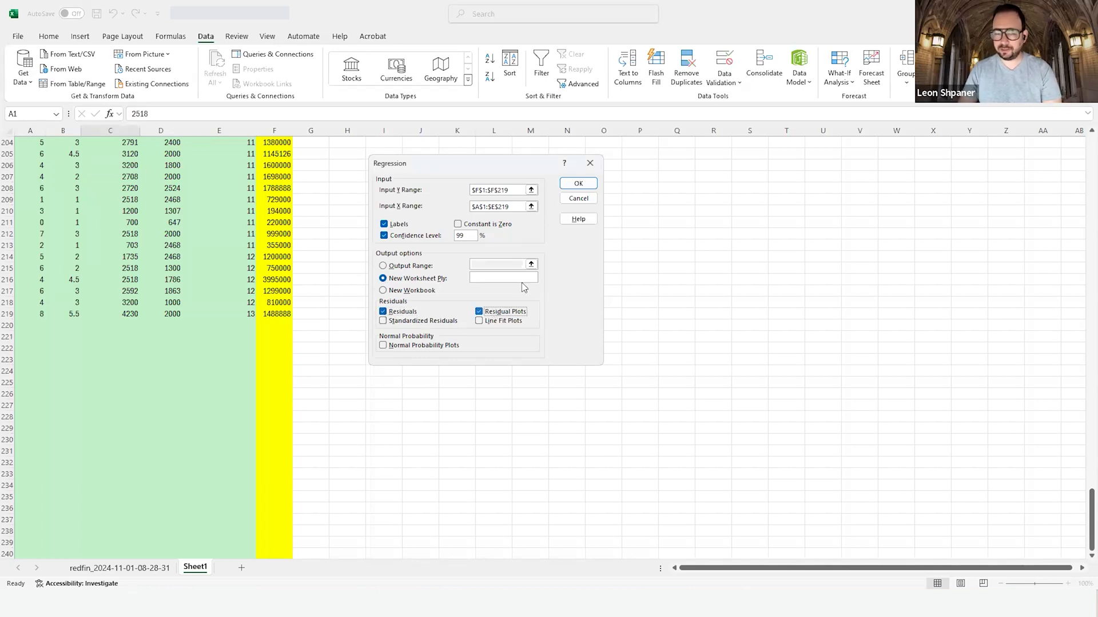
{"action": "left_click", "coordinate": [577, 183]}
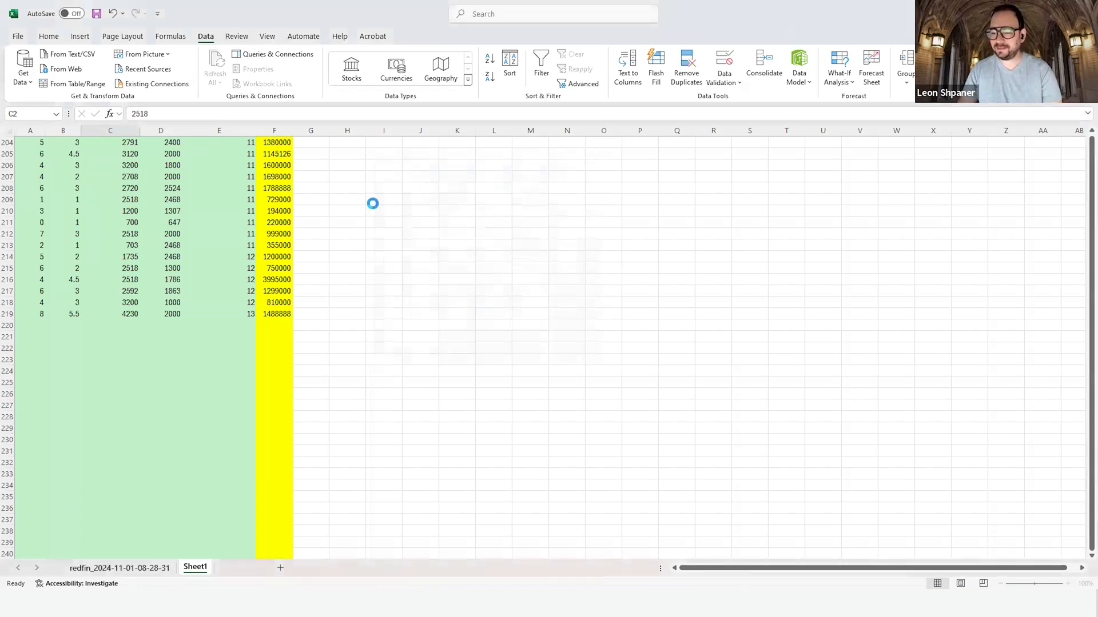
Step: AutoFit output columns A:I and review the 95% and 99% confidence bounds
{"action": "left_click", "coordinate": [195, 568]}
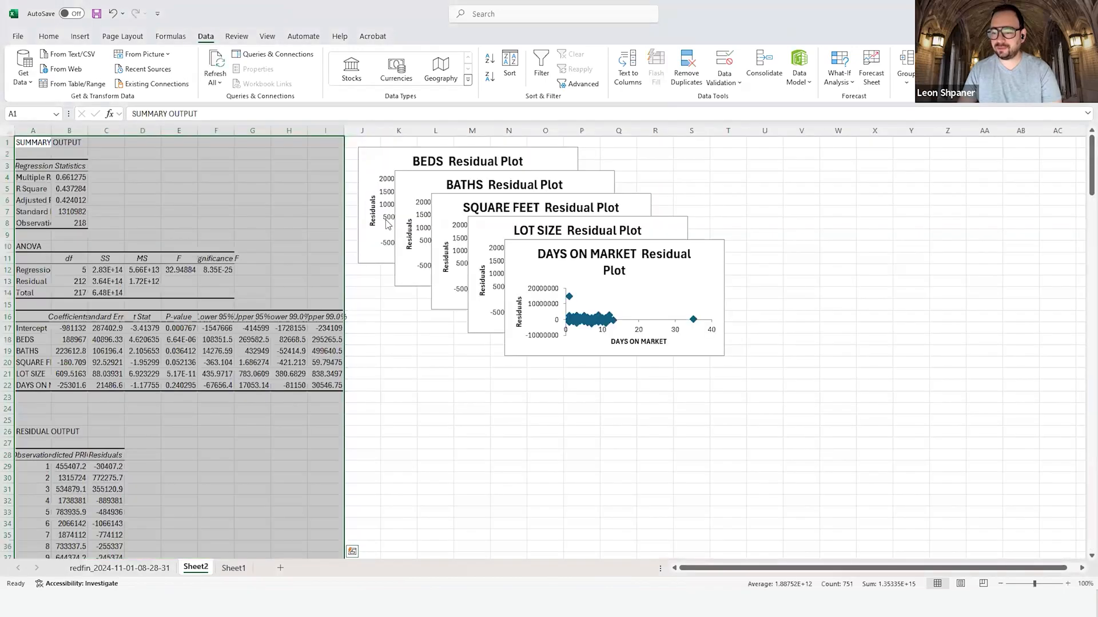
{"action": "mouse_move", "coordinate": [368, 273]}
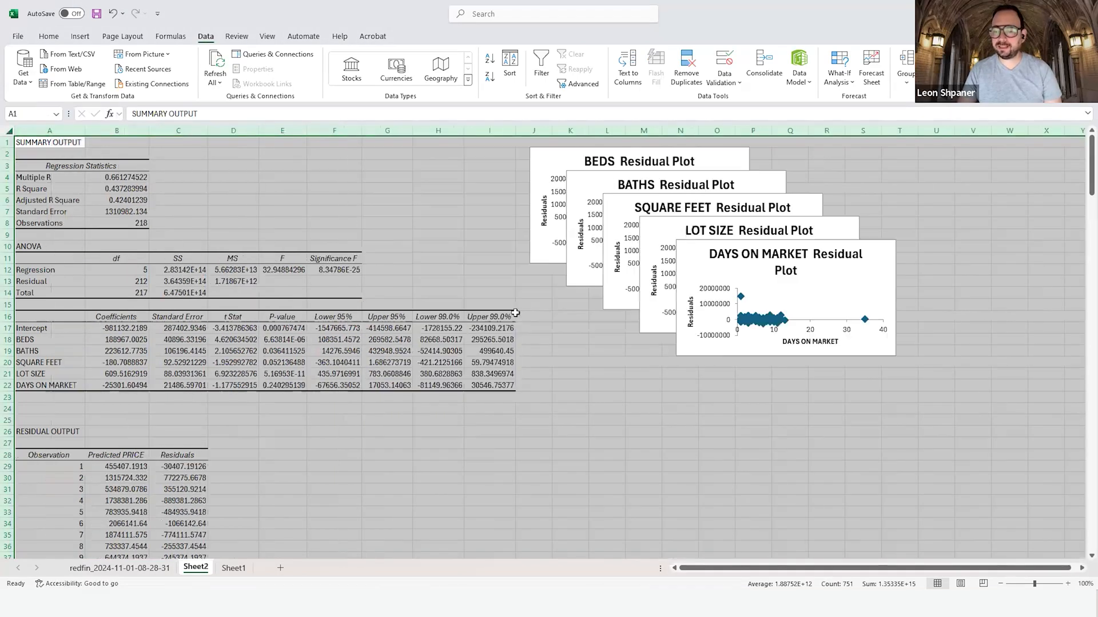
{"action": "left_click", "coordinate": [489, 292]}
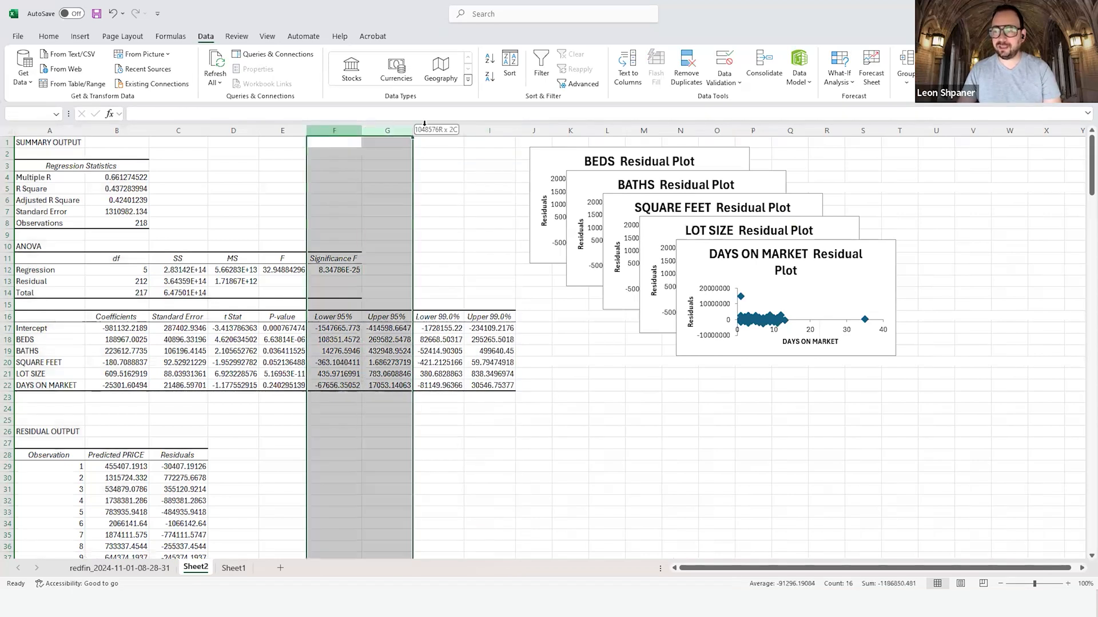
{"action": "left_click", "coordinate": [438, 130]}
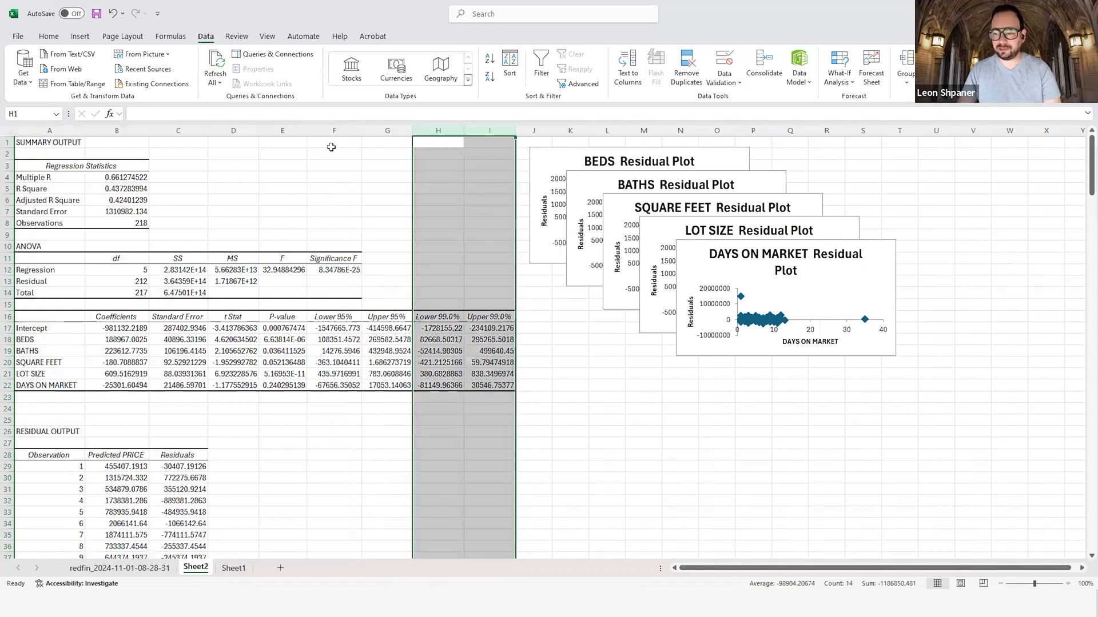
{"action": "left_click", "coordinate": [334, 130]}
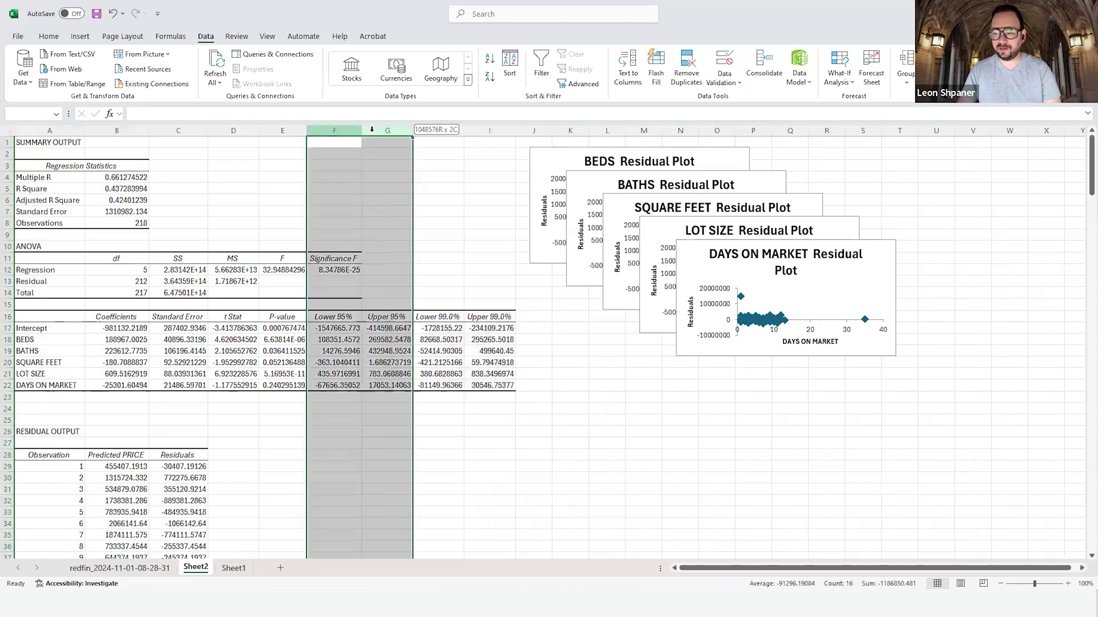
{"action": "left_click", "coordinate": [439, 131]}
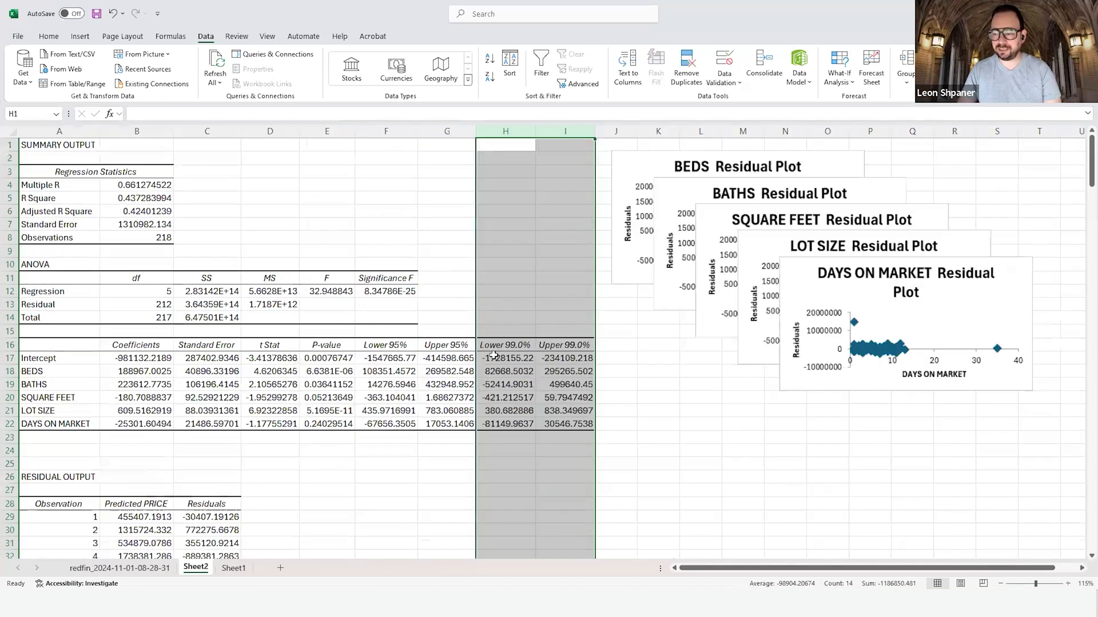
{"action": "left_click", "coordinate": [504, 131]}
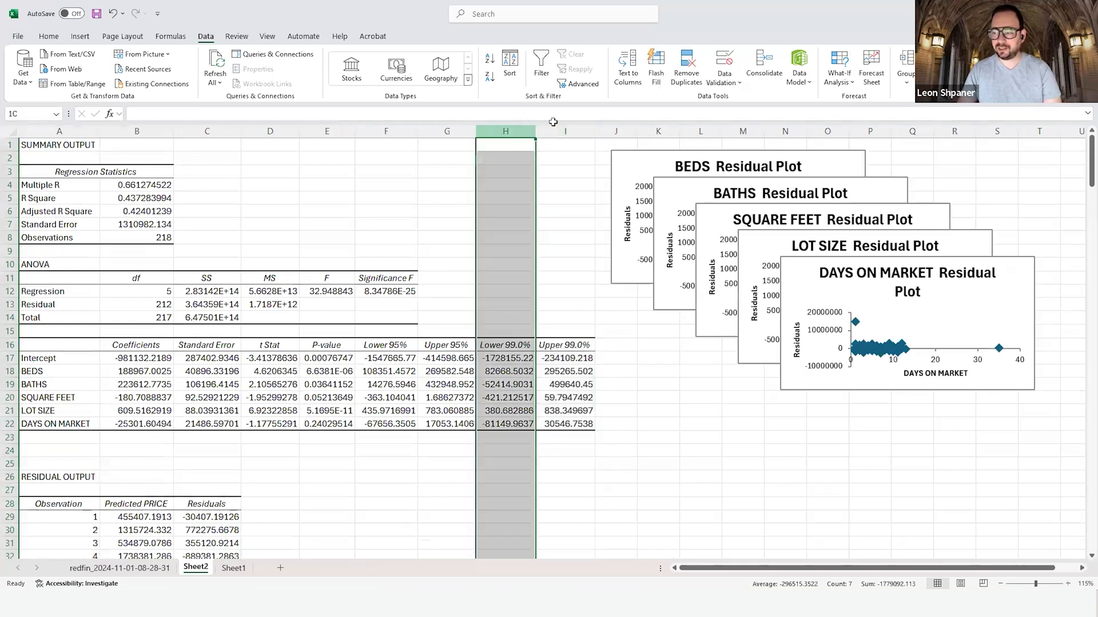
{"action": "left_click", "coordinate": [447, 358]}
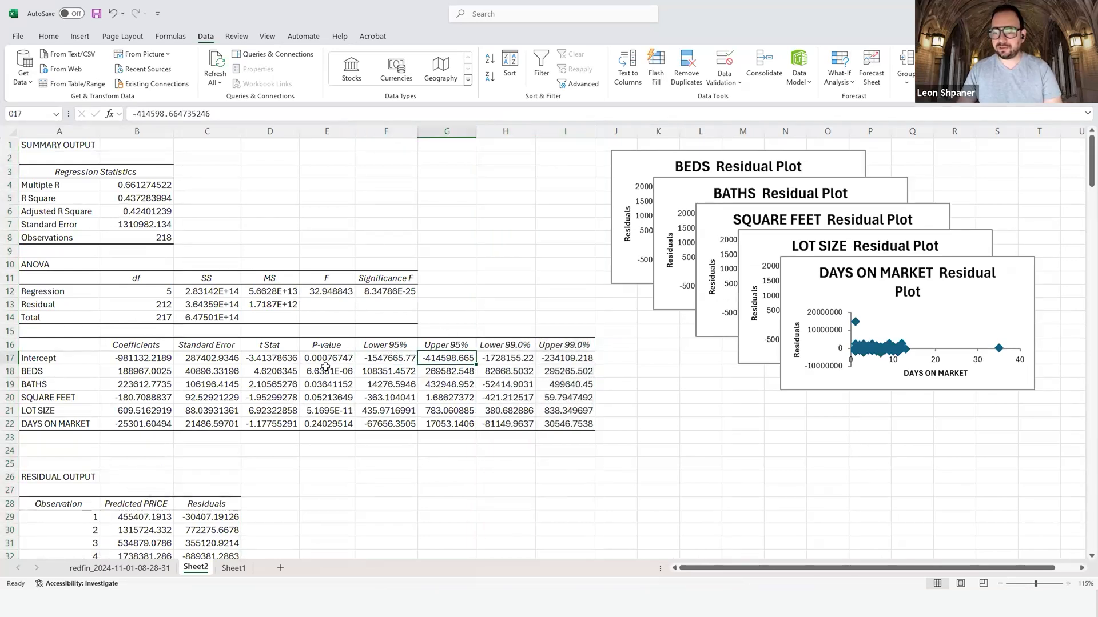
{"action": "left_click", "coordinate": [327, 358]}
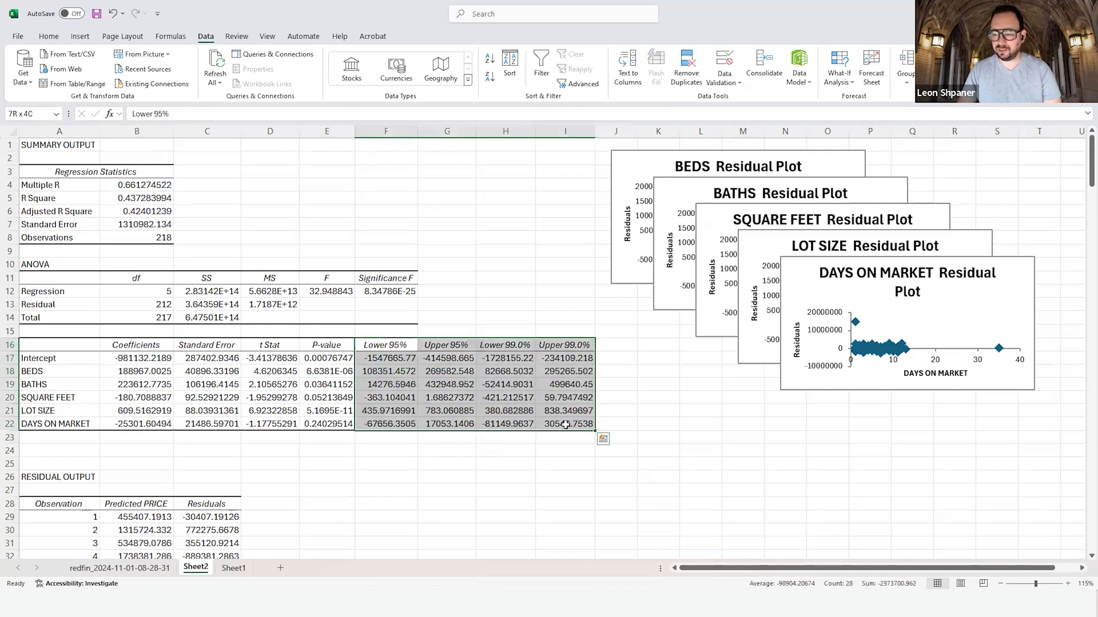
{"action": "scroll", "scroll_direction": "down", "scroll_amount": 3}
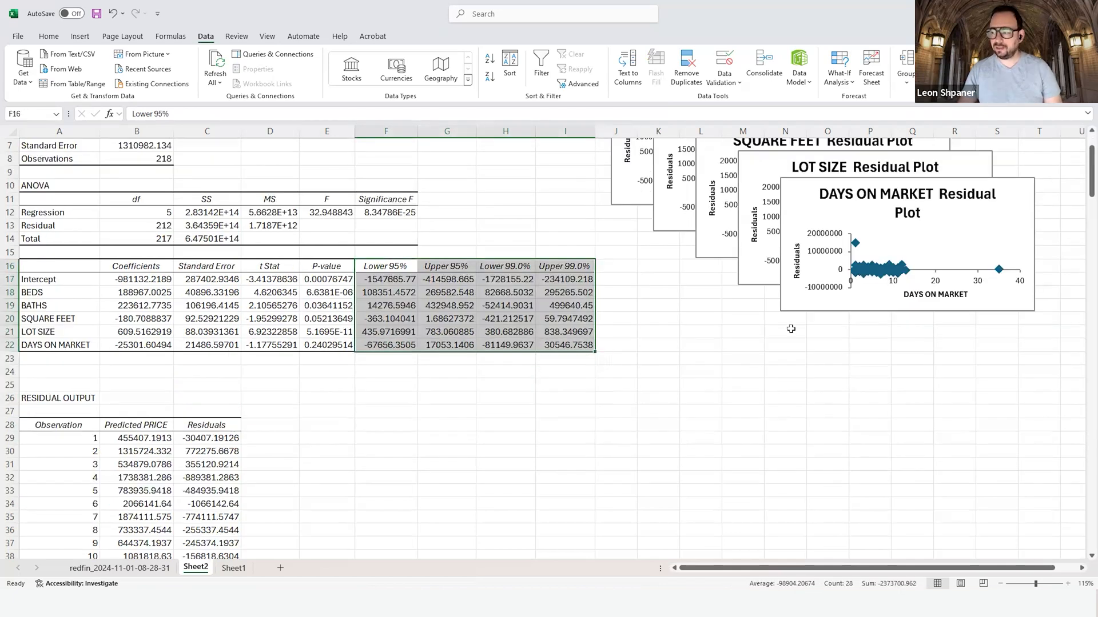
{"action": "scroll", "scroll_direction": "up", "scroll_amount": 3}
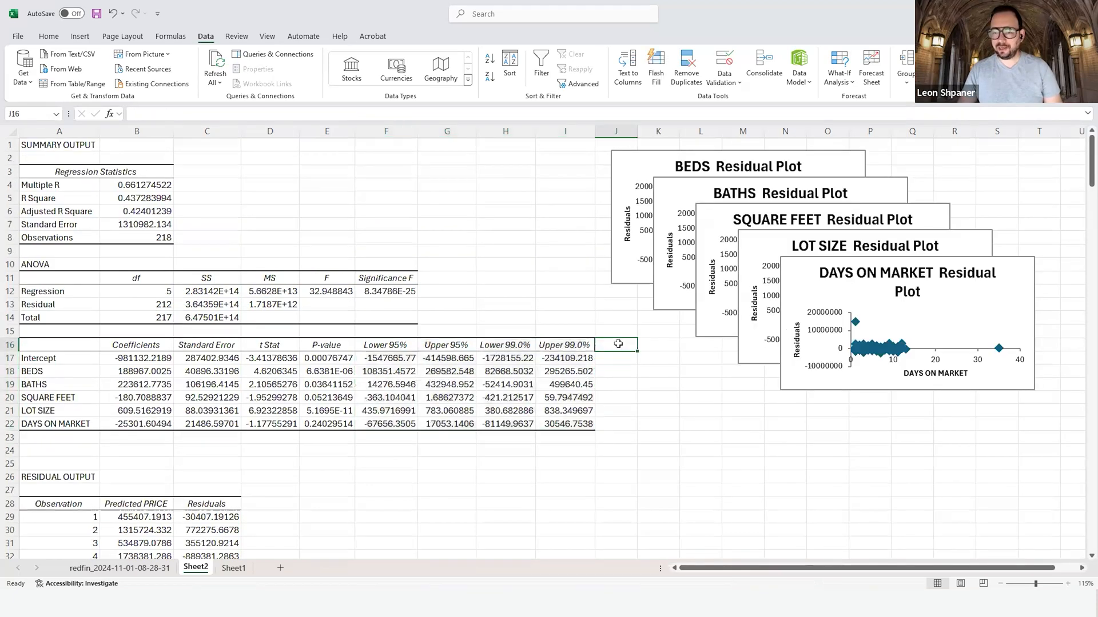
{"action": "mouse_move", "coordinate": [196, 225]}
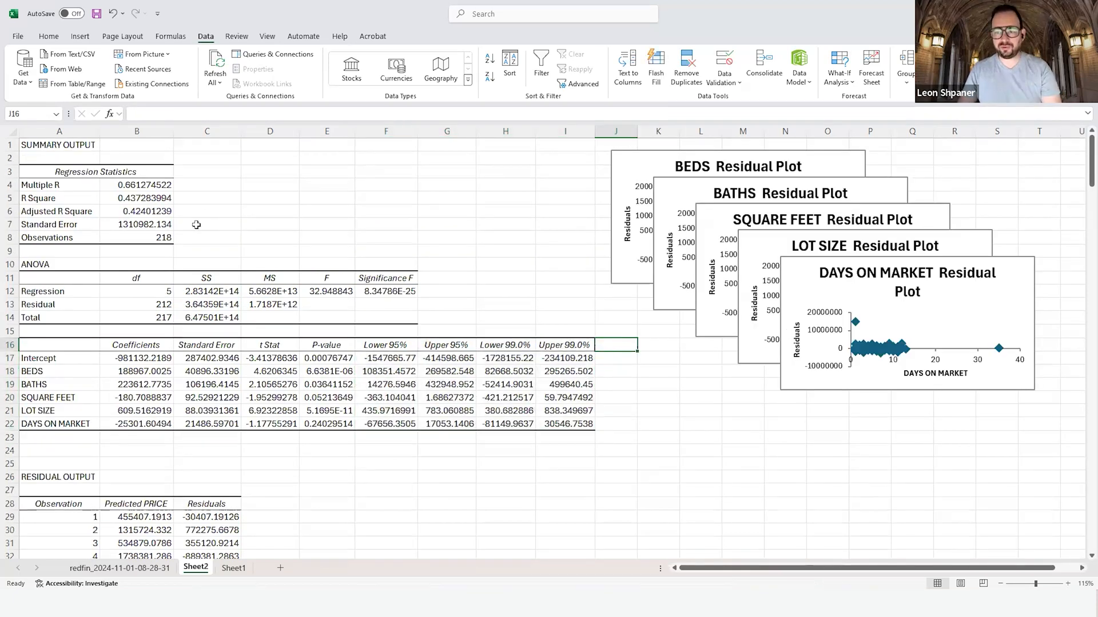
{"action": "left_click", "coordinate": [137, 171]}
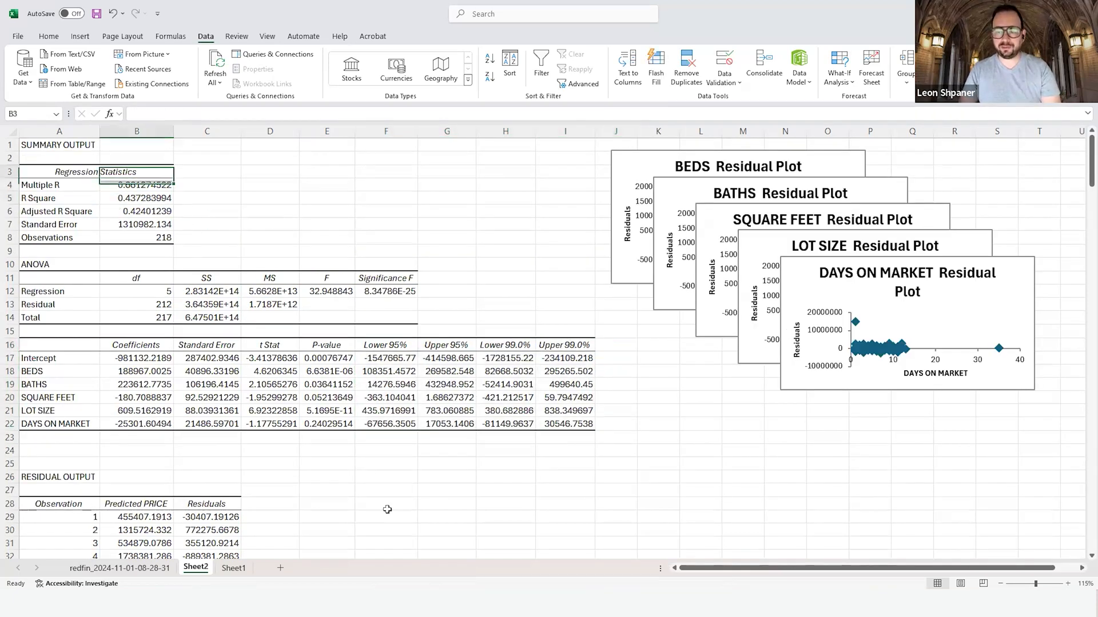
{"action": "left_click", "coordinate": [137, 185]}
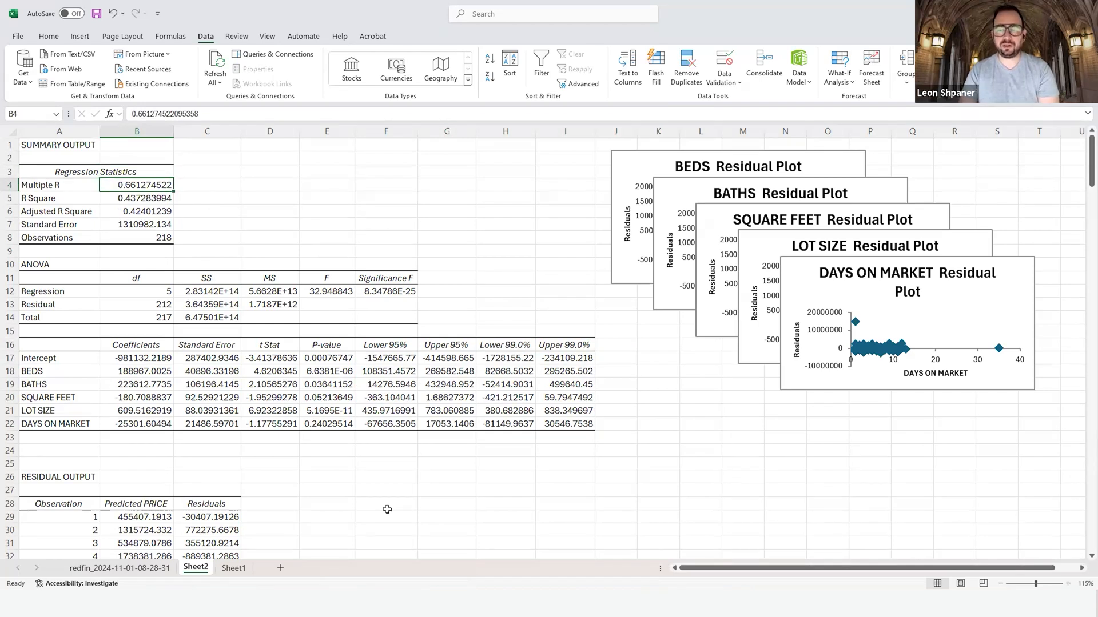
{"action": "mouse_move", "coordinate": [305, 474]}
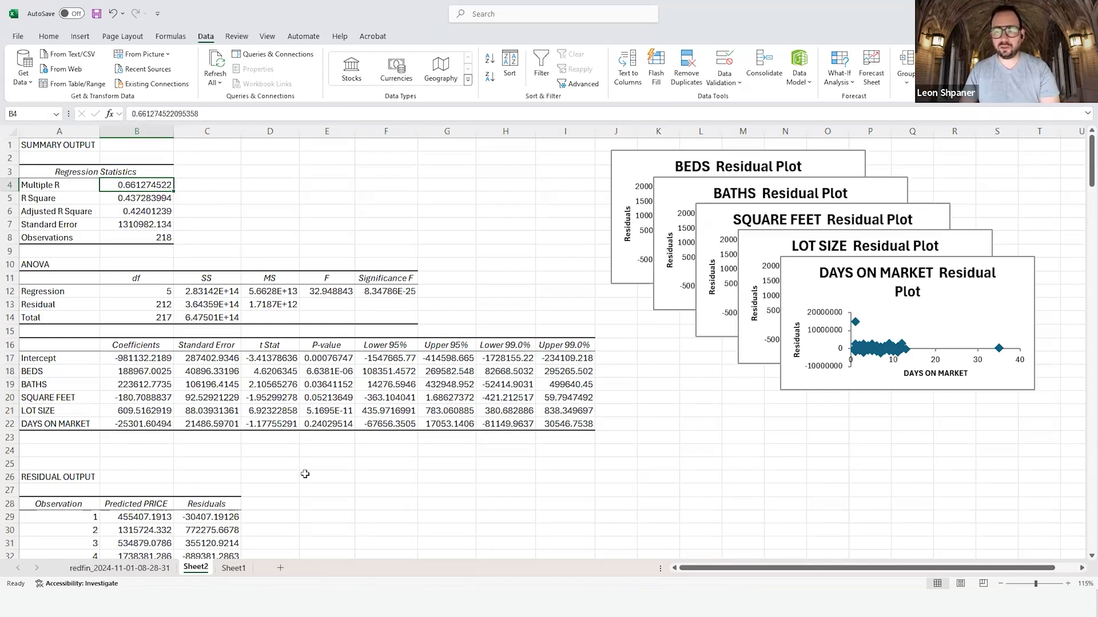
{"action": "left_click", "coordinate": [59, 185]}
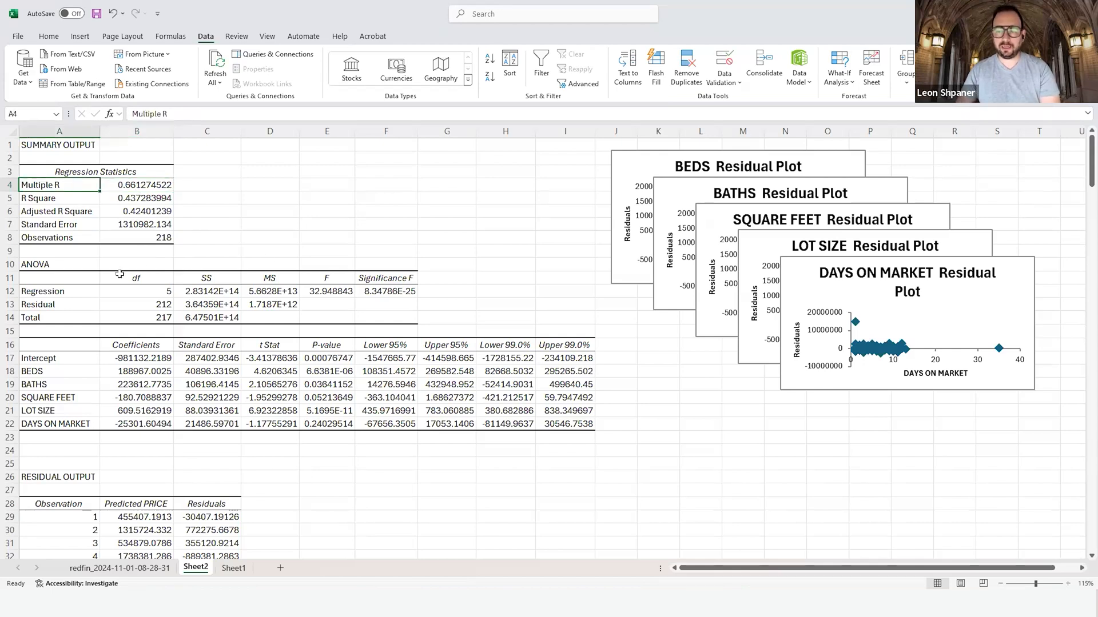
{"action": "left_click", "coordinate": [136, 185]}
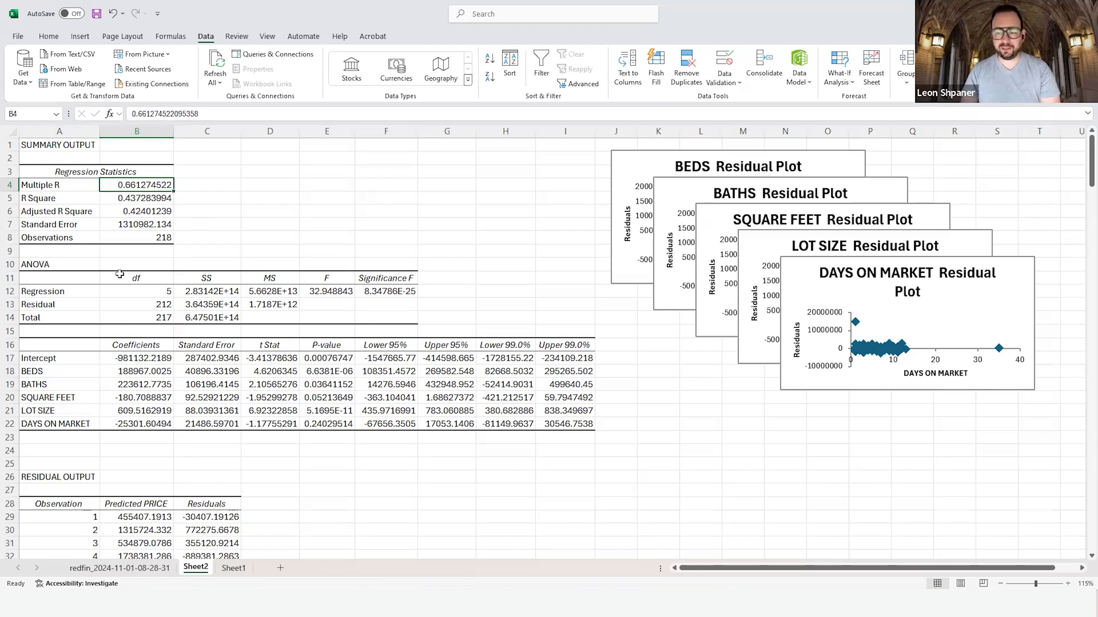
{"action": "left_click", "coordinate": [137, 198]}
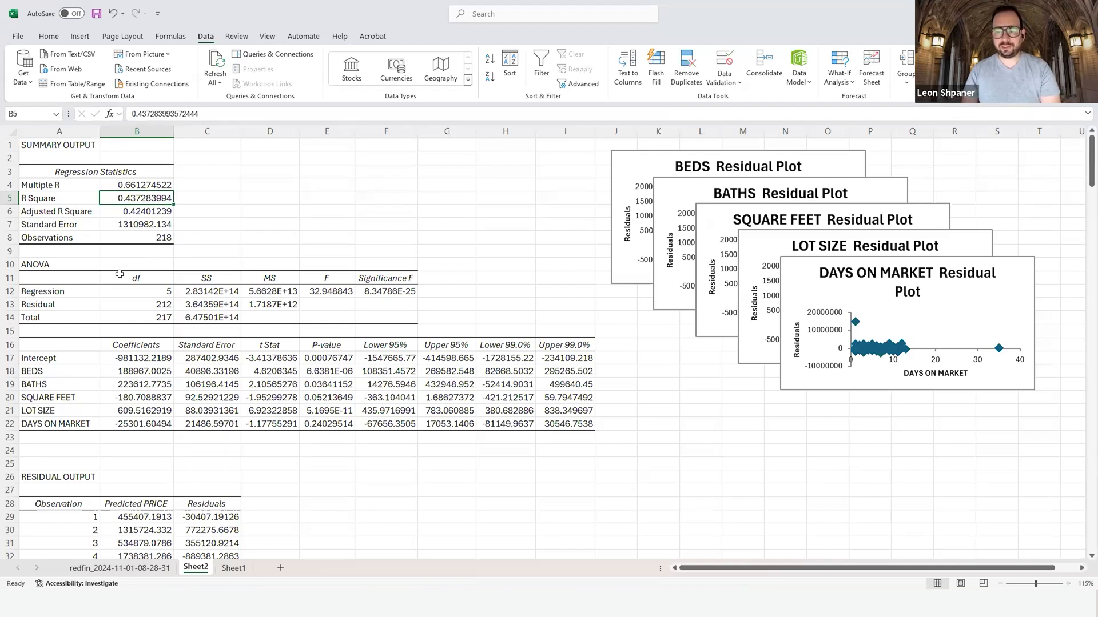
{"action": "left_click", "coordinate": [137, 211]}
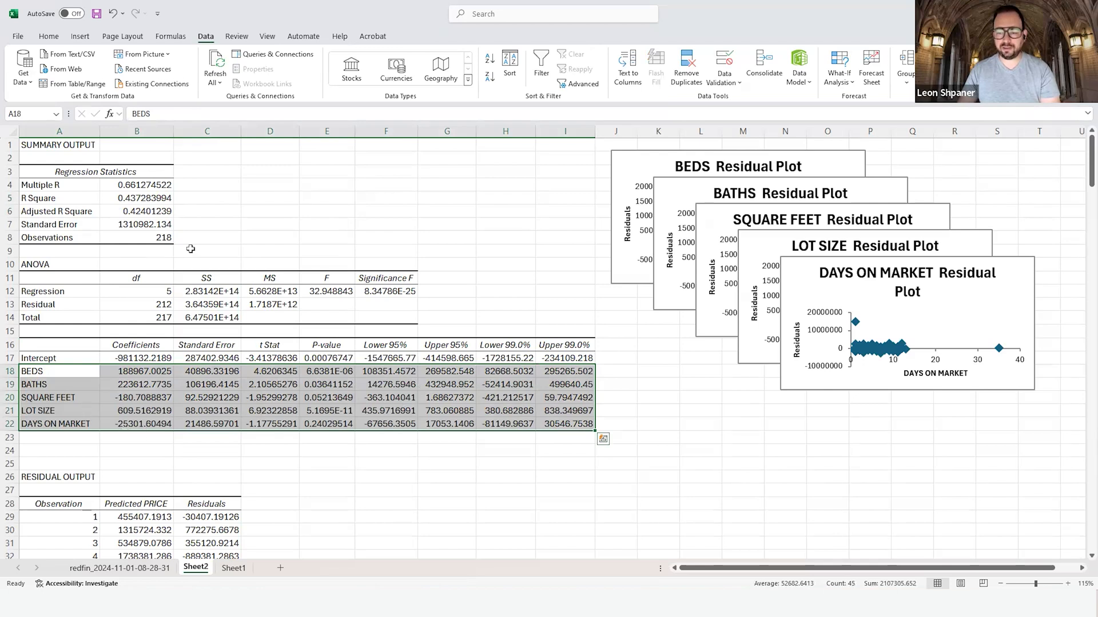
{"action": "left_click", "coordinate": [137, 211]}
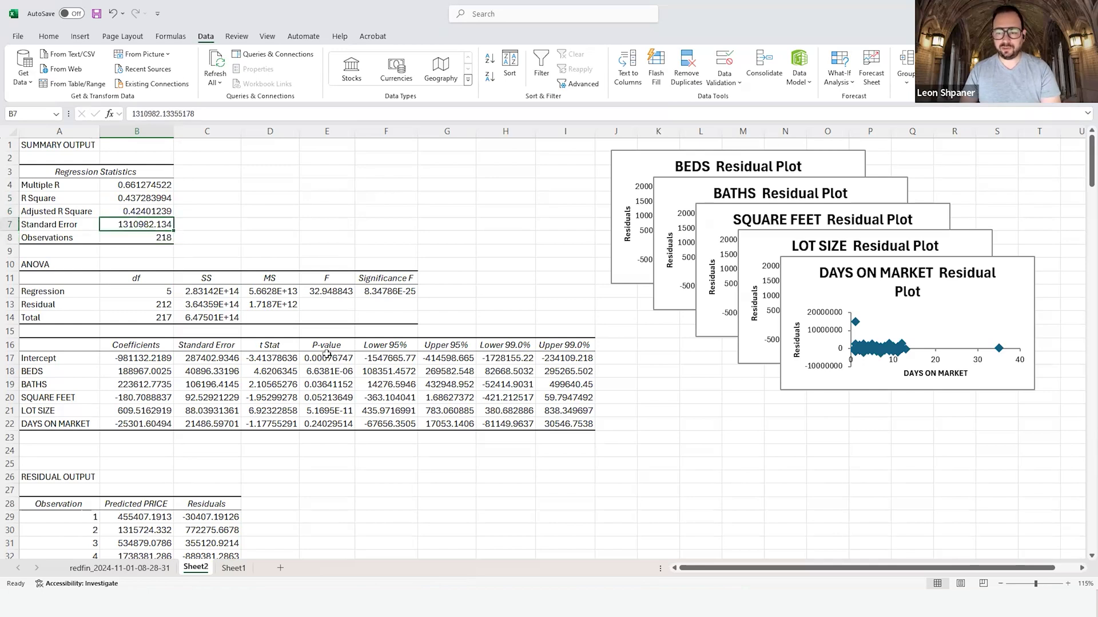
{"action": "left_click", "coordinate": [136, 237]}
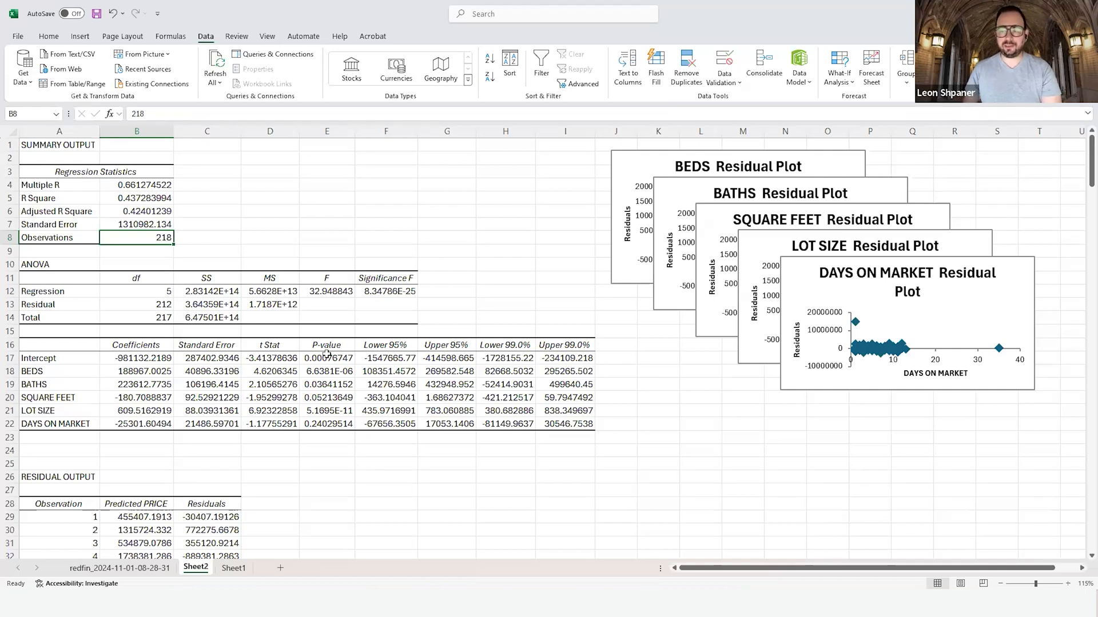
{"action": "left_click", "coordinate": [137, 211]}
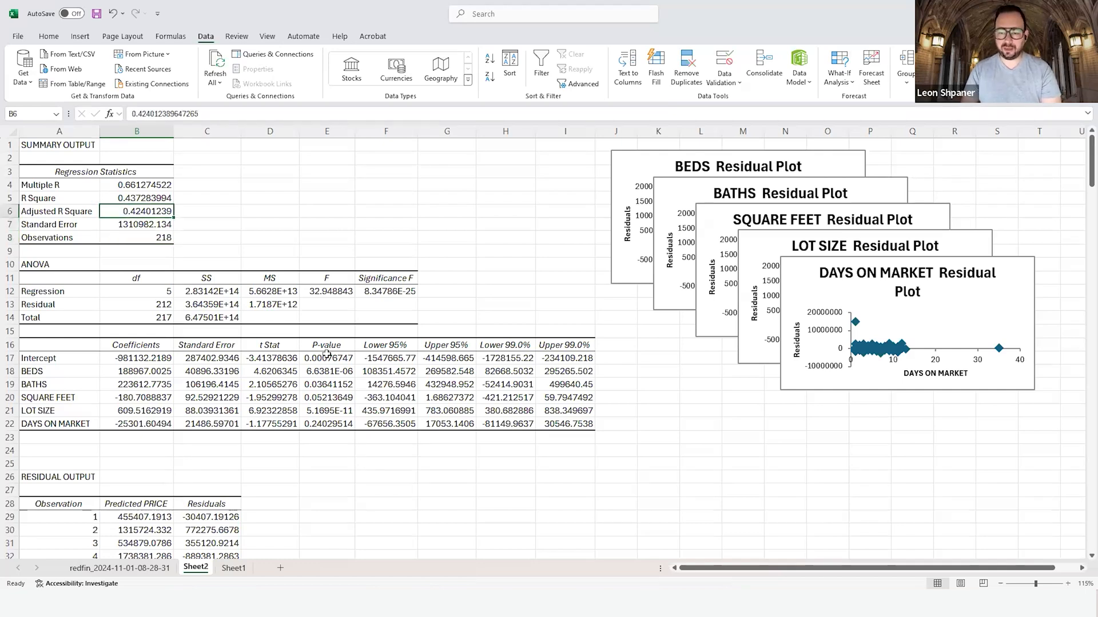
Step: Locate the Predicted PRICE residual output, then switch to the redfin listings sheet
{"action": "left_click", "coordinate": [327, 211]}
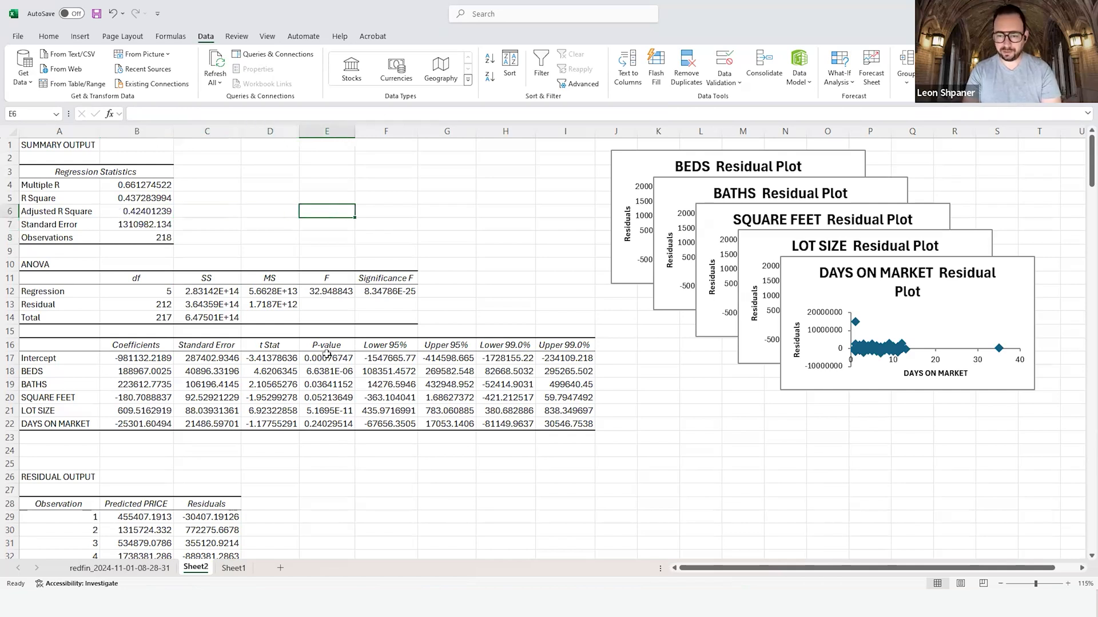
{"action": "mouse_move", "coordinate": [229, 246]}
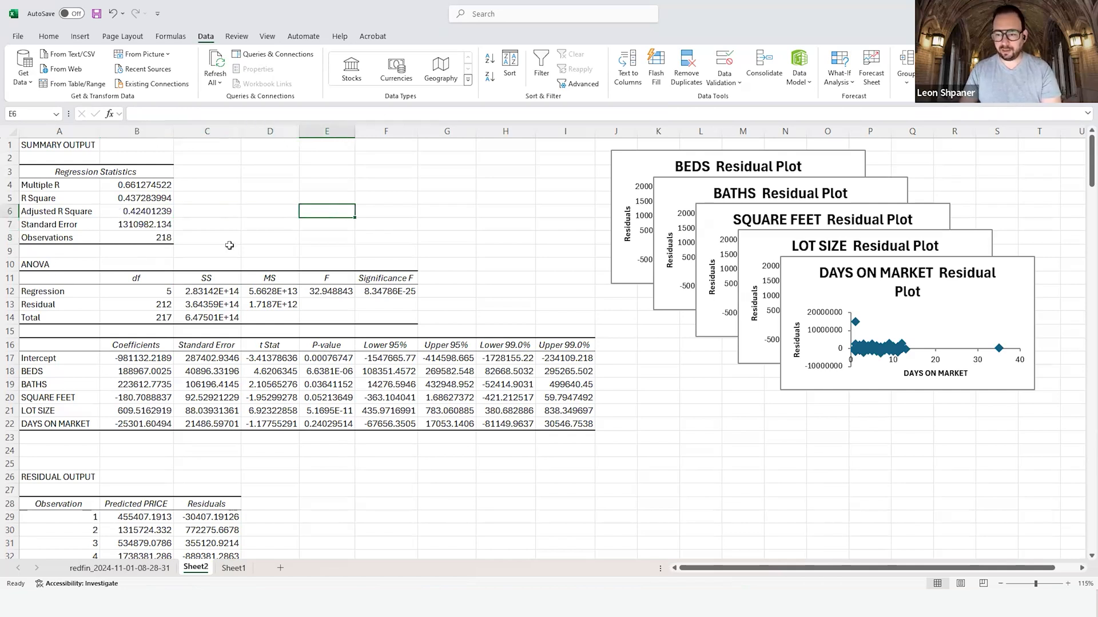
{"action": "left_click", "coordinate": [137, 224]}
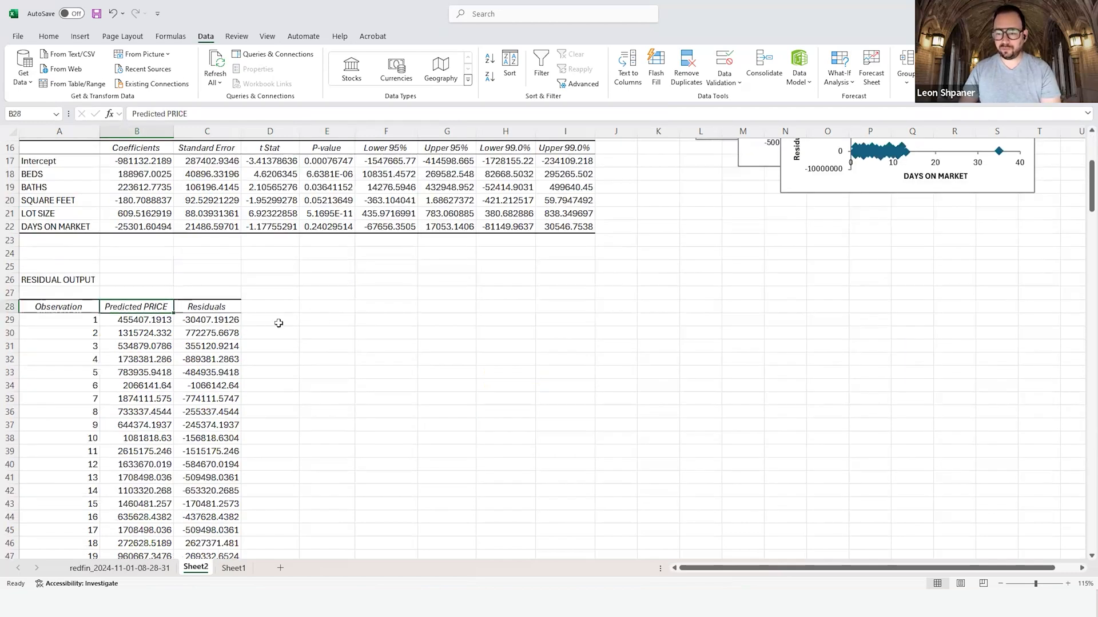
{"action": "left_click", "coordinate": [234, 568]}
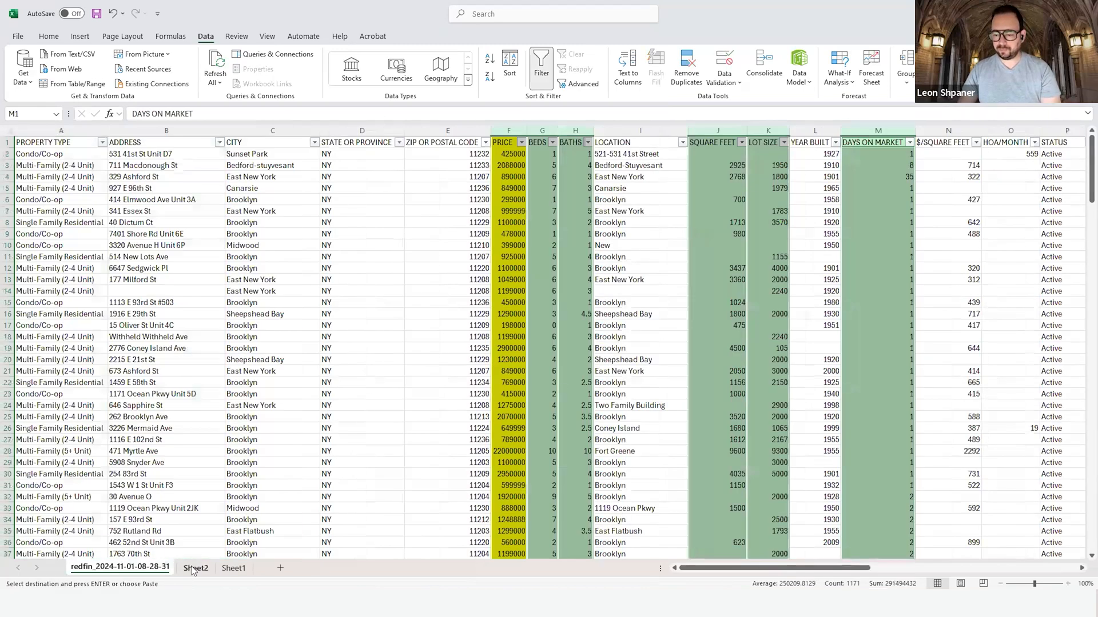
Step: Paste the listing prices into Sheet2 column D and head it 'Actual Price'
{"action": "left_click", "coordinate": [195, 567]}
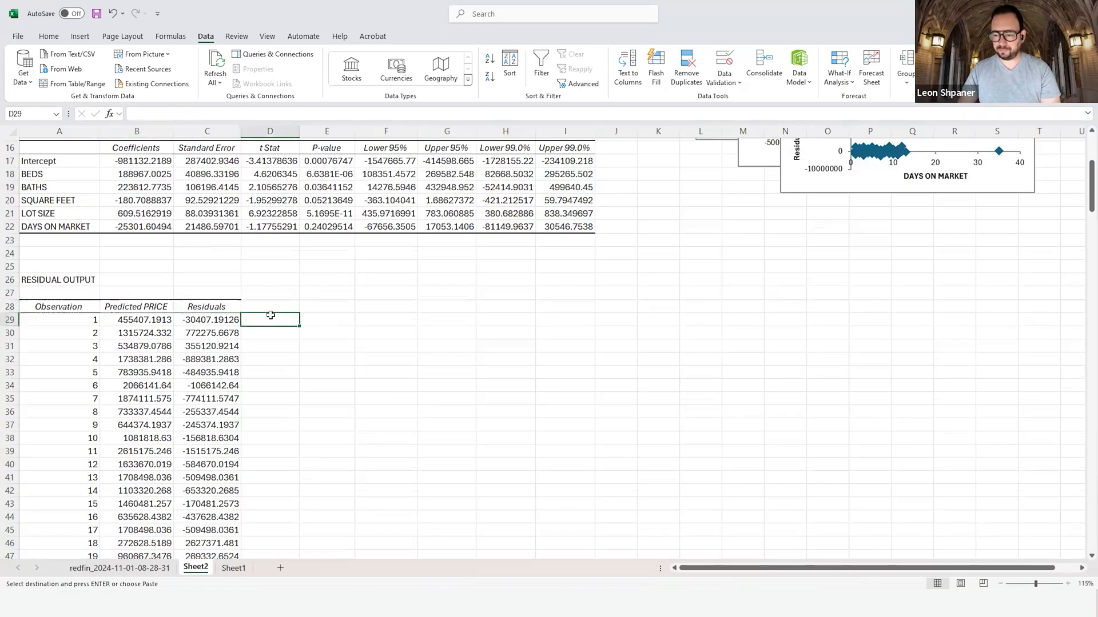
{"action": "key", "text": "ctrl+v"}
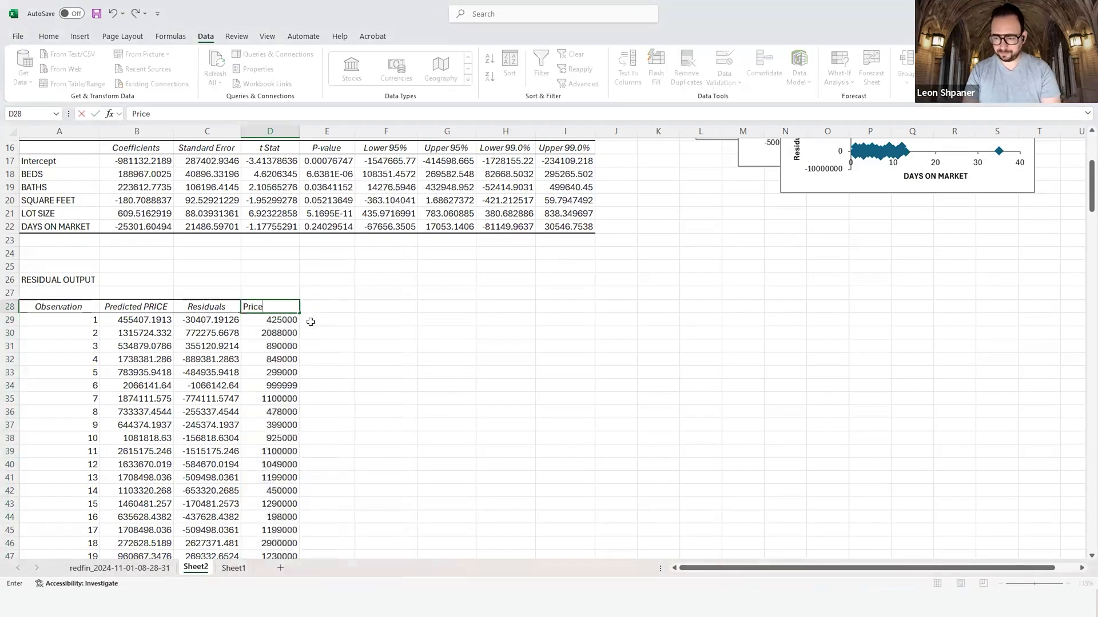
{"action": "type", "text": "Actual"}
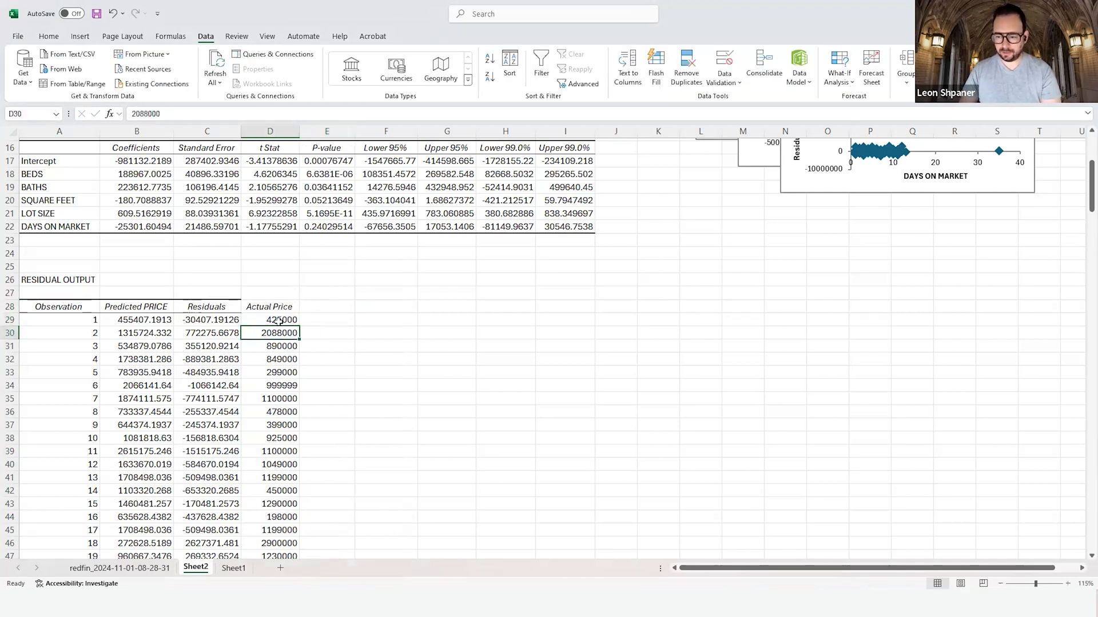
{"action": "left_click", "coordinate": [327, 321]}
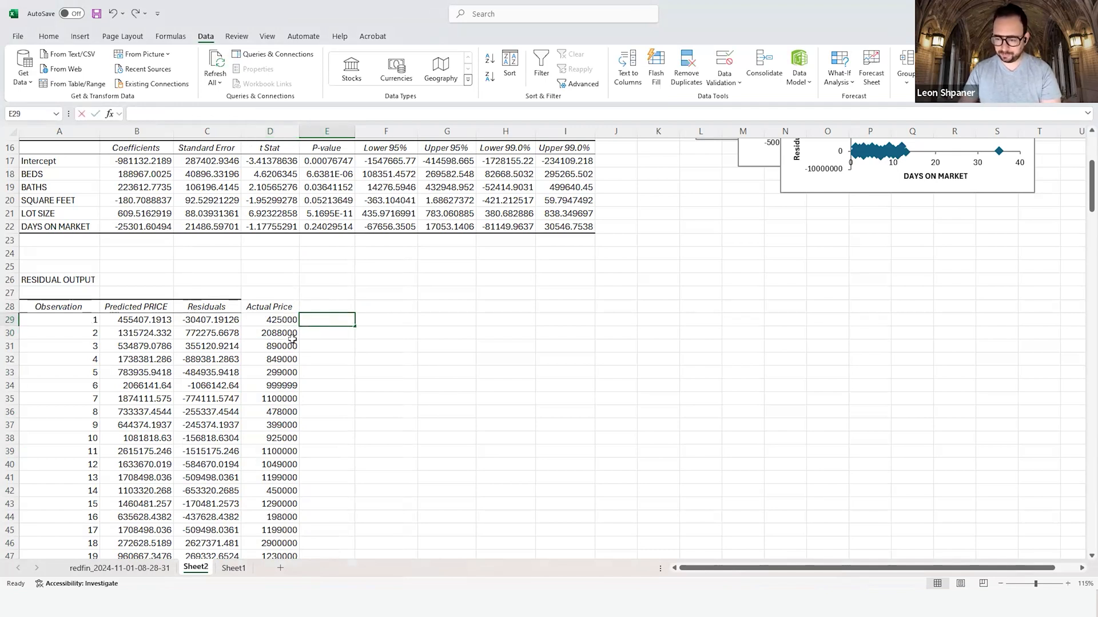
Step: Enter =D29-C29 in E29 and fill it down the column
{"action": "type", "text": "=D29-"}
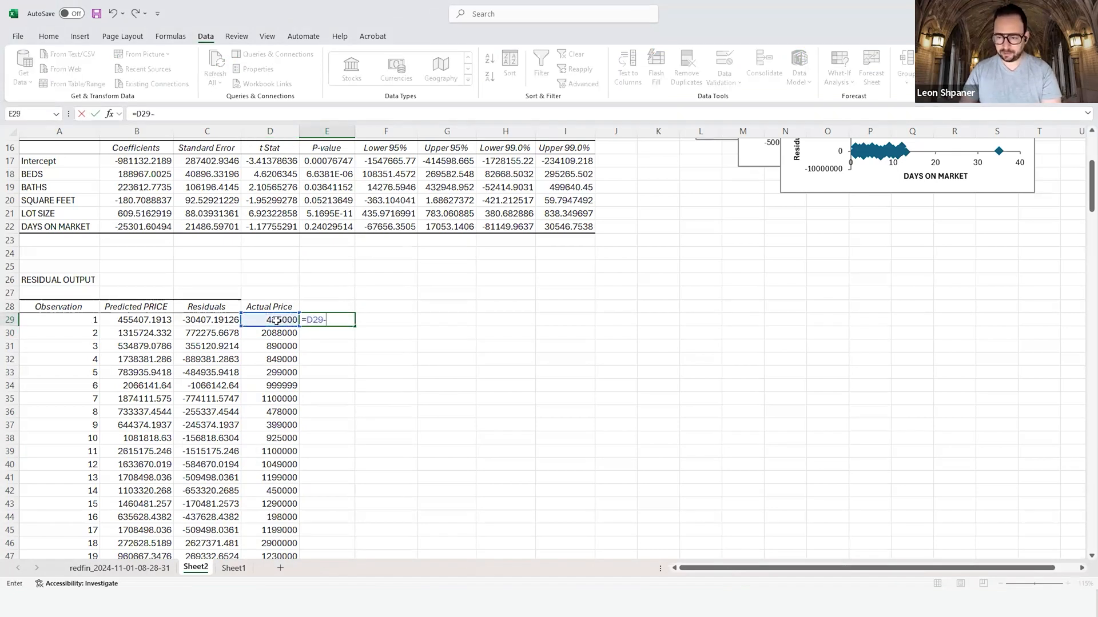
{"action": "left_click", "coordinate": [207, 319]}
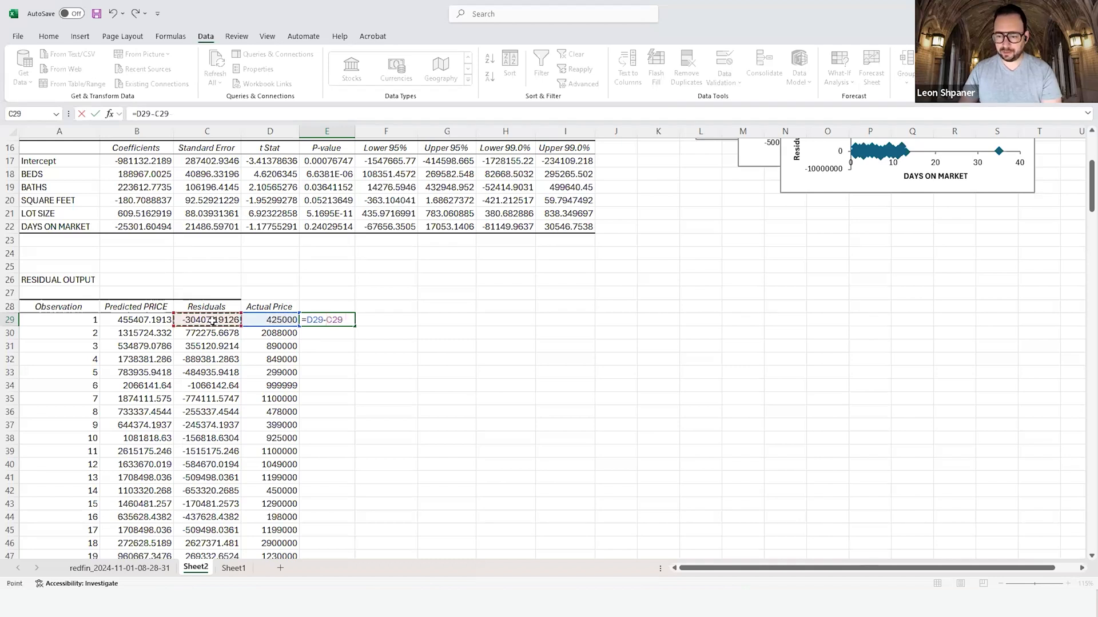
{"action": "key", "text": "Return"}
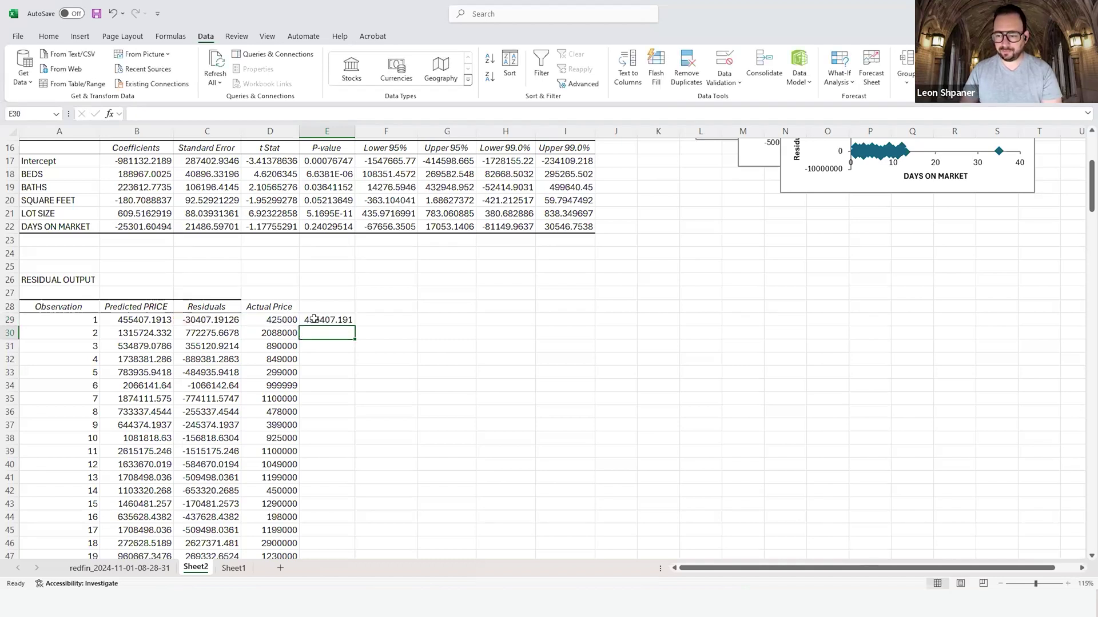
{"action": "left_click", "coordinate": [327, 320]}
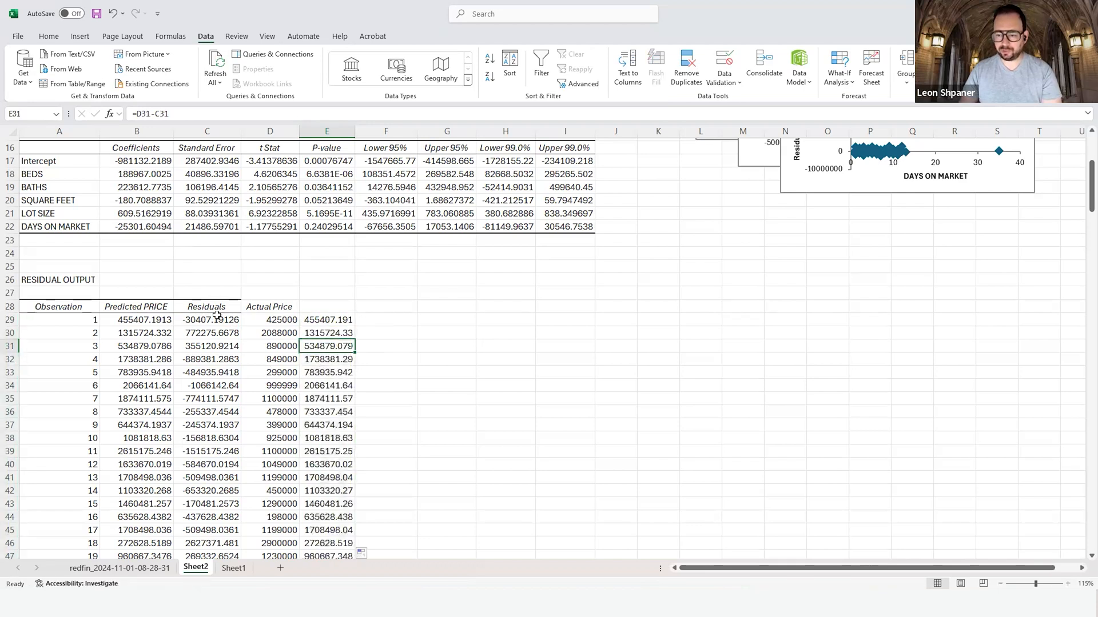
{"action": "mouse_move", "coordinate": [534, 283]}
{"action": "type", "text": "=SUM(H17:H26)"}
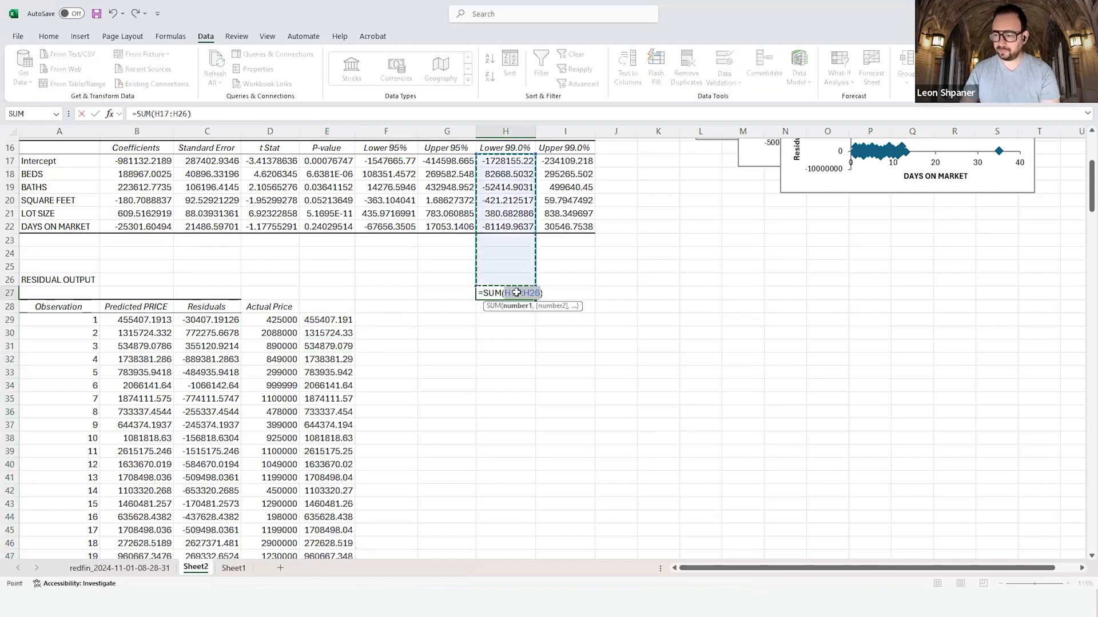
{"action": "key", "text": "Escape"}
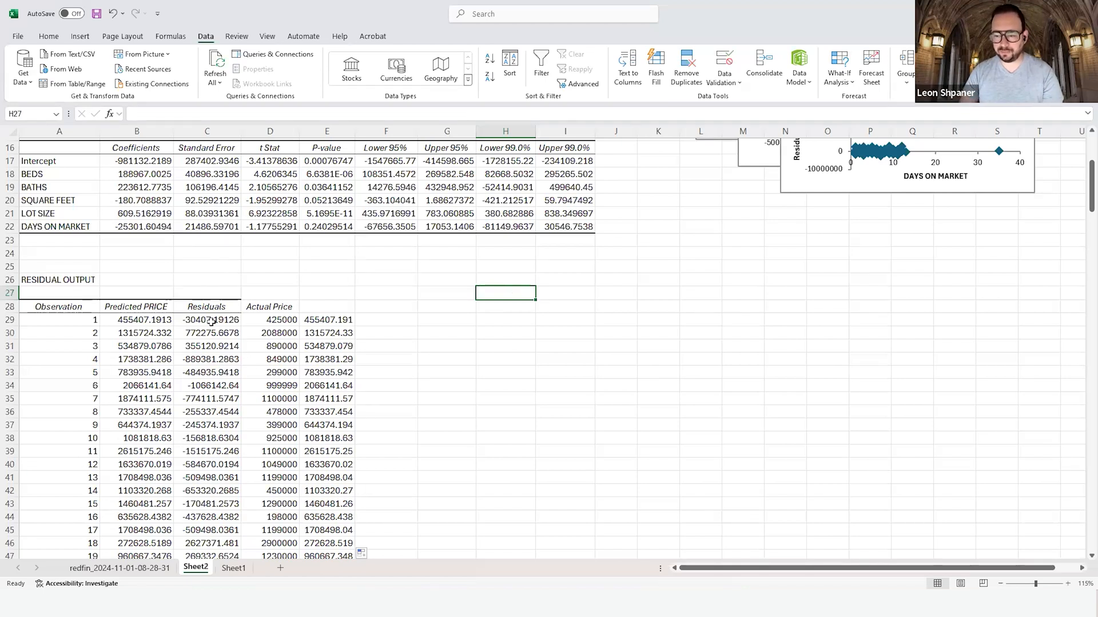
Step: Check the formula's actual price and residual cells, then label E28 'Predicted Price'
{"action": "left_click", "coordinate": [327, 320]}
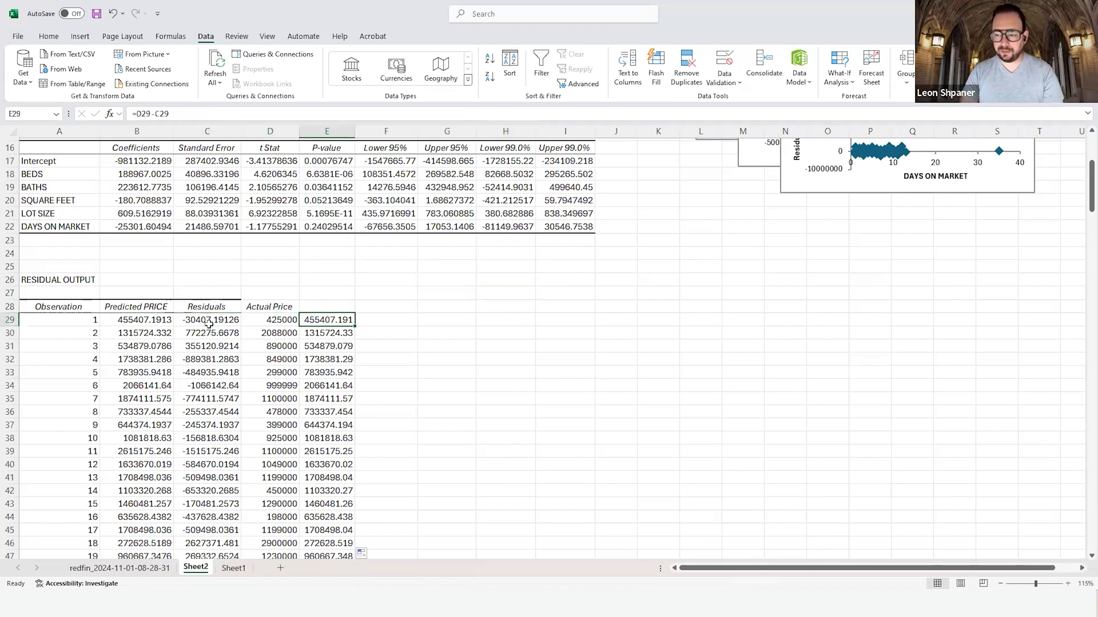
{"action": "left_click", "coordinate": [269, 320]}
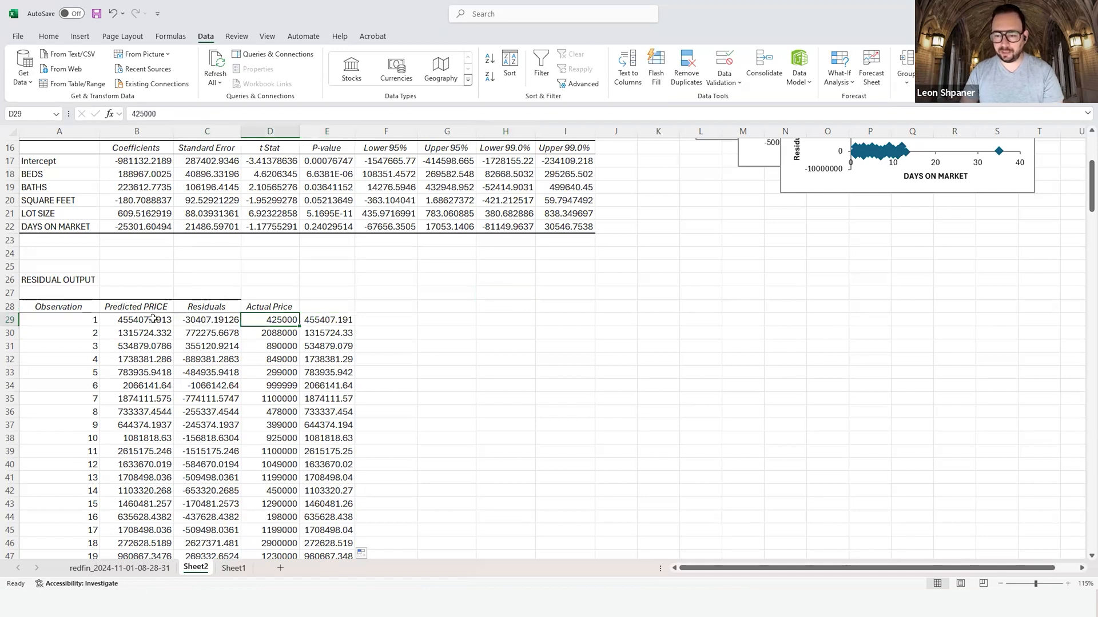
{"action": "left_click", "coordinate": [206, 319]}
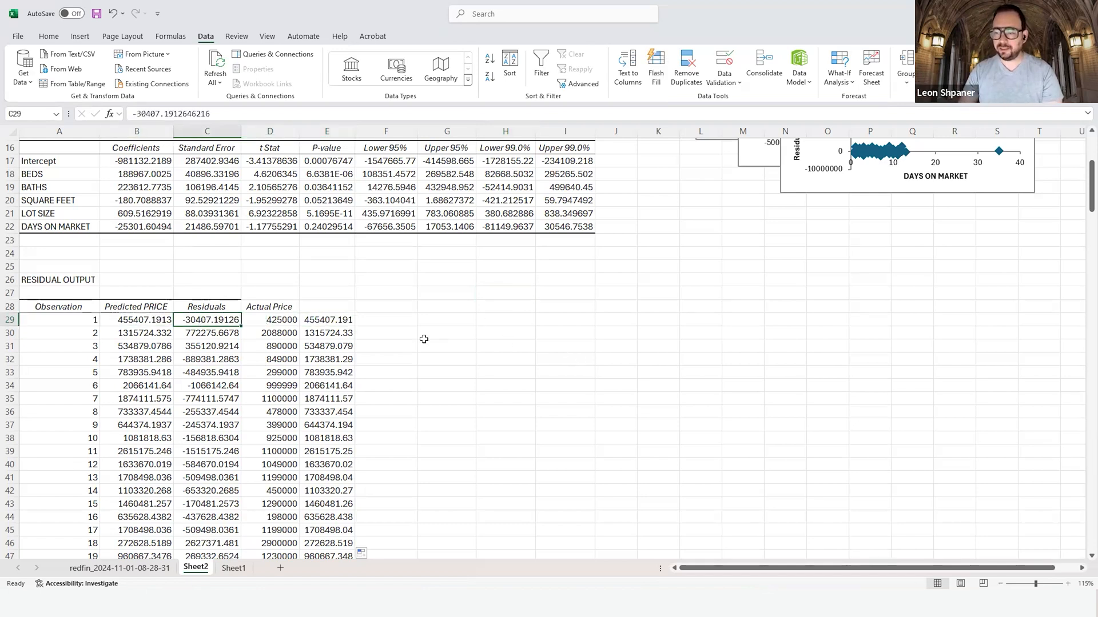
{"action": "left_click", "coordinate": [326, 306]}
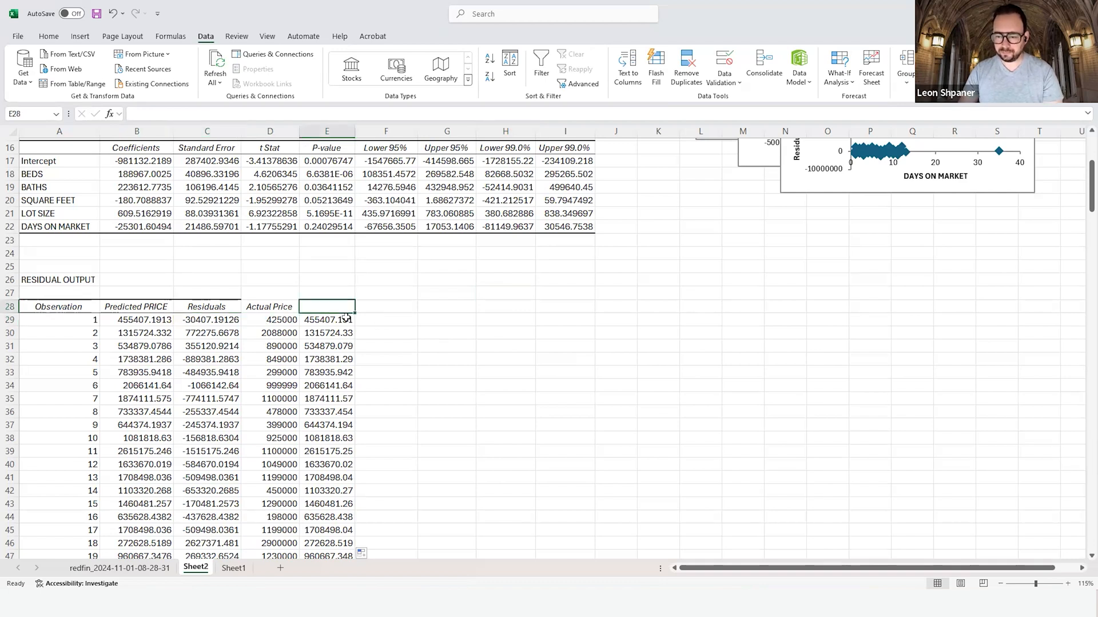
{"action": "type", "text": "Predicted Price"}
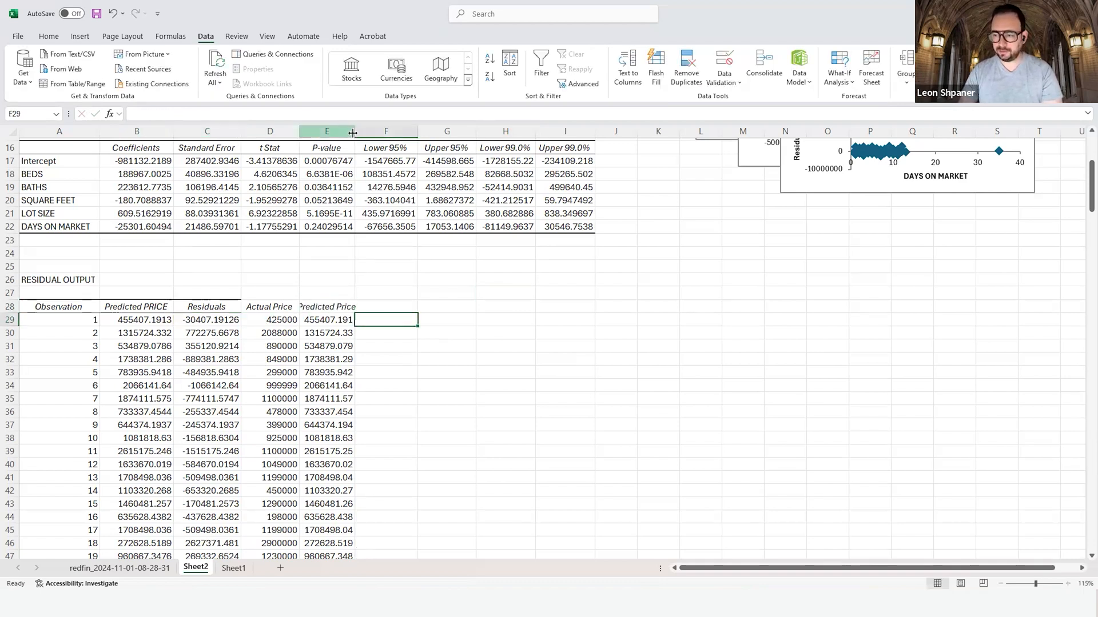
Step: Scroll the regression sheet to view the stacked residual plots
{"action": "scroll", "scroll_direction": "up", "scroll_amount": 3}
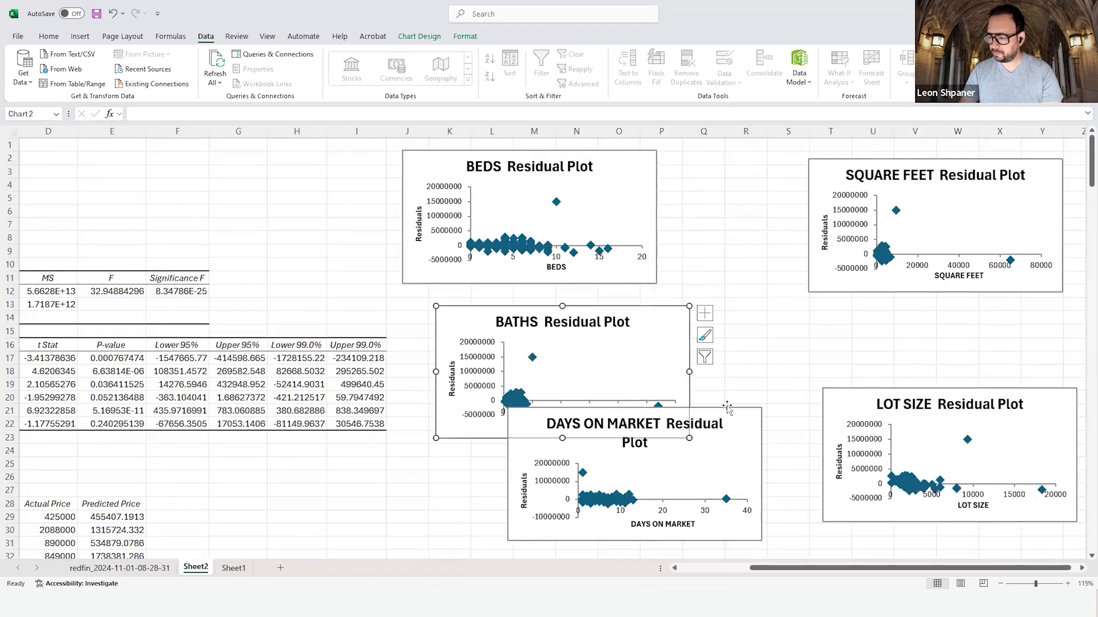
{"action": "scroll", "scroll_direction": "down", "scroll_amount": 3}
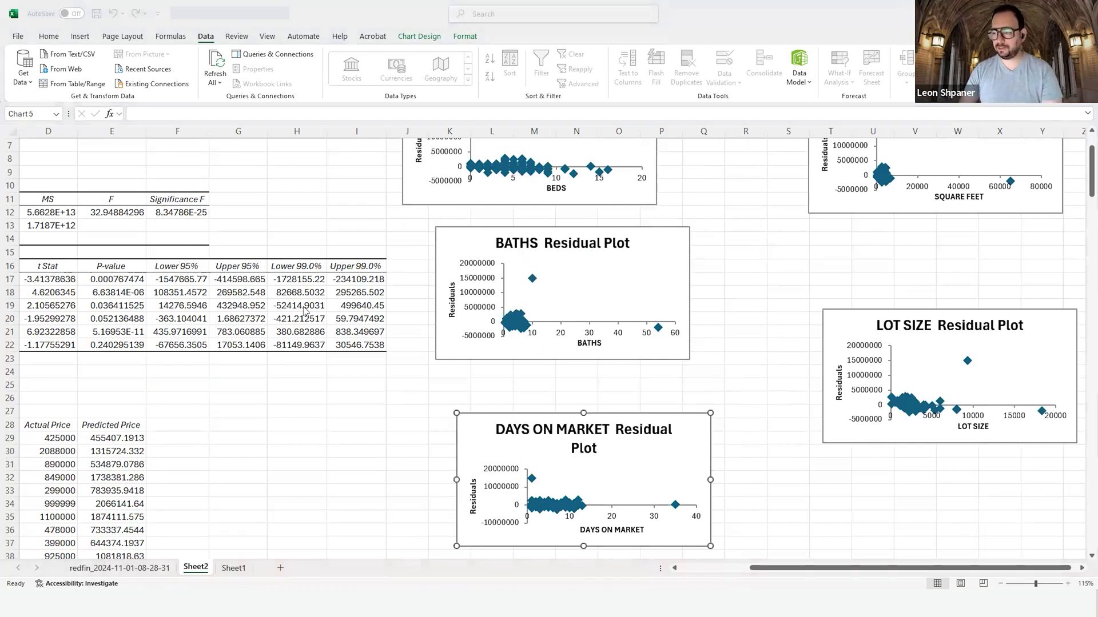
{"action": "scroll", "scroll_direction": "up", "scroll_amount": 3}
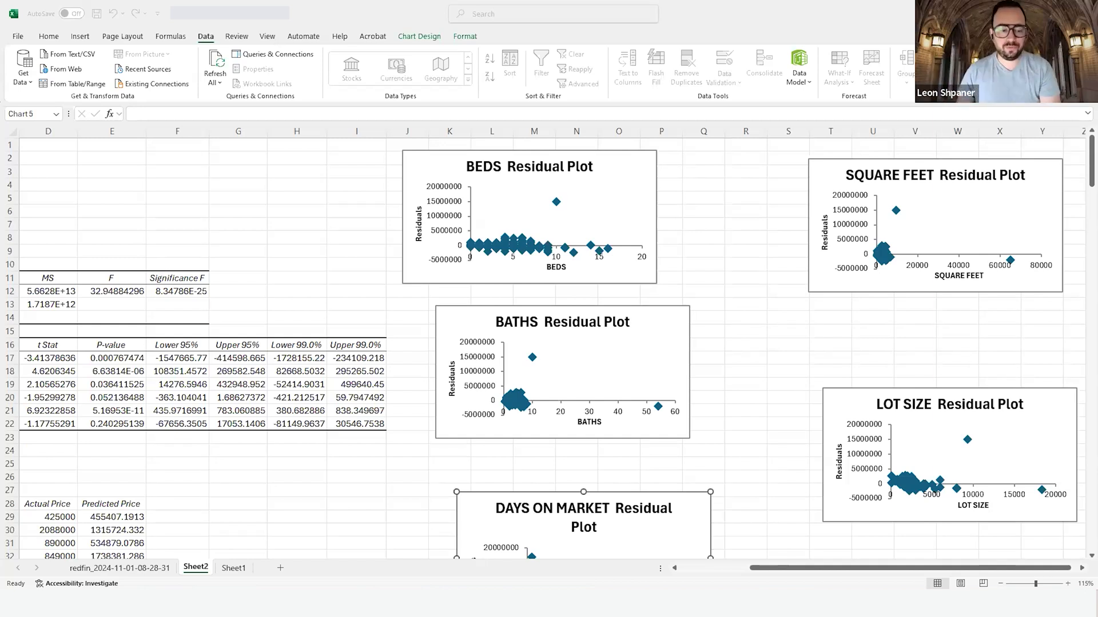
{"action": "scroll", "scroll_direction": "down", "scroll_amount": 3}
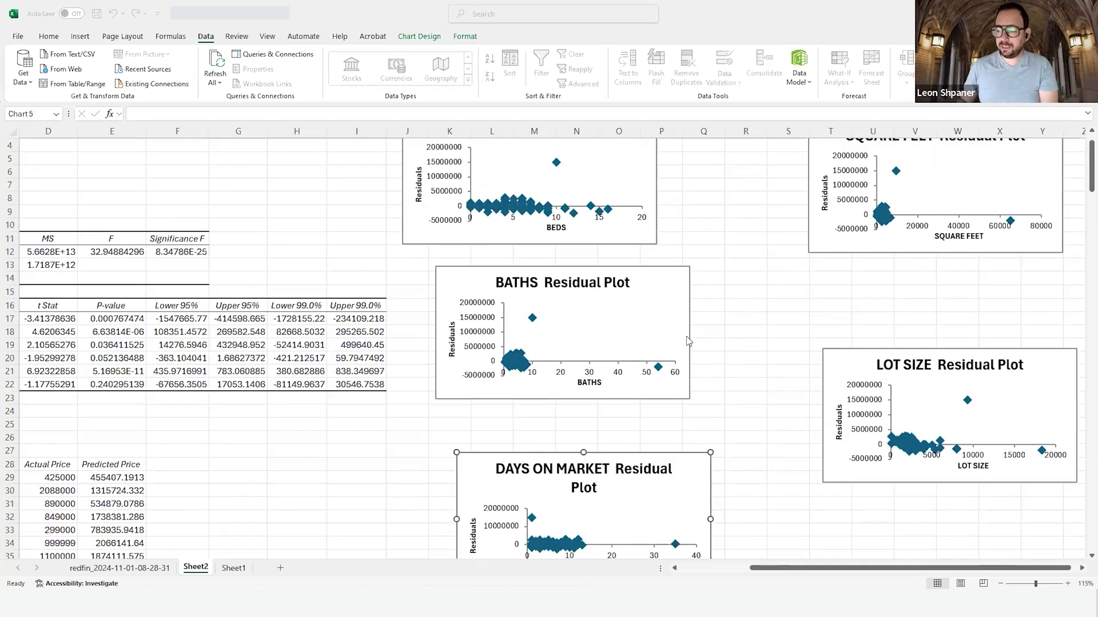
{"action": "mouse_move", "coordinate": [784, 341]}
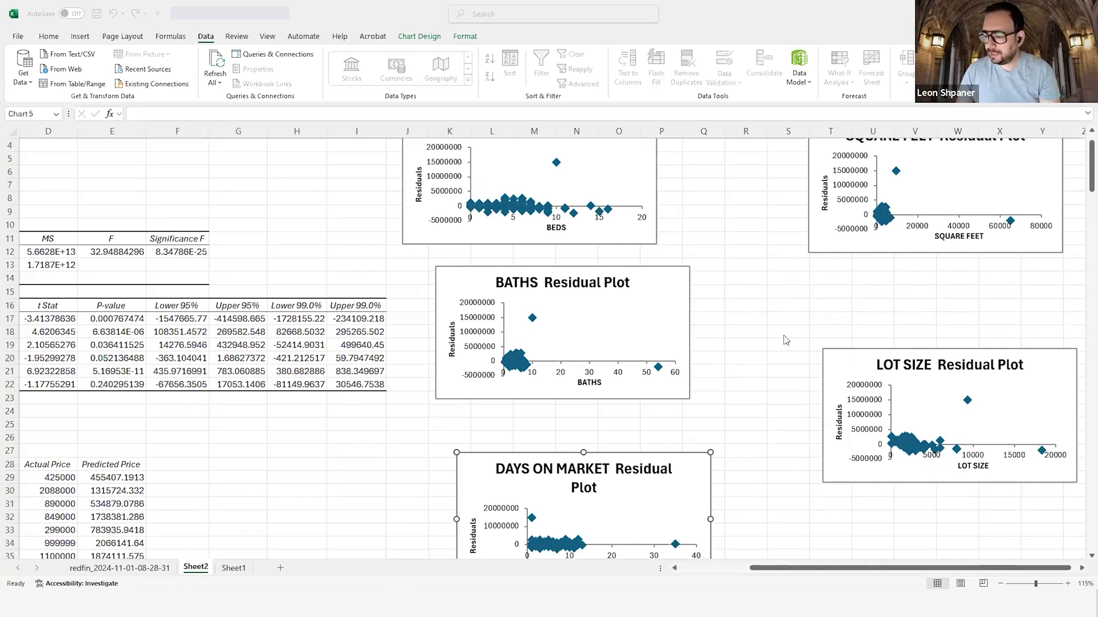
{"action": "scroll", "scroll_direction": "down", "scroll_amount": 3}
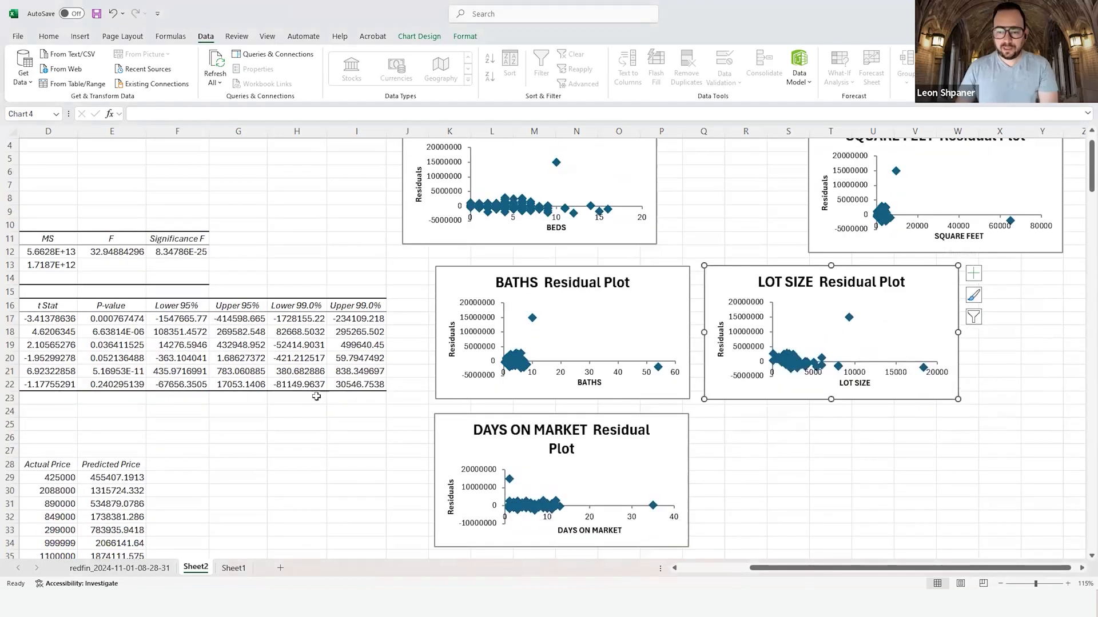
{"action": "mouse_move", "coordinate": [657, 421]}
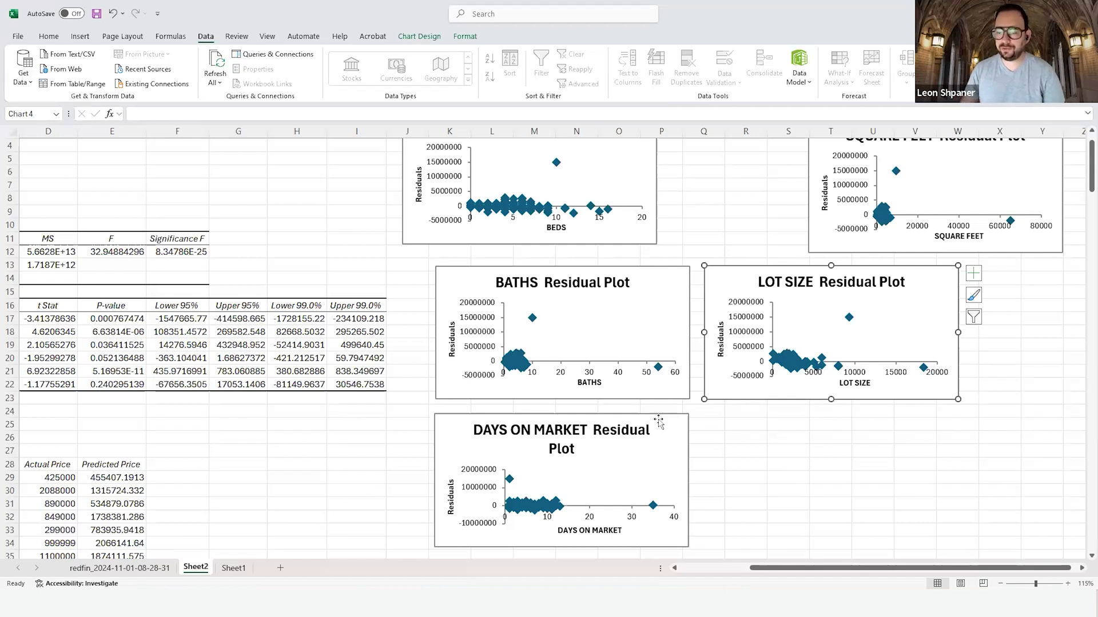
{"action": "mouse_move", "coordinate": [718, 483]}
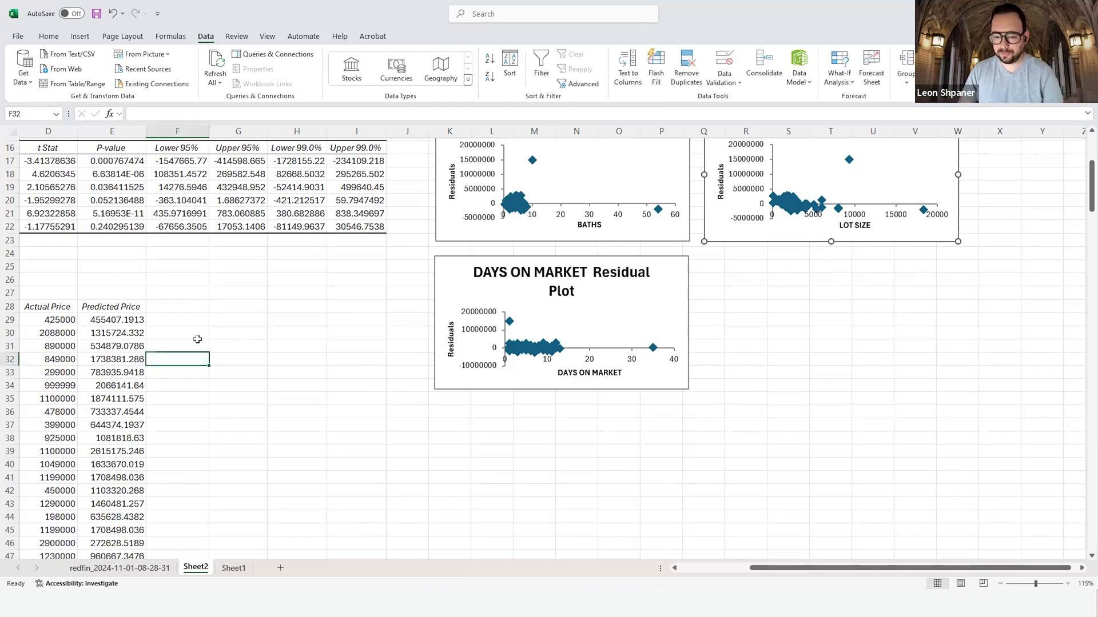
{"action": "left_click", "coordinate": [177, 320]}
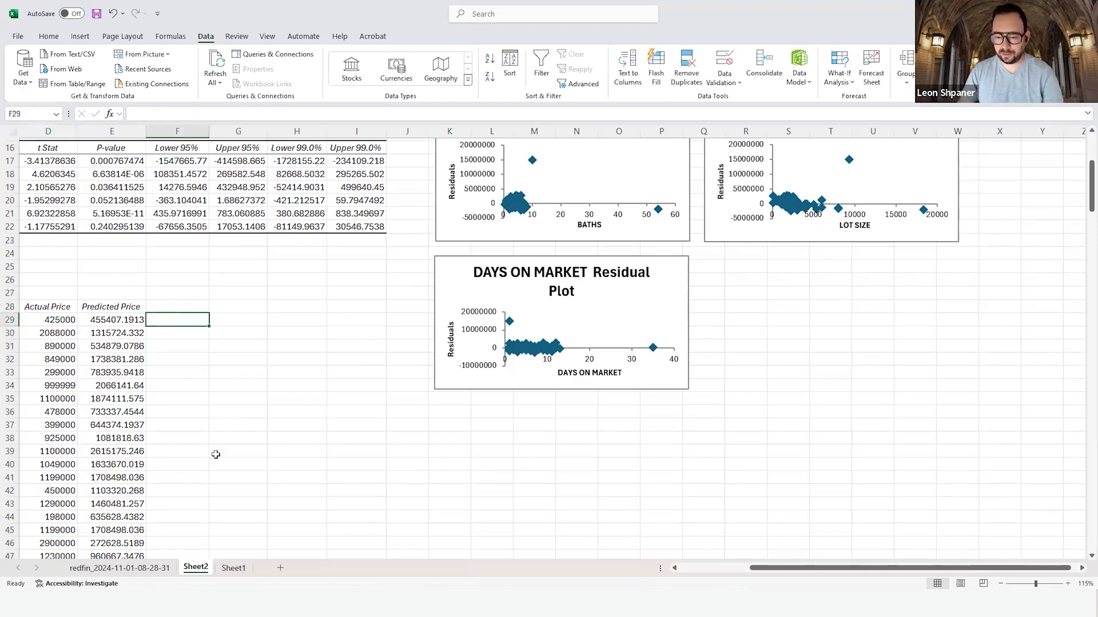
{"action": "type", "text": "="}
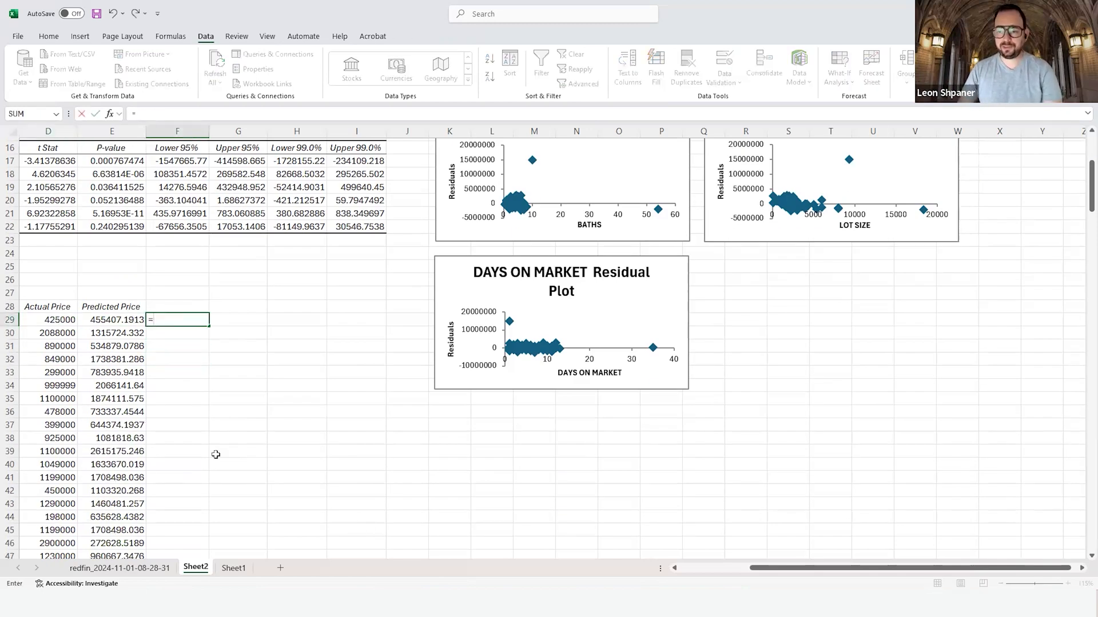
{"action": "mouse_move", "coordinate": [202, 371]}
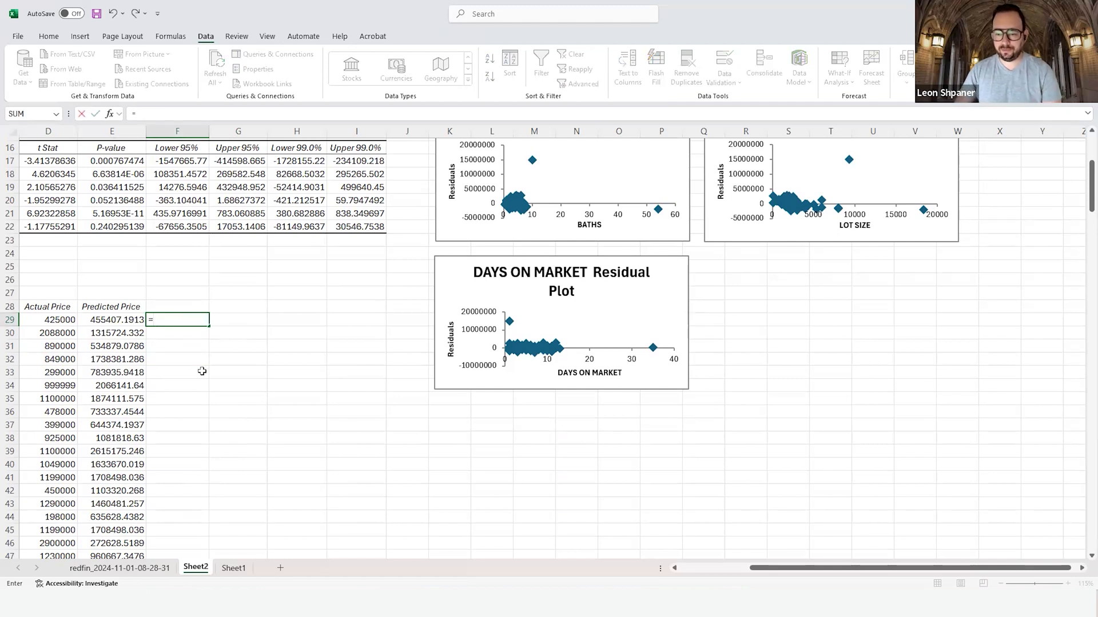
{"action": "type", "text": "ln("}
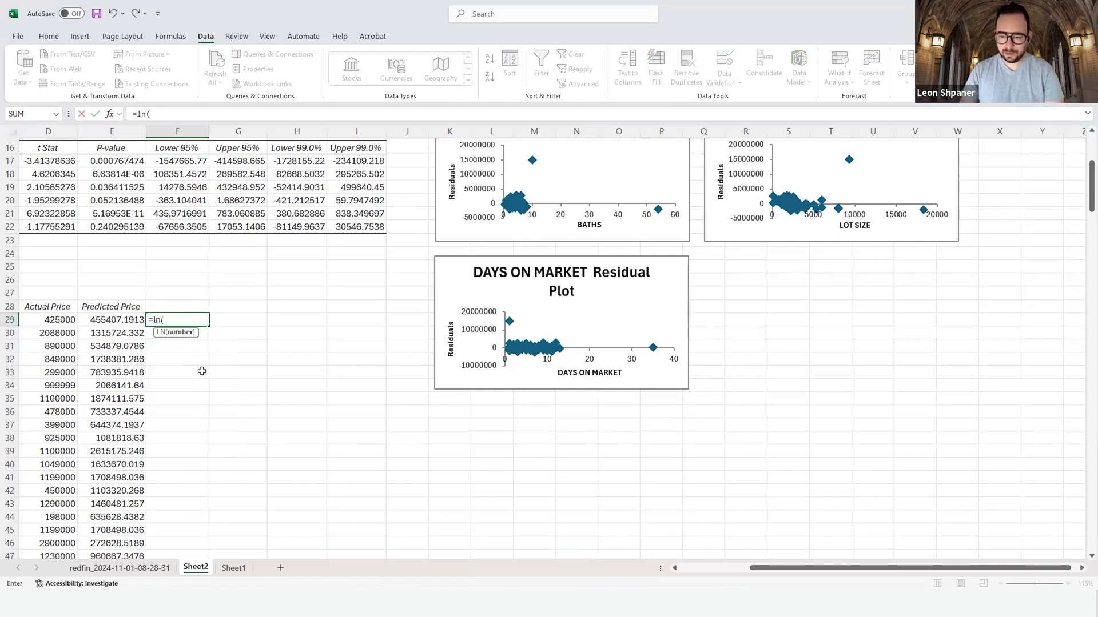
{"action": "mouse_move", "coordinate": [47, 319]}
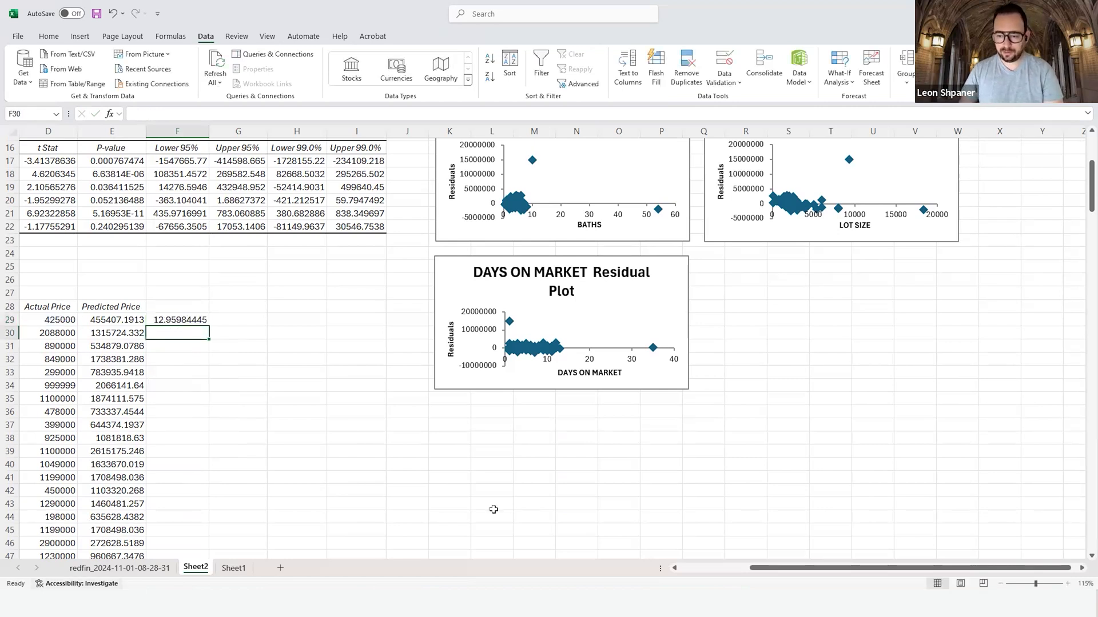
{"action": "mouse_move", "coordinate": [397, 520]}
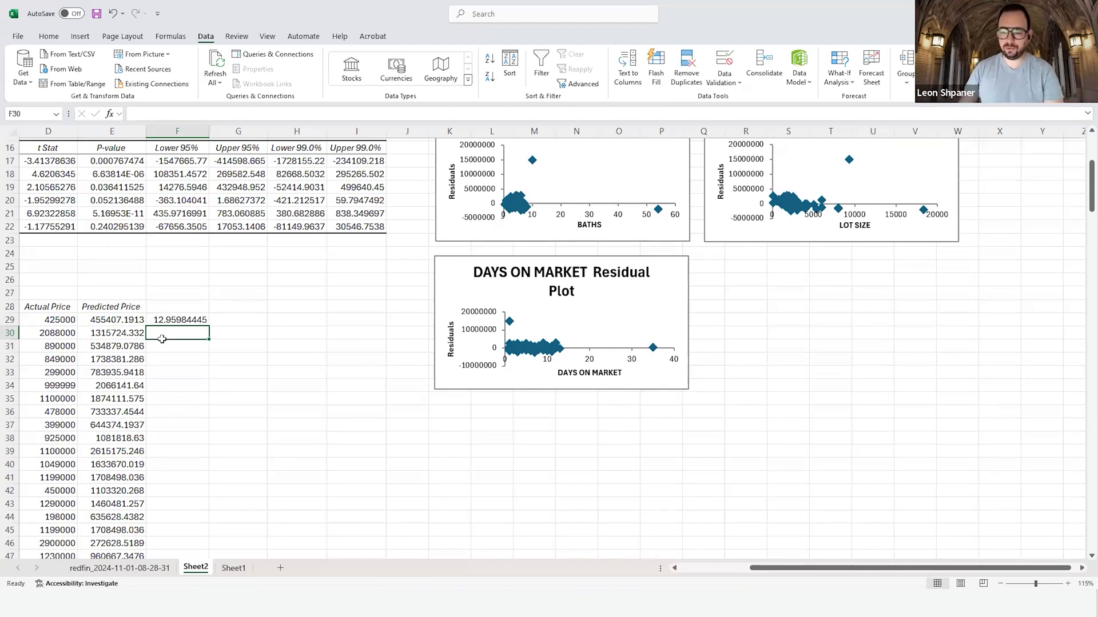
{"action": "left_click", "coordinate": [177, 319]}
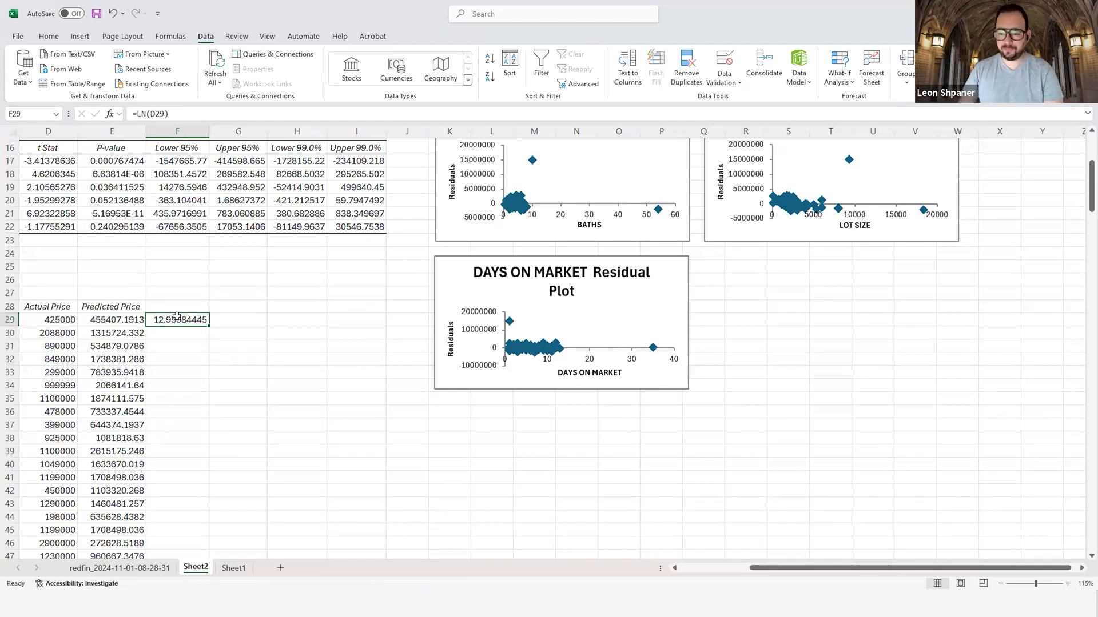
{"action": "key", "text": "Delete"}
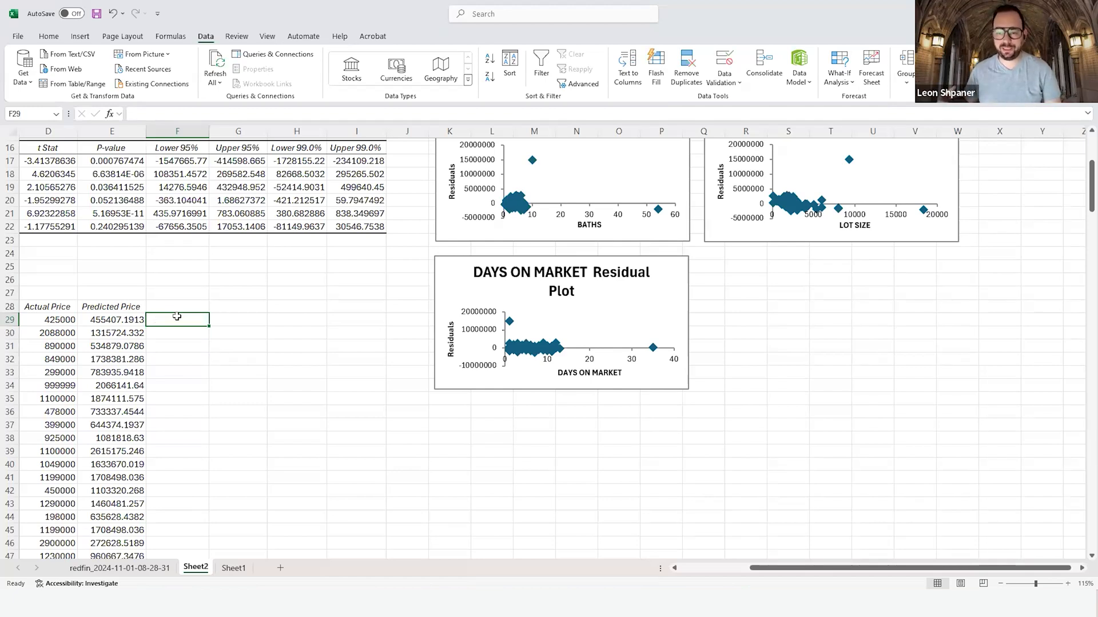
{"action": "left_click", "coordinate": [111, 320]}
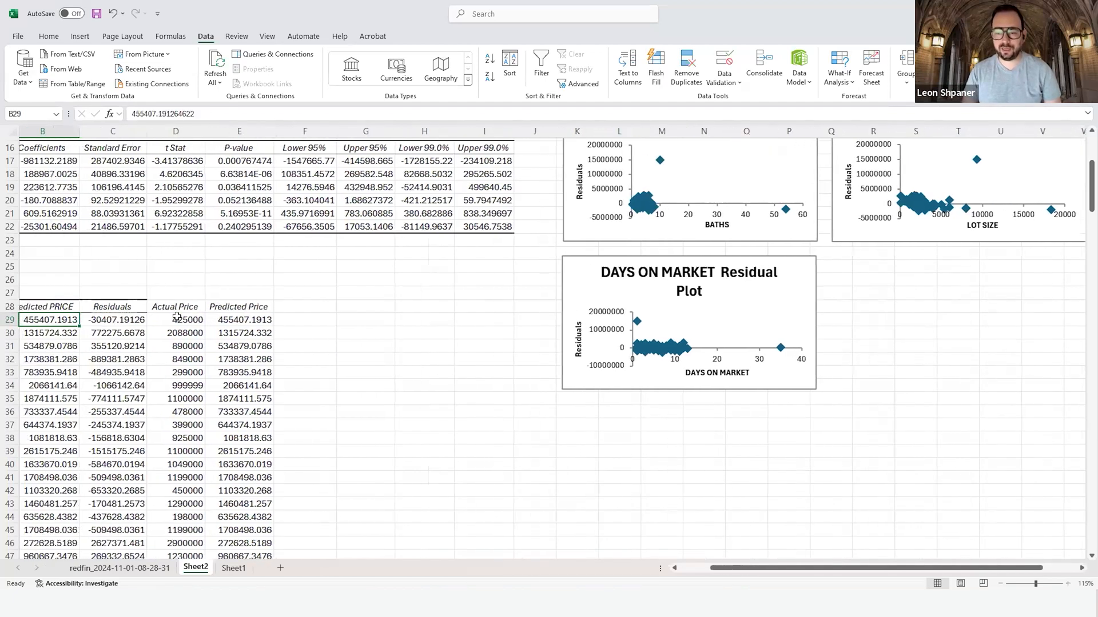
{"action": "left_click", "coordinate": [380, 320]}
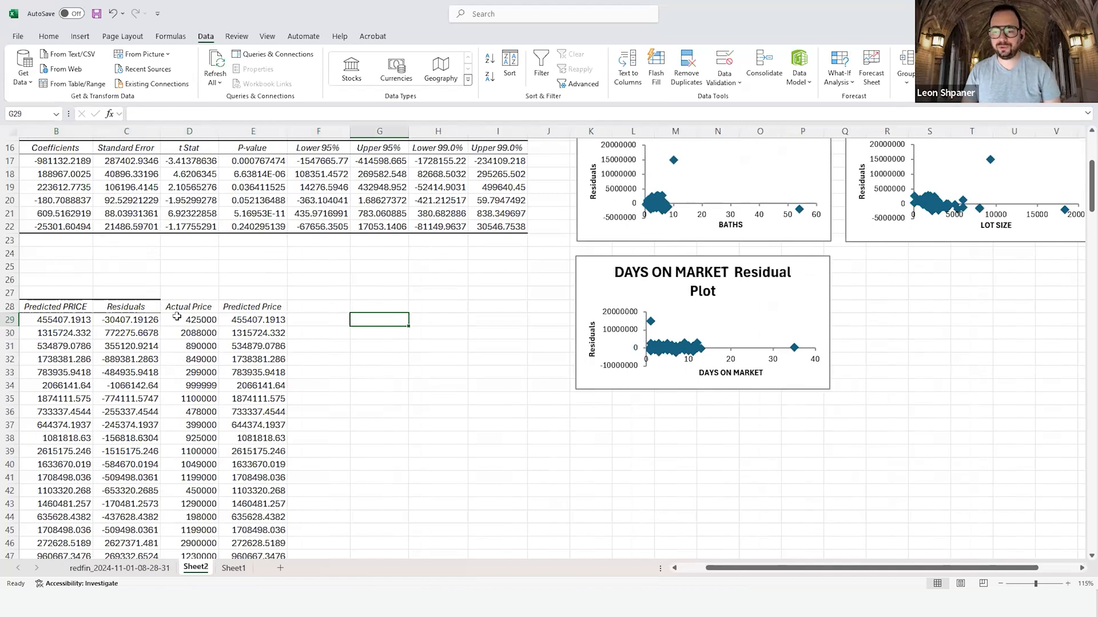
{"action": "left_click", "coordinate": [252, 320]}
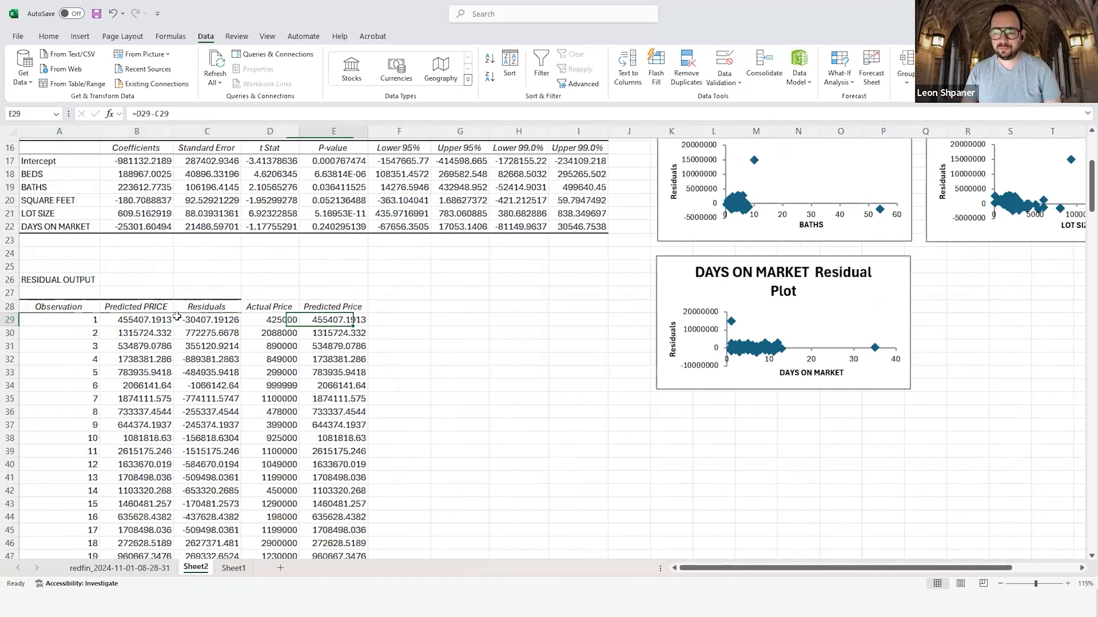
{"action": "left_click", "coordinate": [518, 279]}
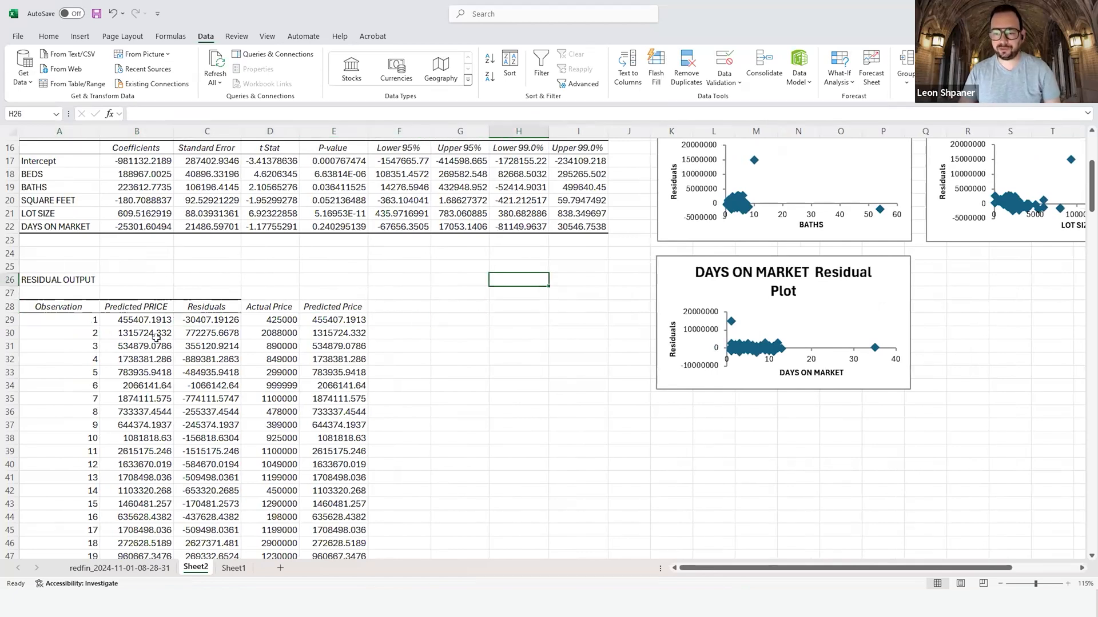
{"action": "scroll", "scroll_direction": "up", "scroll_amount": 3}
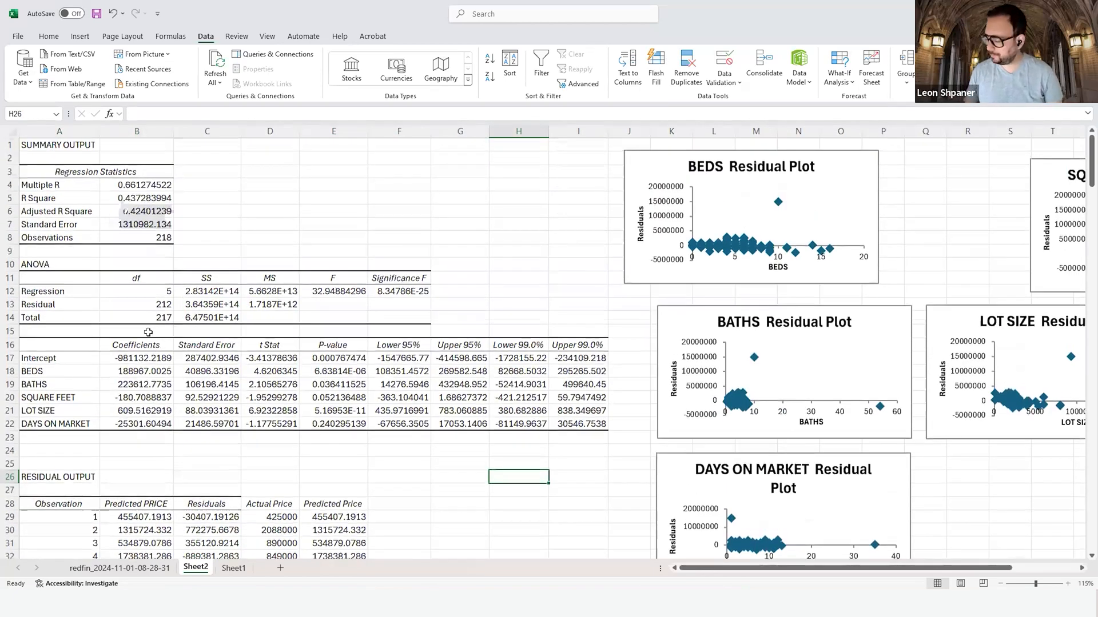